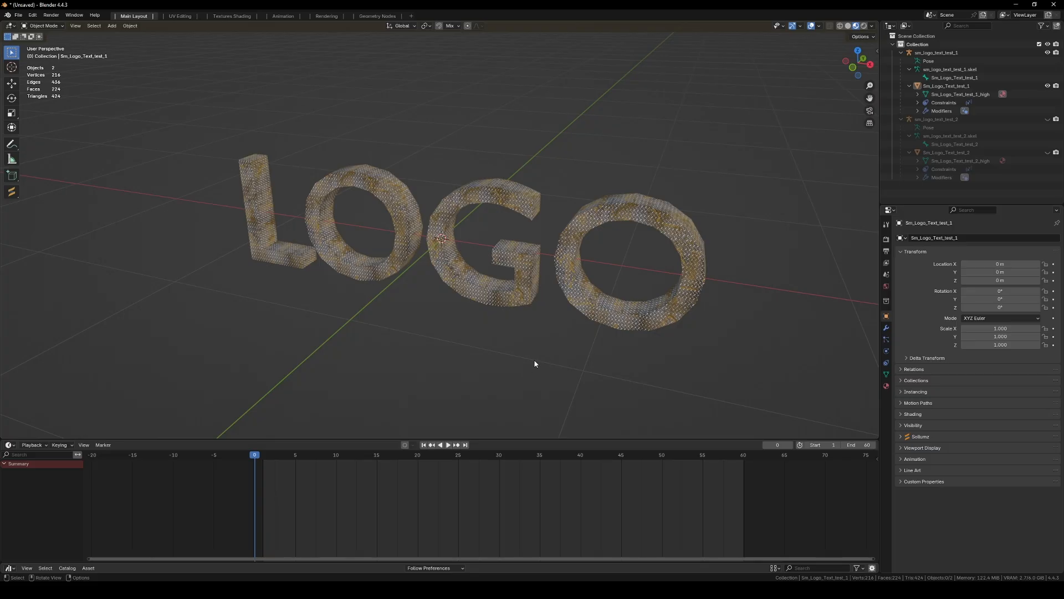
mouse_move(673, 328)
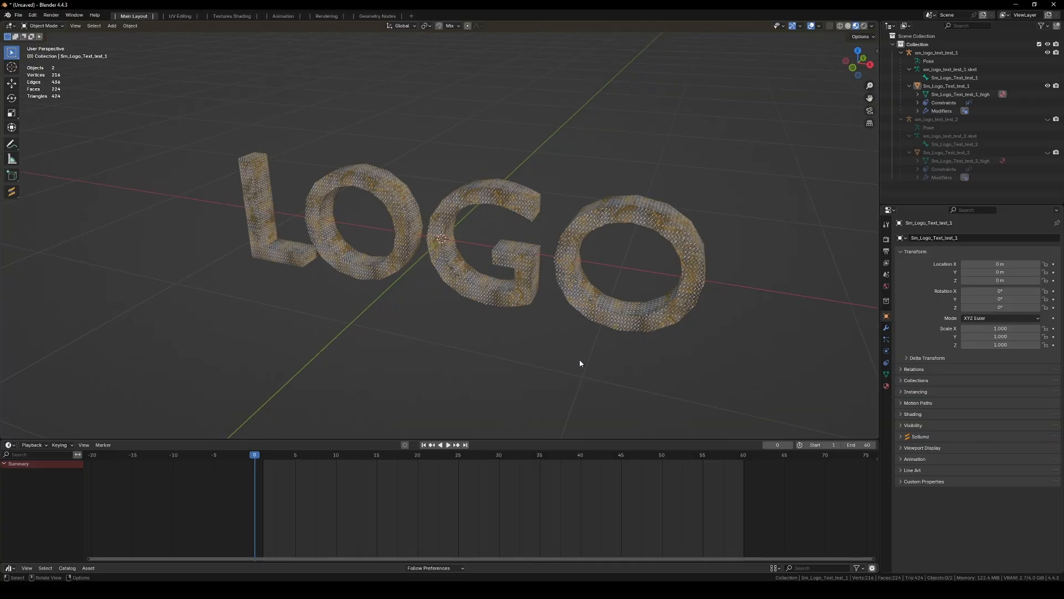
mouse_move(865, 167)
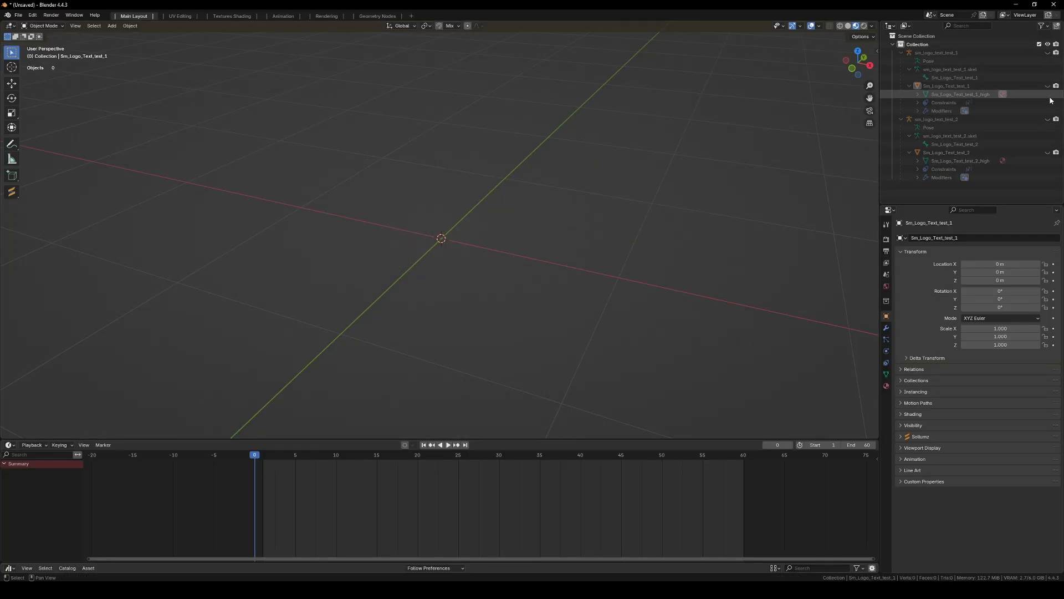
- Unhide the LOGO text and key its bone's Z rotation at frames 0, 30 (180°) and 60 (360°)
left_click(1047, 53)
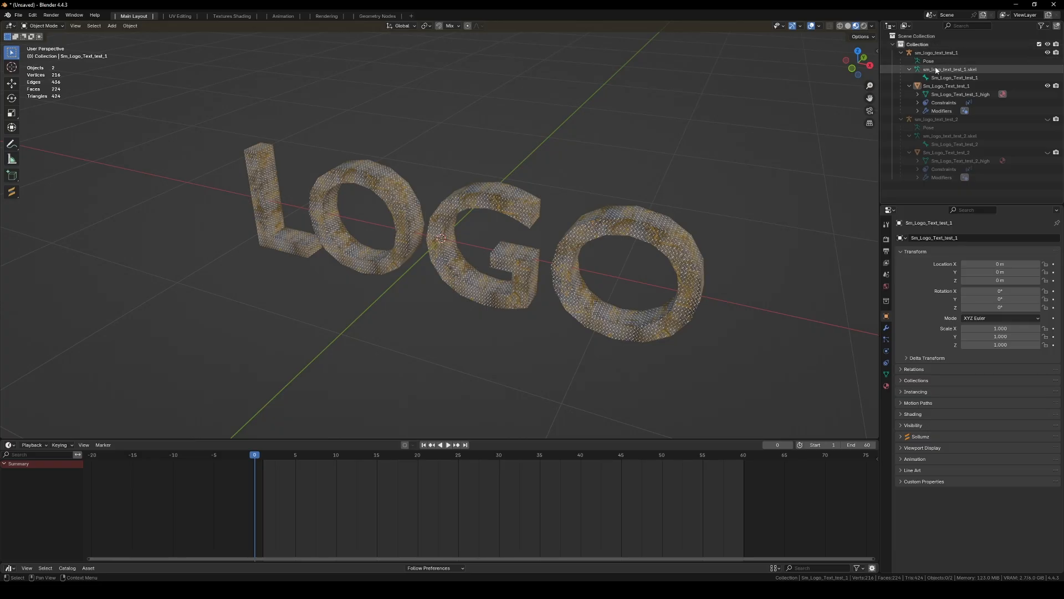
left_click(950, 69)
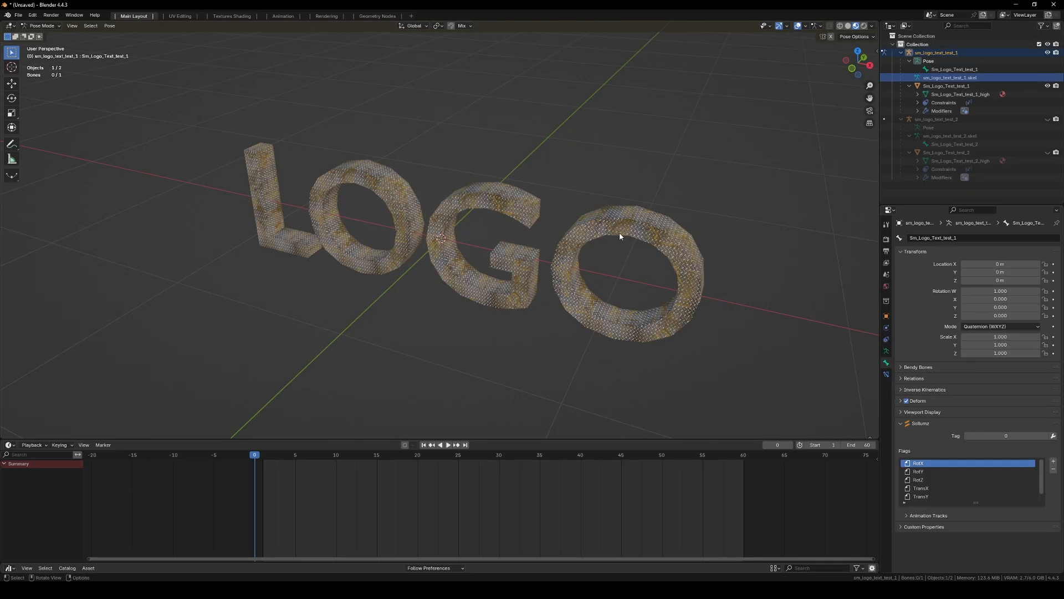
mouse_move(522, 273)
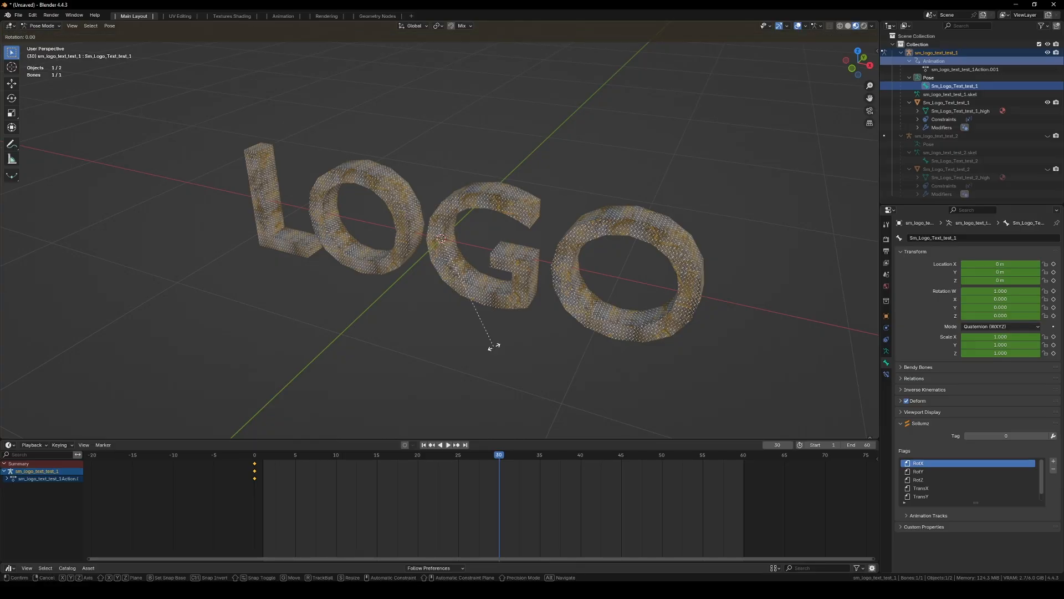
key("z")
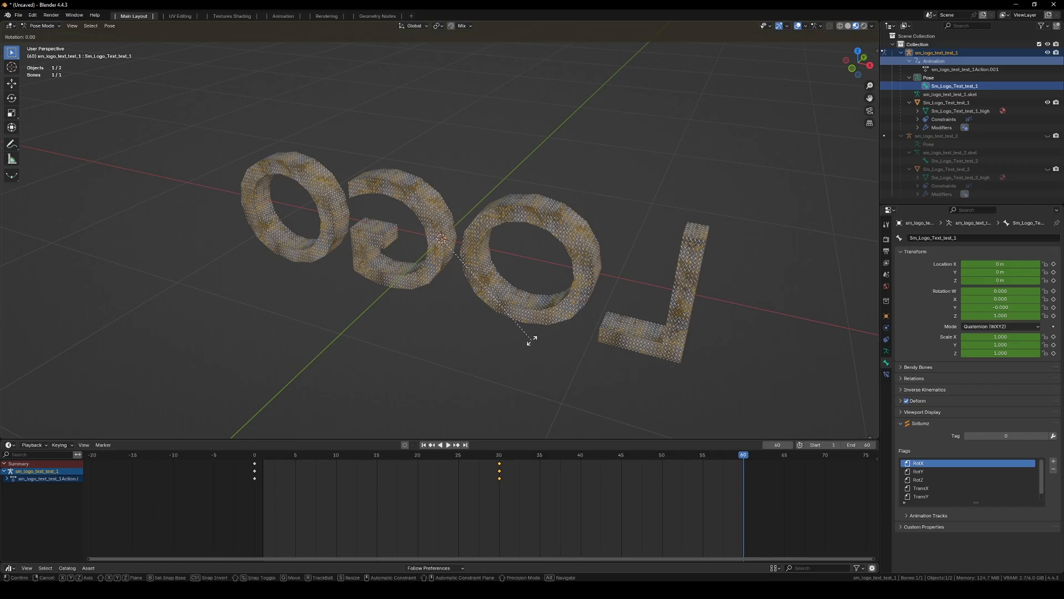
key("z")
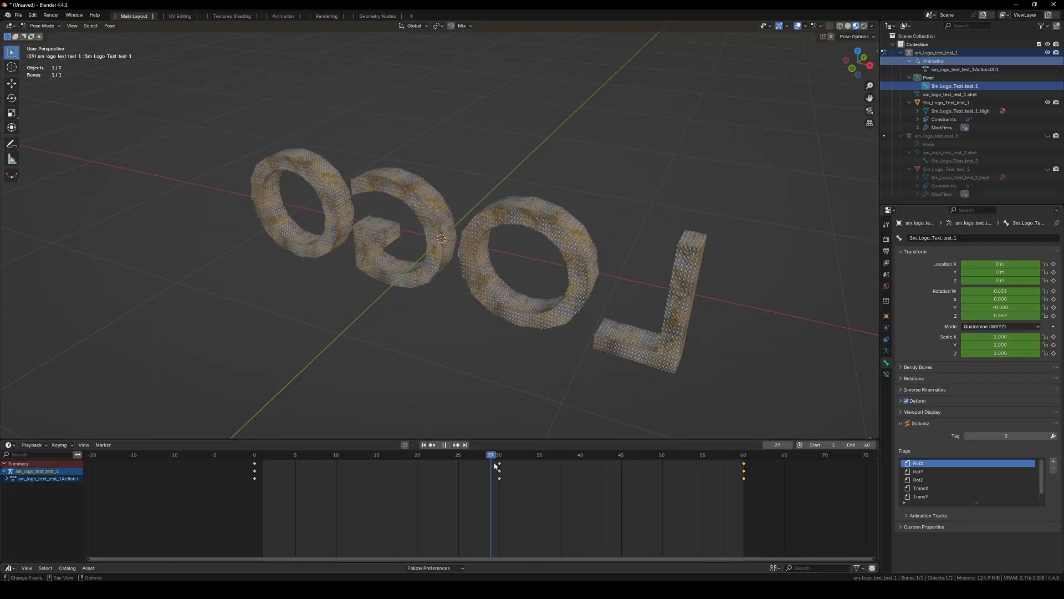
- Scrub the timeline from start to frame 60 to check the full spin
left_click(262, 455)
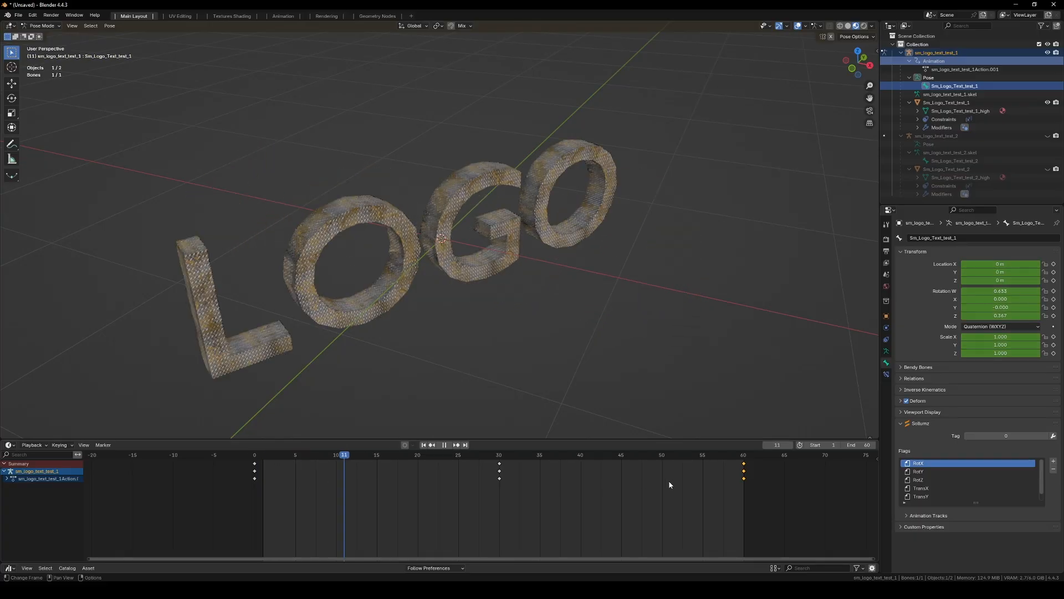
left_click(255, 455)
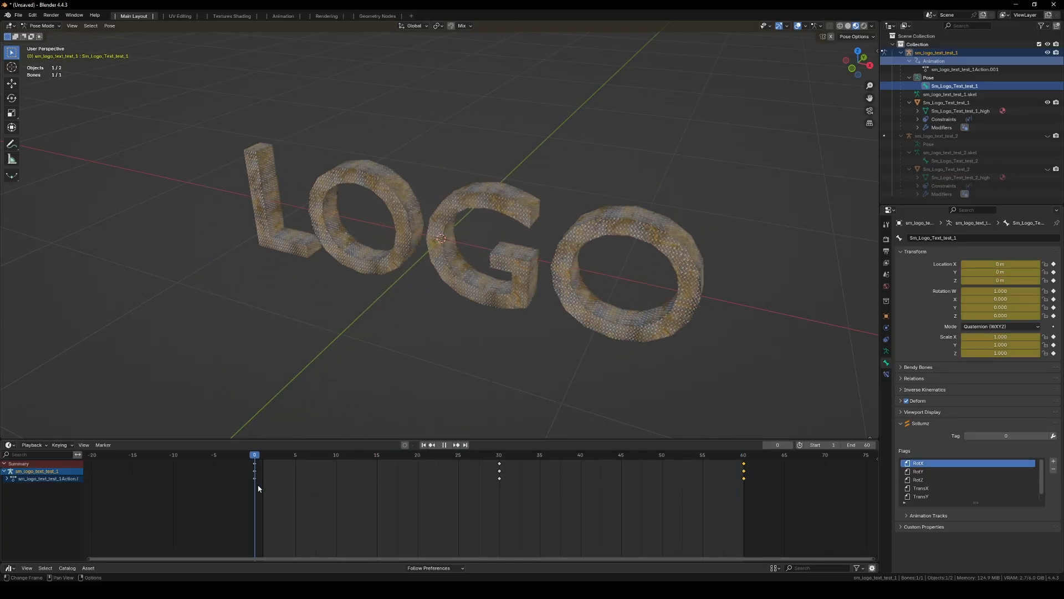
left_click(262, 455)
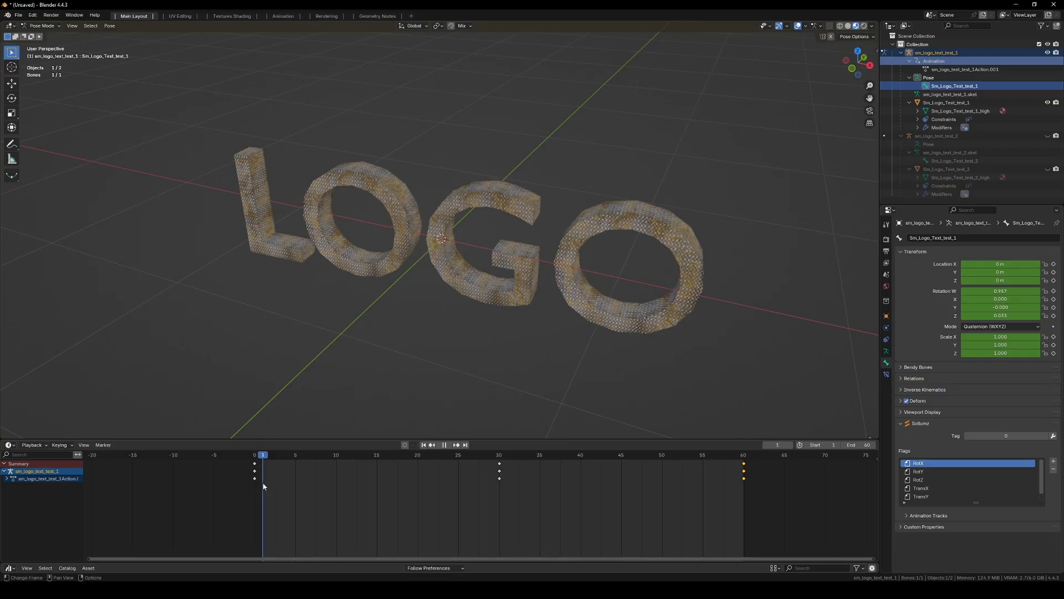
left_click(255, 455)
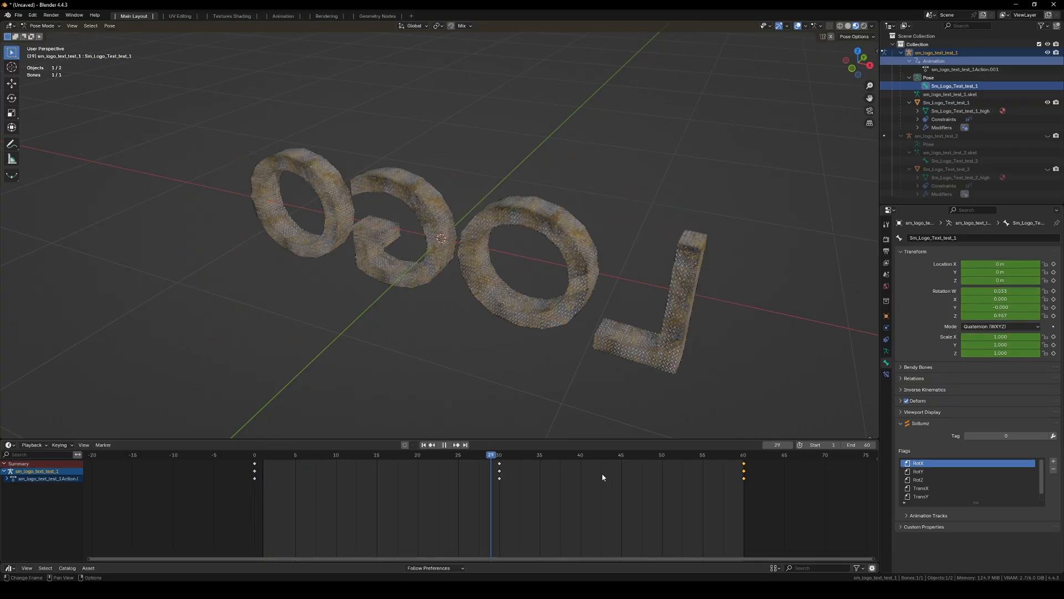
left_click(743, 455)
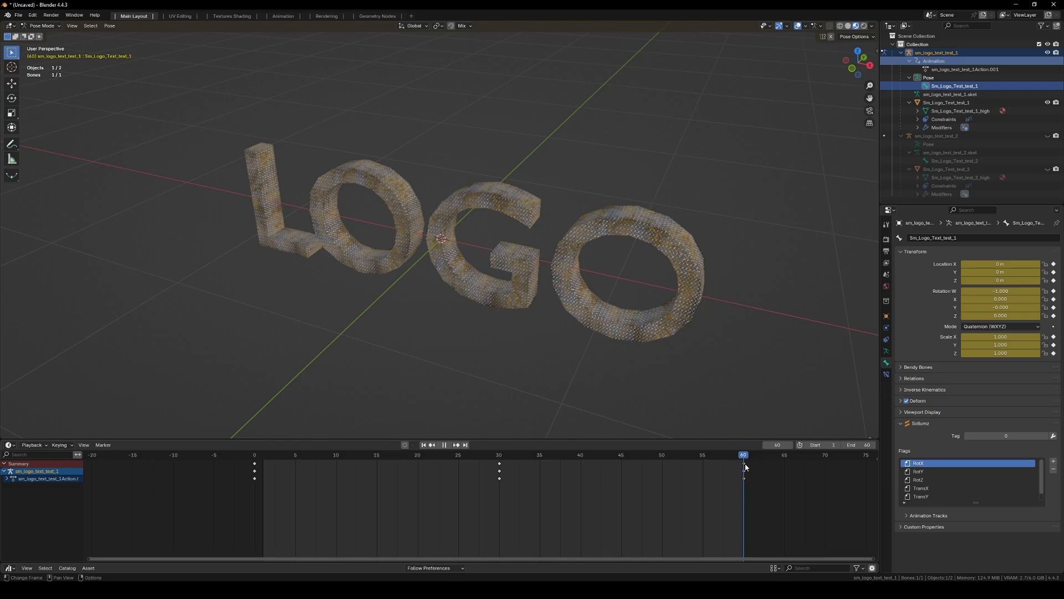
- Hide the first LOGO and enter Pose Mode on the second LOGO's skeleton bone at frame 0
left_click(263, 455)
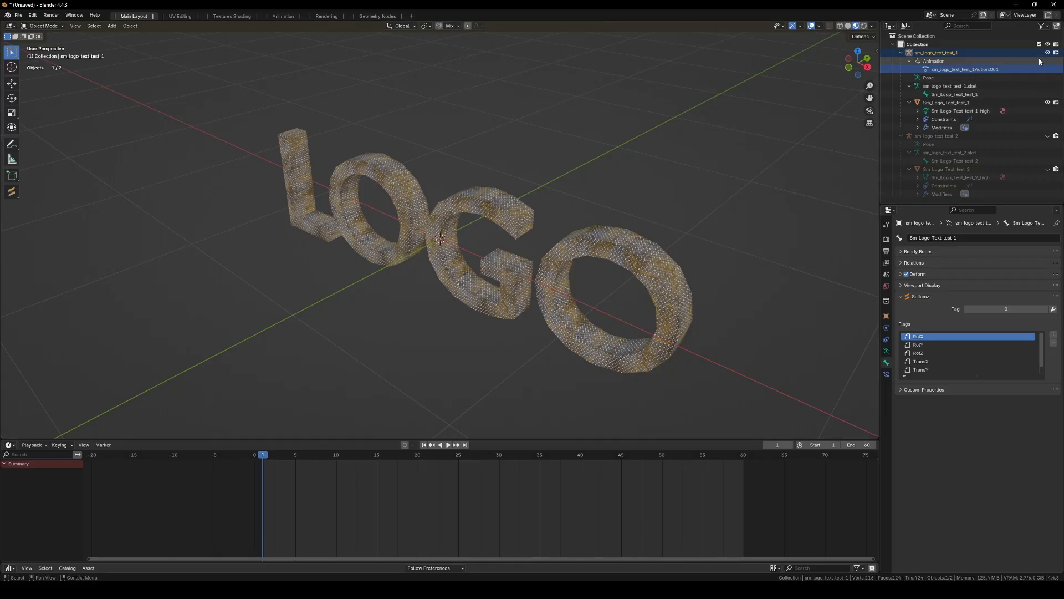
mouse_move(1048, 53)
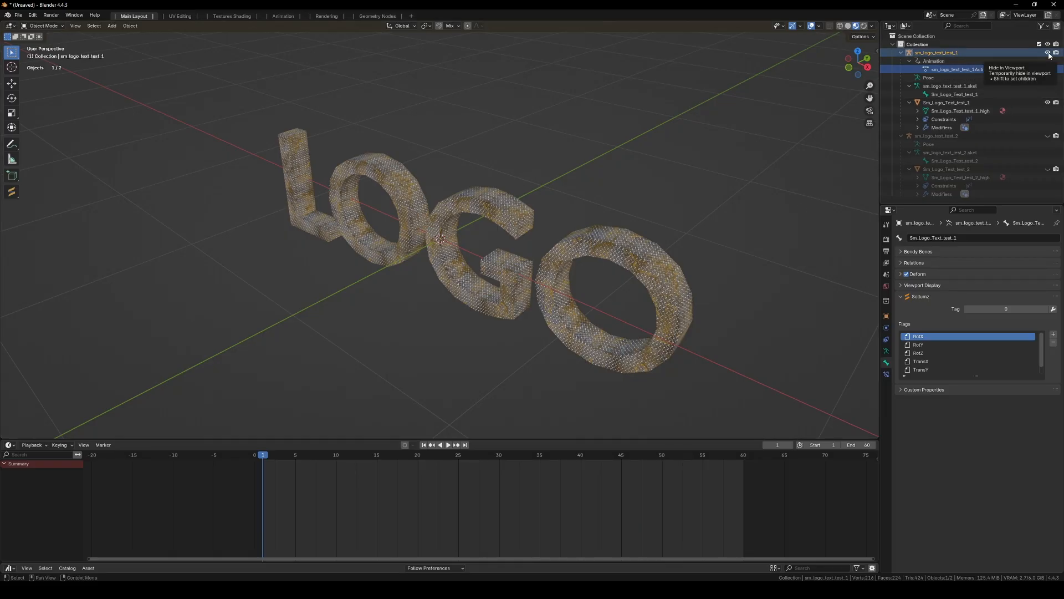
left_click(1048, 52)
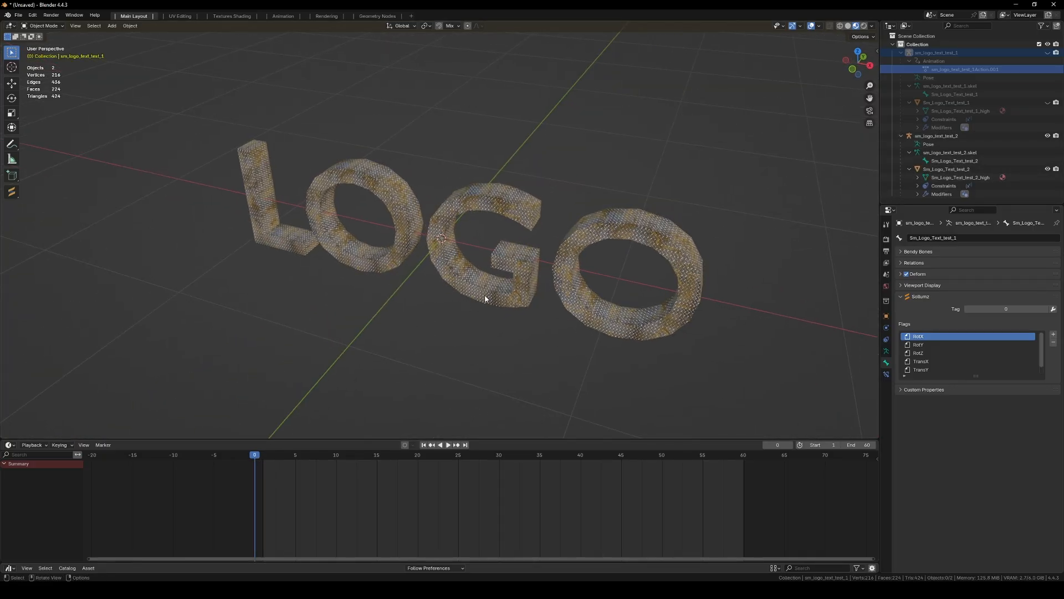
left_click(949, 169)
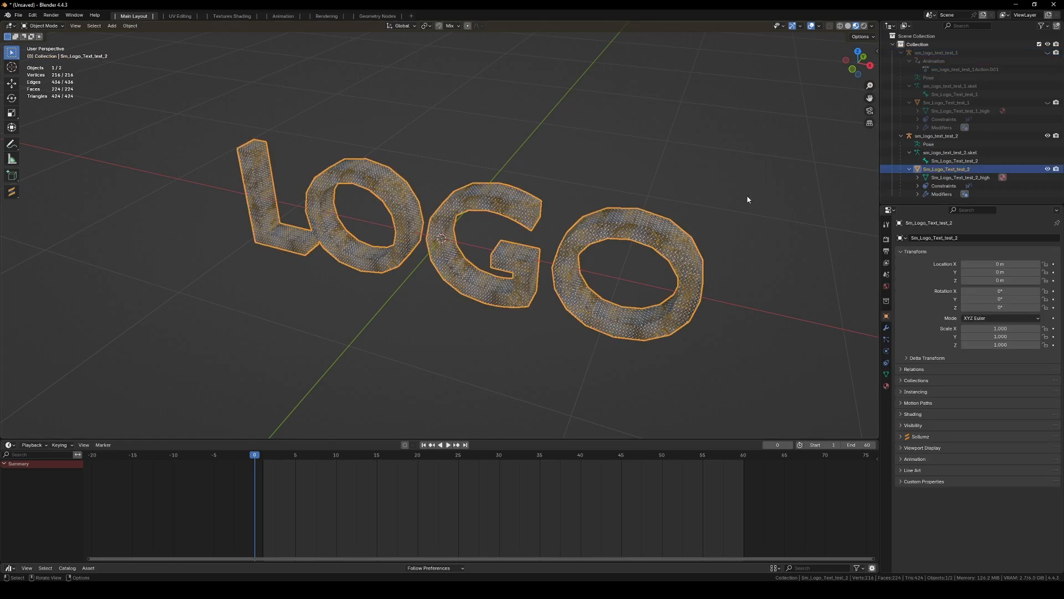
left_click(953, 152)
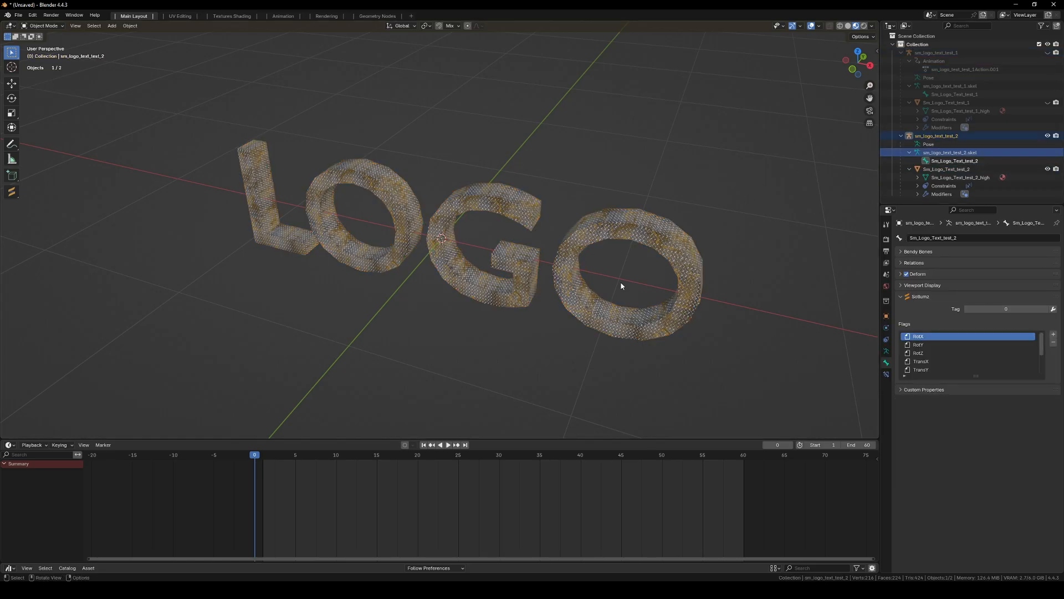
left_click(953, 160)
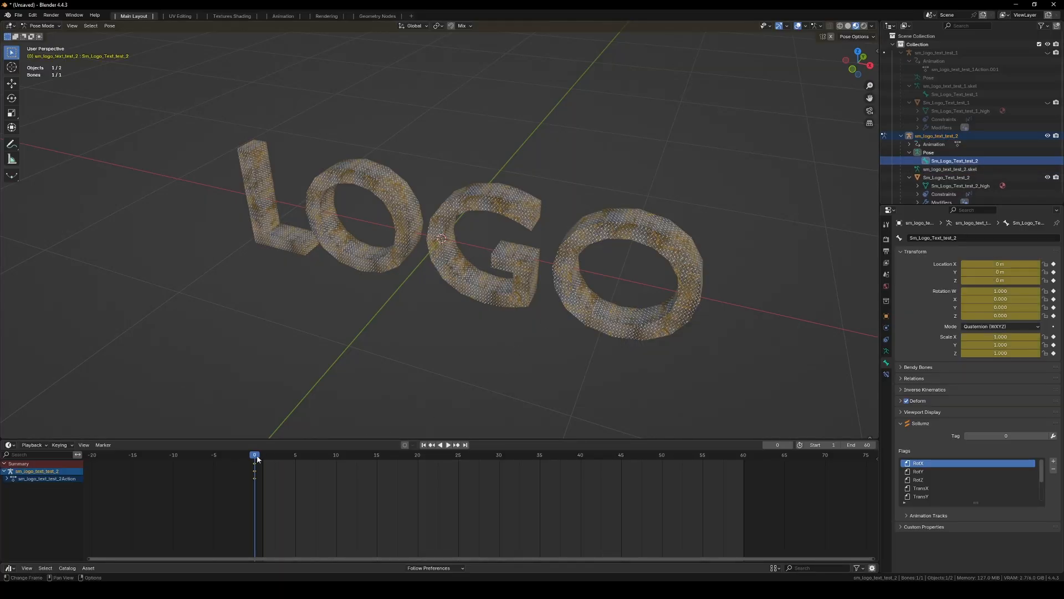
- Rotate the second LOGO's bone -180° on Z at frame 30 and a further 180° at frame 60, then preview
left_click(499, 454)
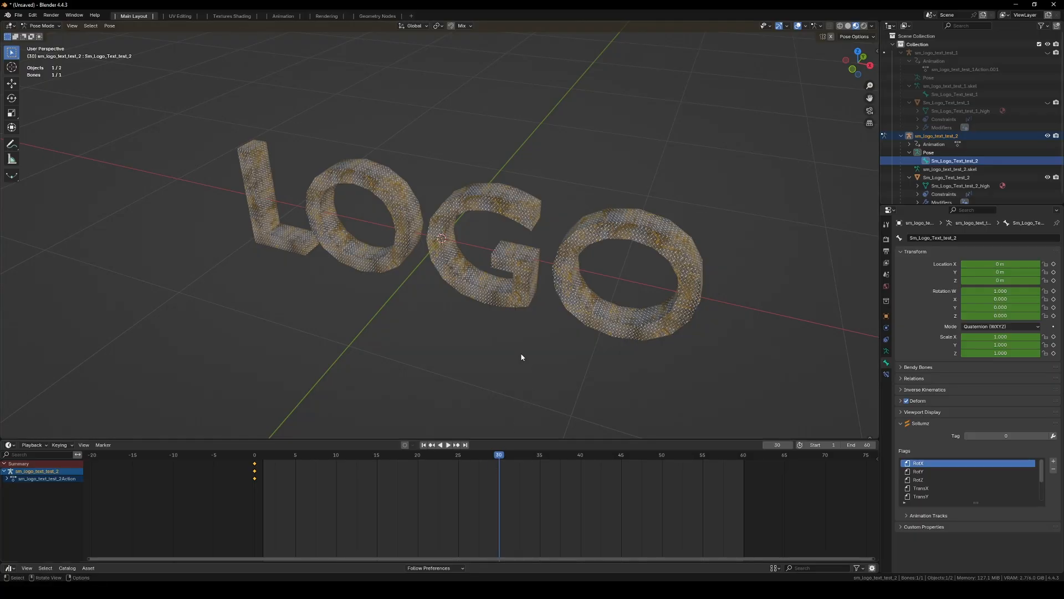
key("r")
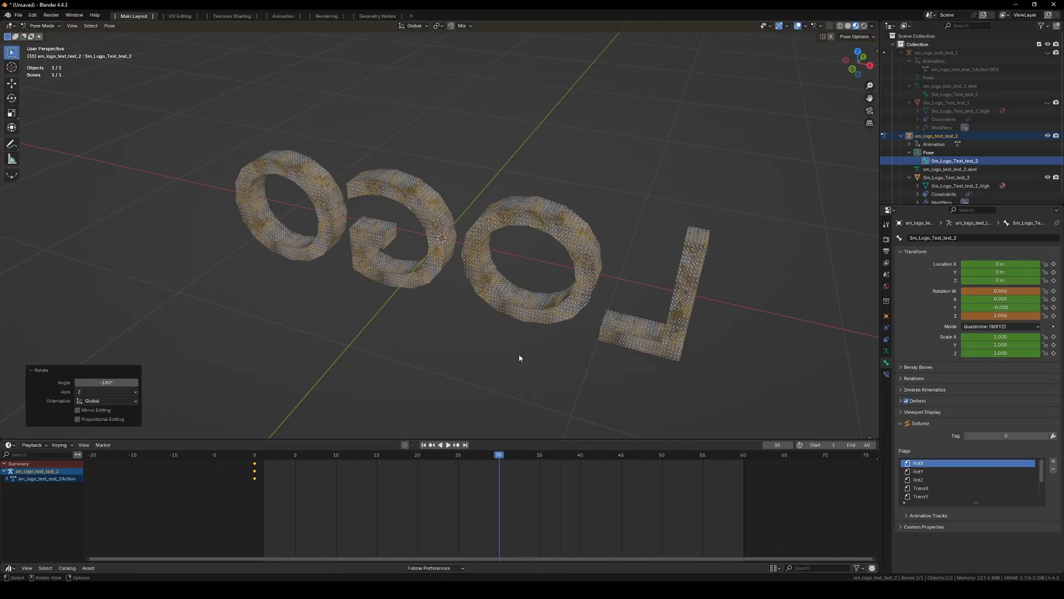
left_click(443, 445)
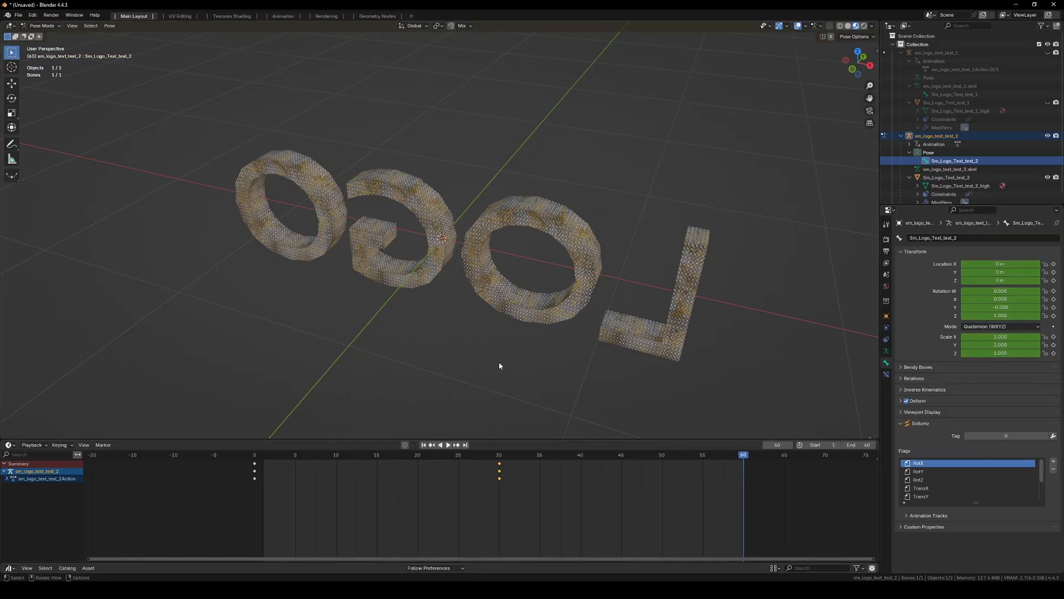
key("r")
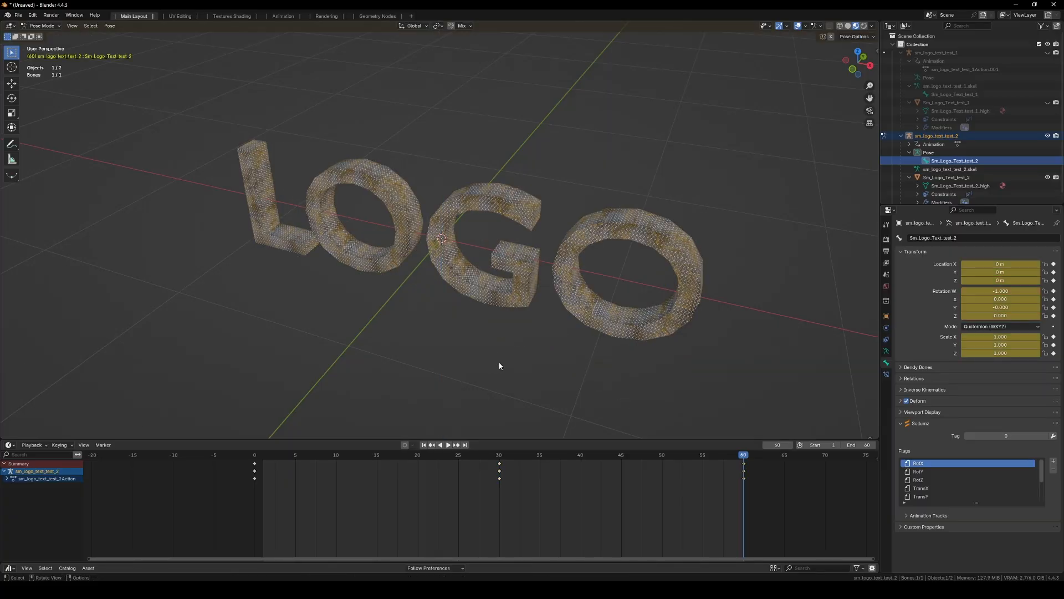
left_click(447, 444)
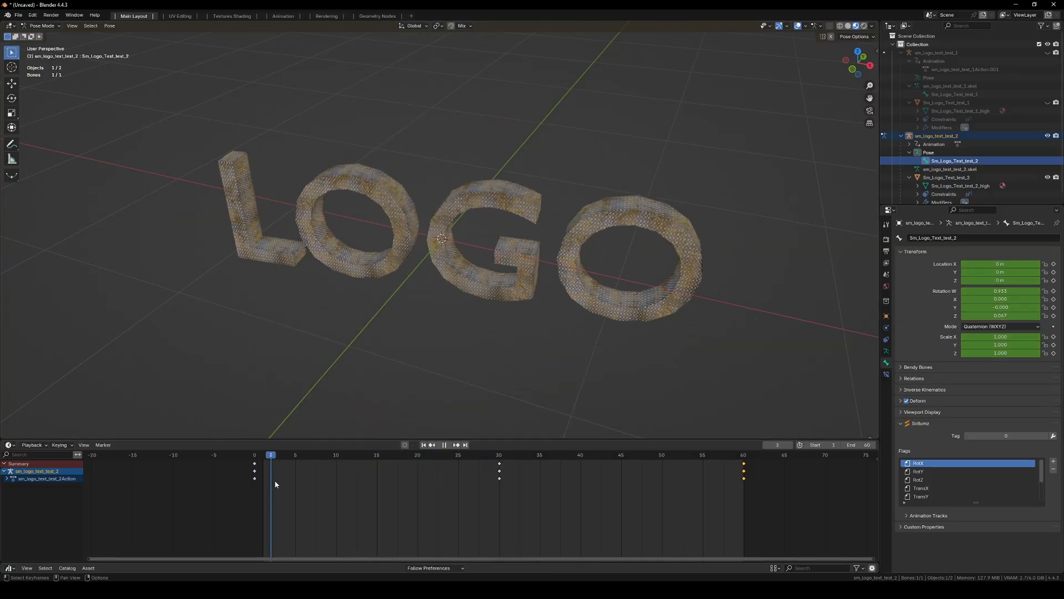
left_click(424, 445)
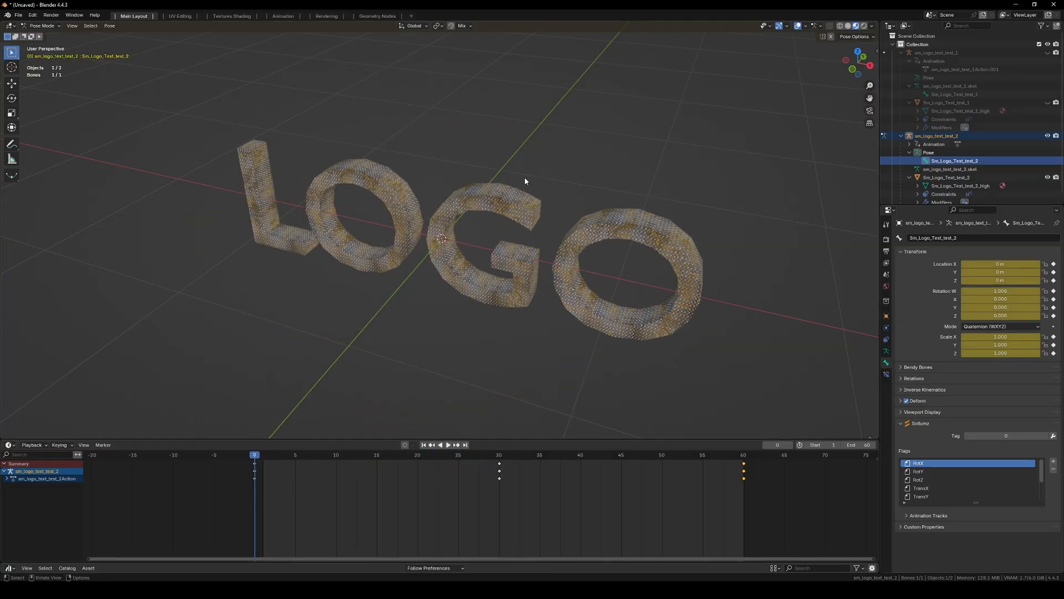
- Bake the second LOGO's pose animation into a key on every frame from 1 to 60 and check it
left_click(109, 25)
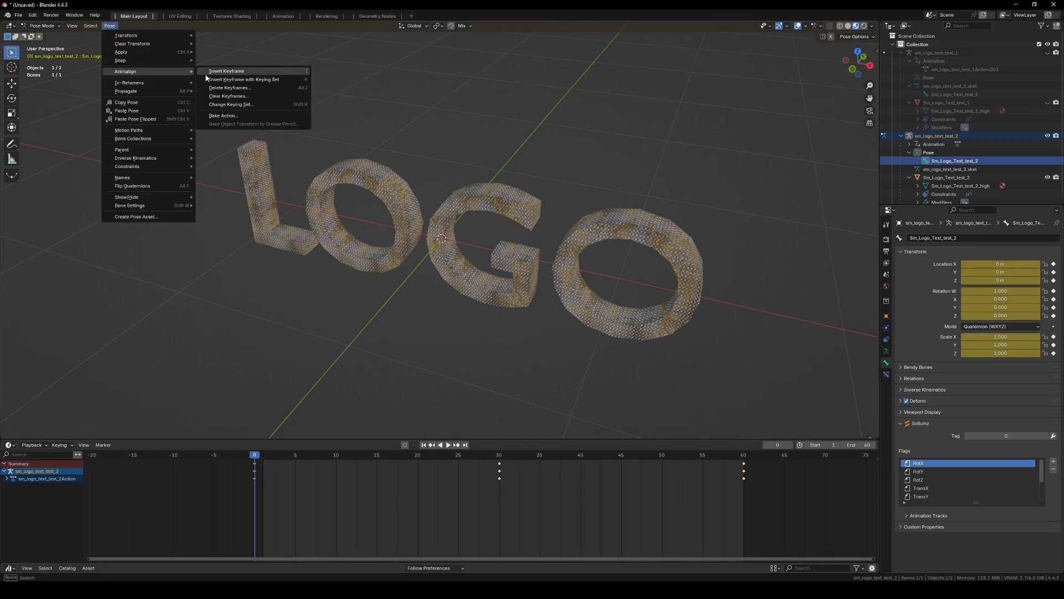
mouse_move(224, 115)
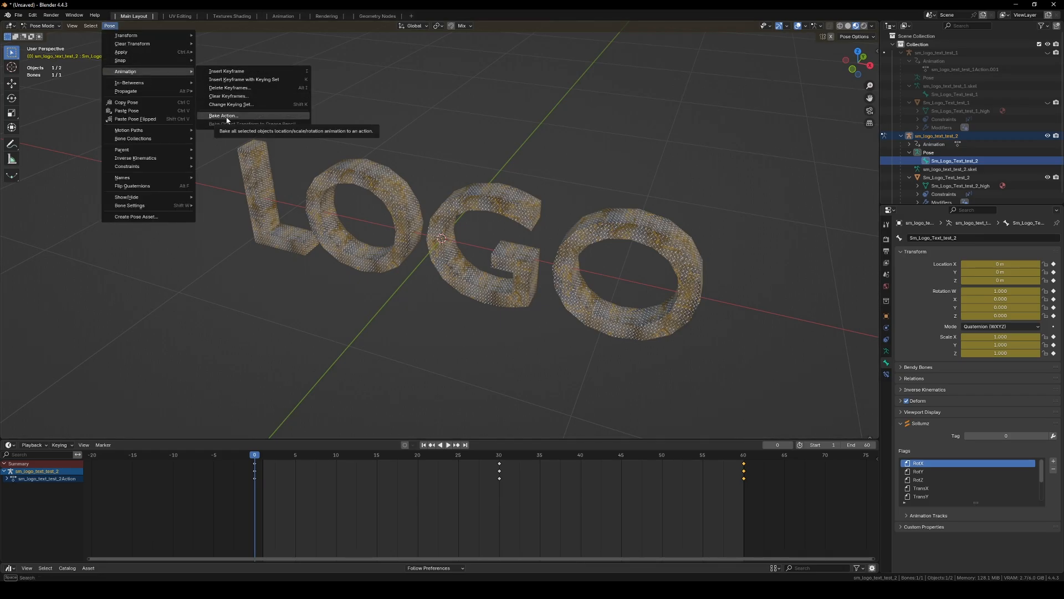
left_click(223, 114)
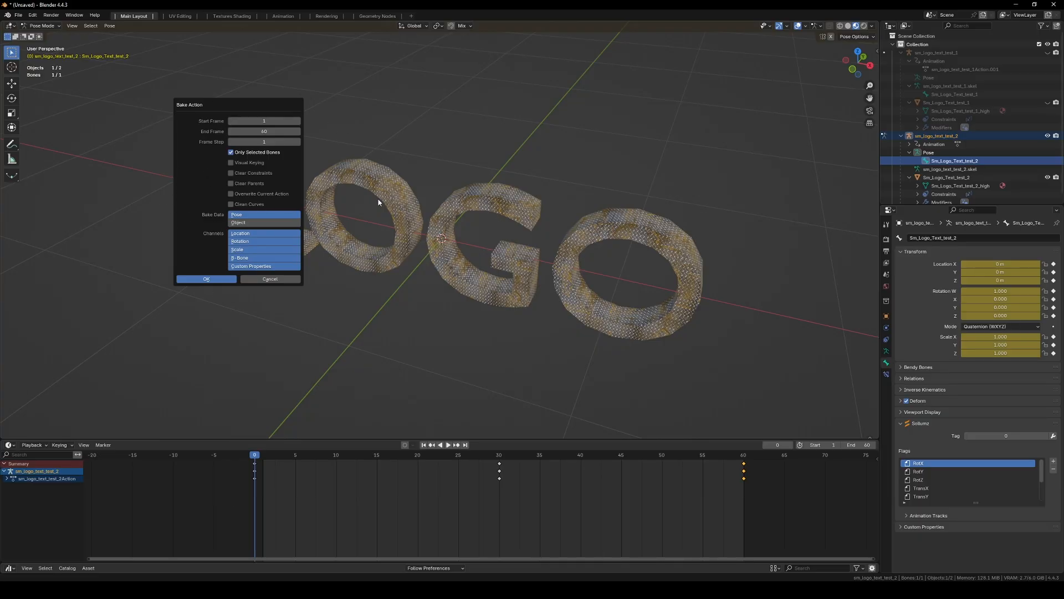
mouse_move(263, 299)
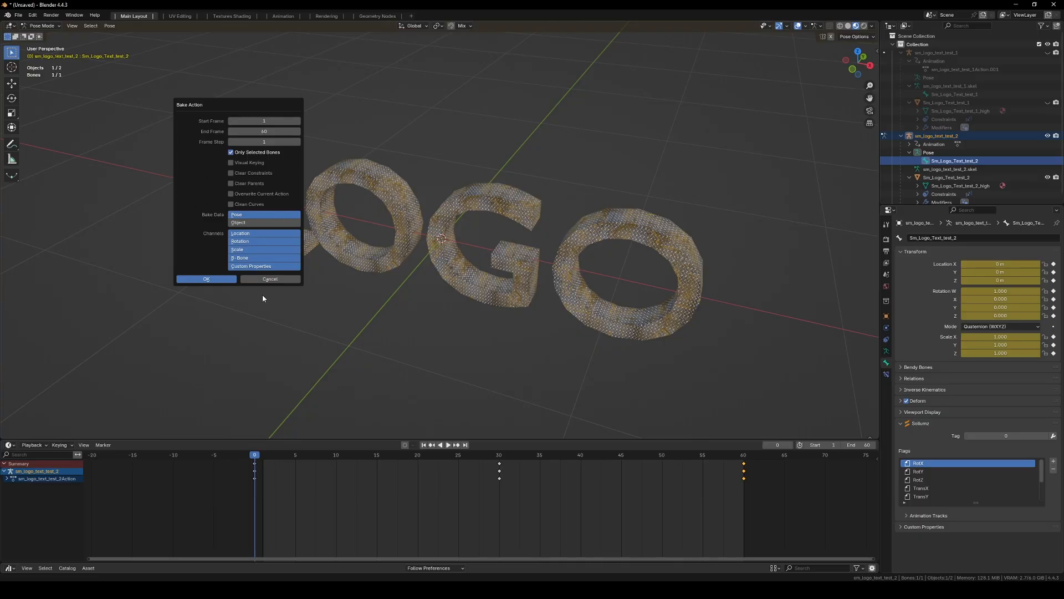
left_click(206, 278)
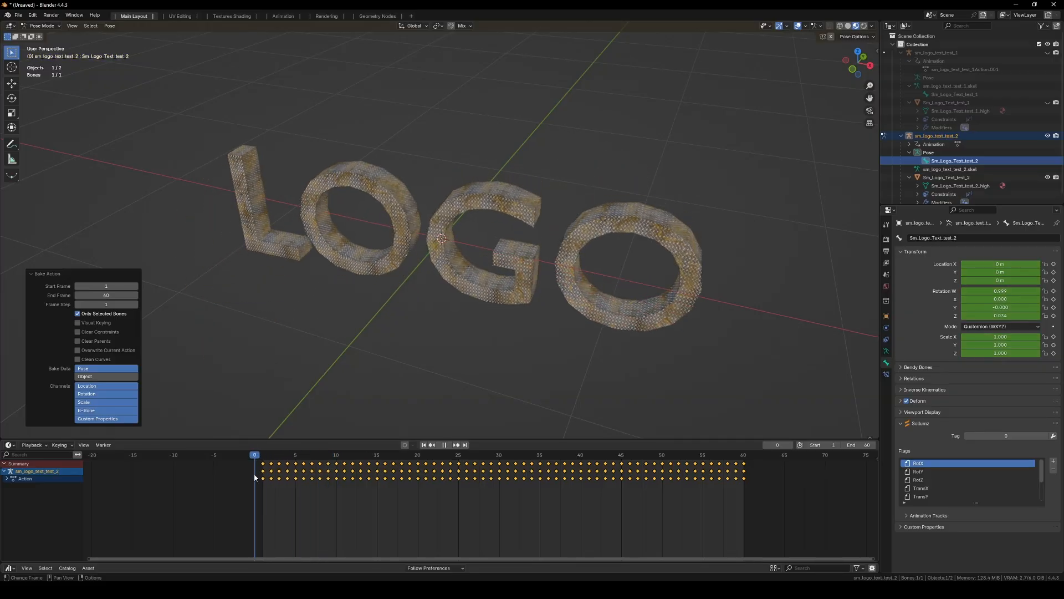
left_click(353, 454)
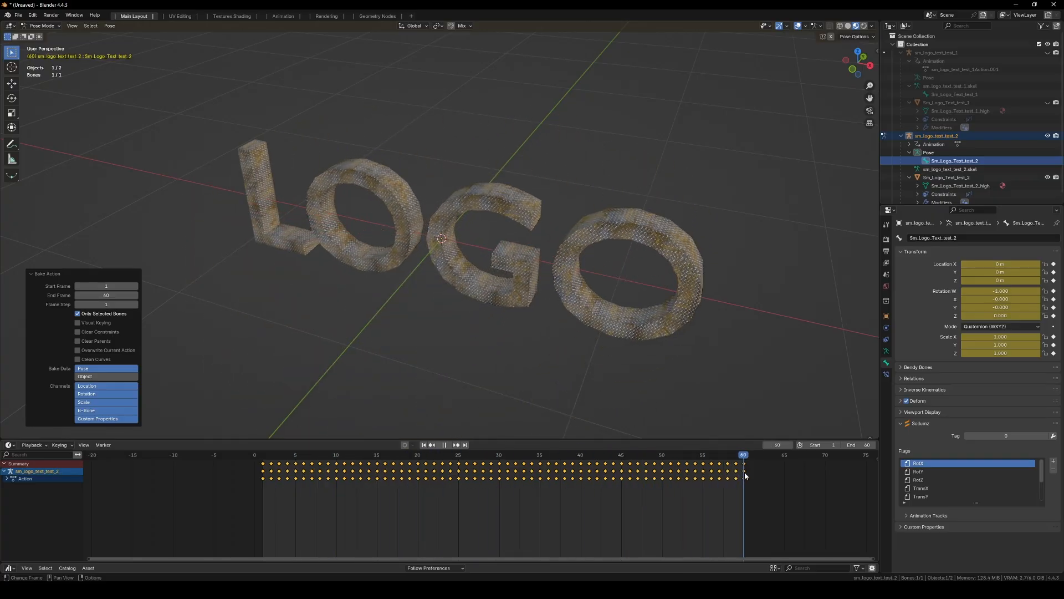
left_click(270, 455)
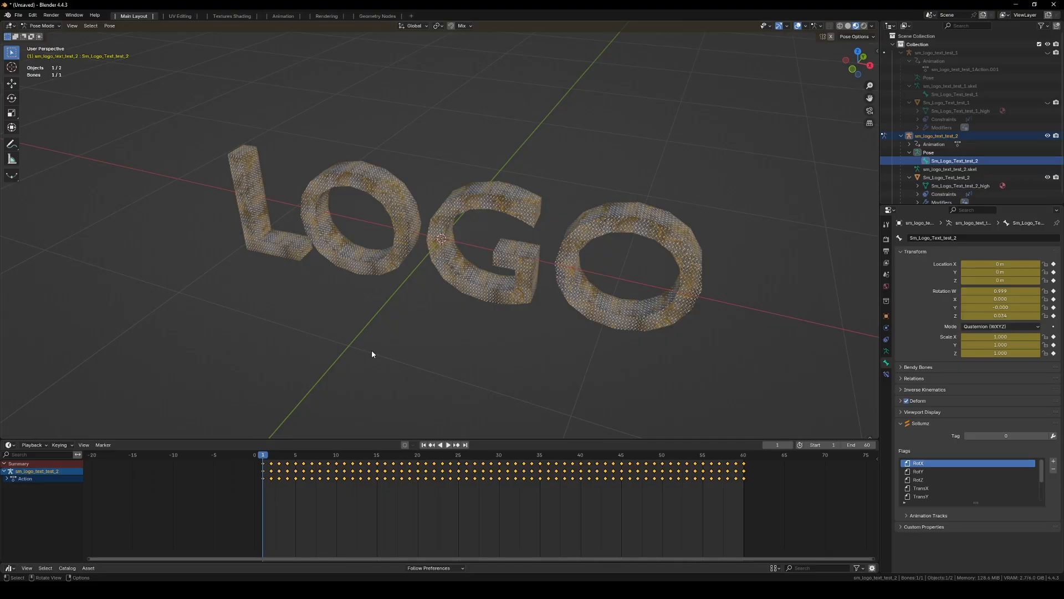
- Play back the spinning LOGO animation and stop it again
left_click(447, 444)
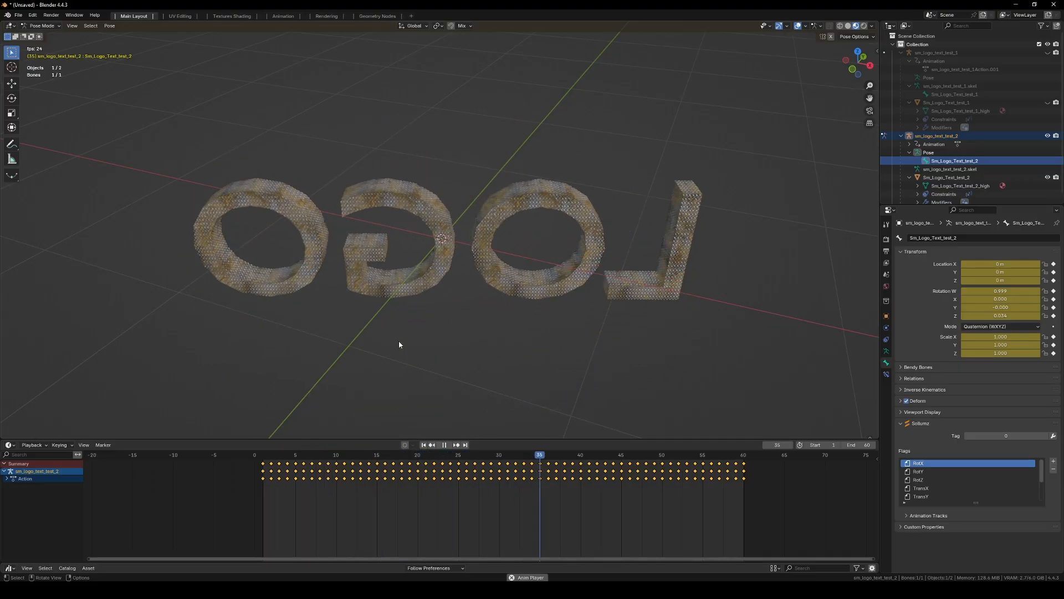
left_click(444, 445)
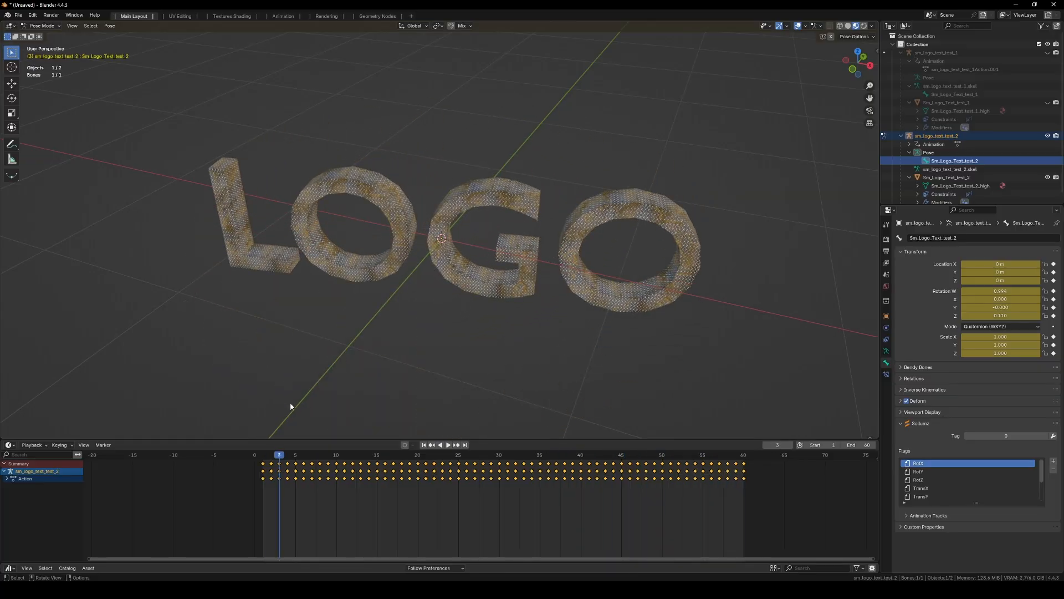
left_click(263, 455)
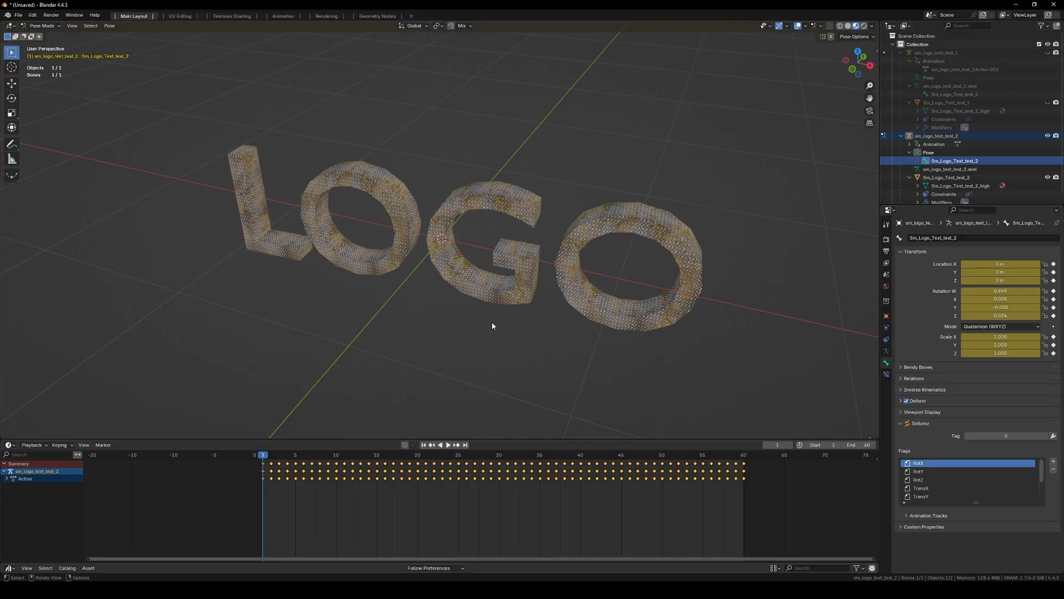
- Return to Object Mode and expand the second prop's baked animation entry in the Sollumz tools
left_click(42, 25)
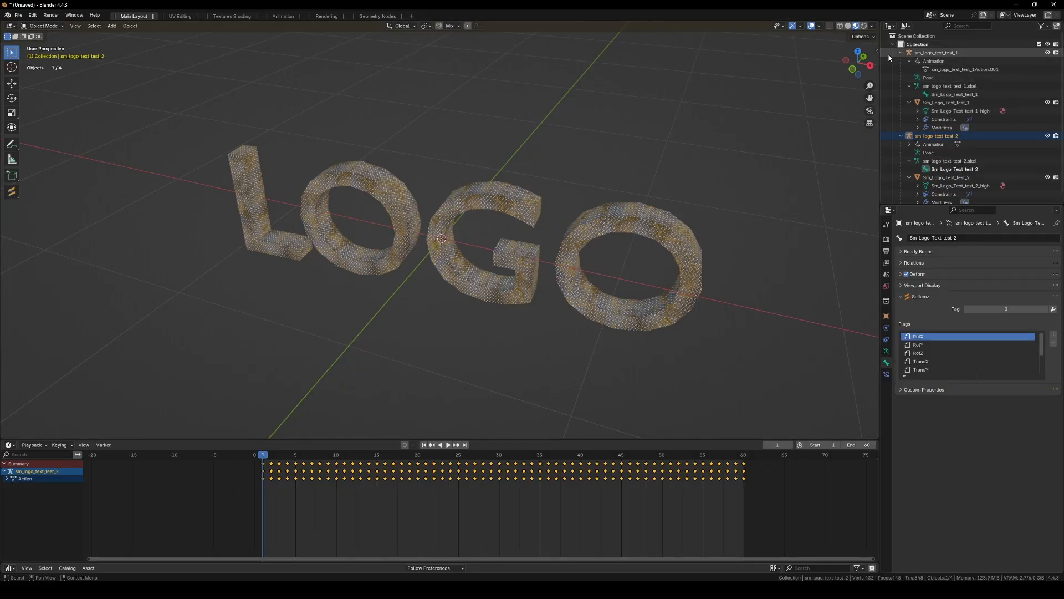
left_click(908, 144)
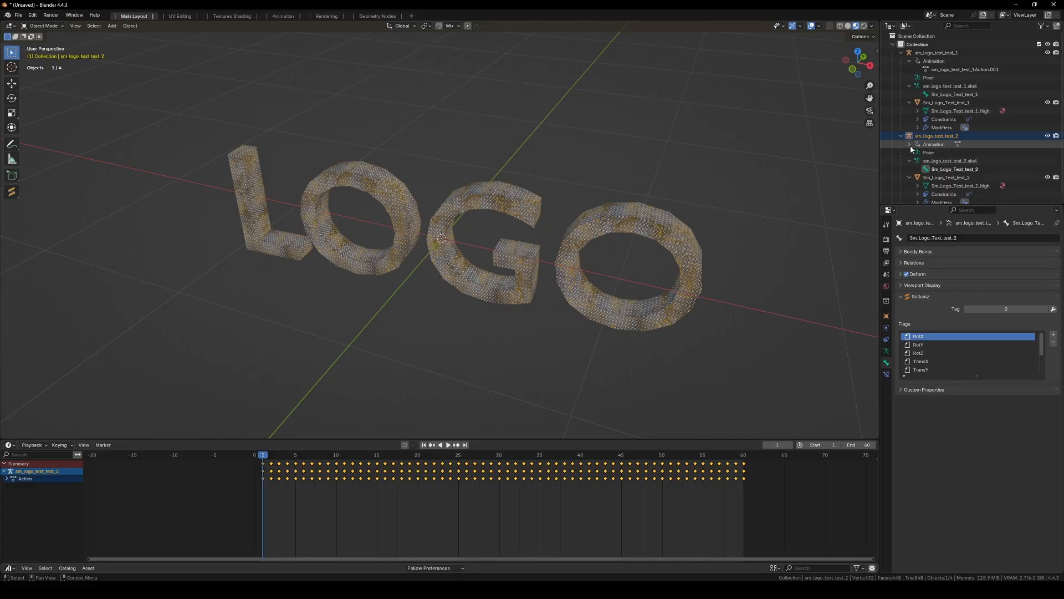
left_click(909, 144)
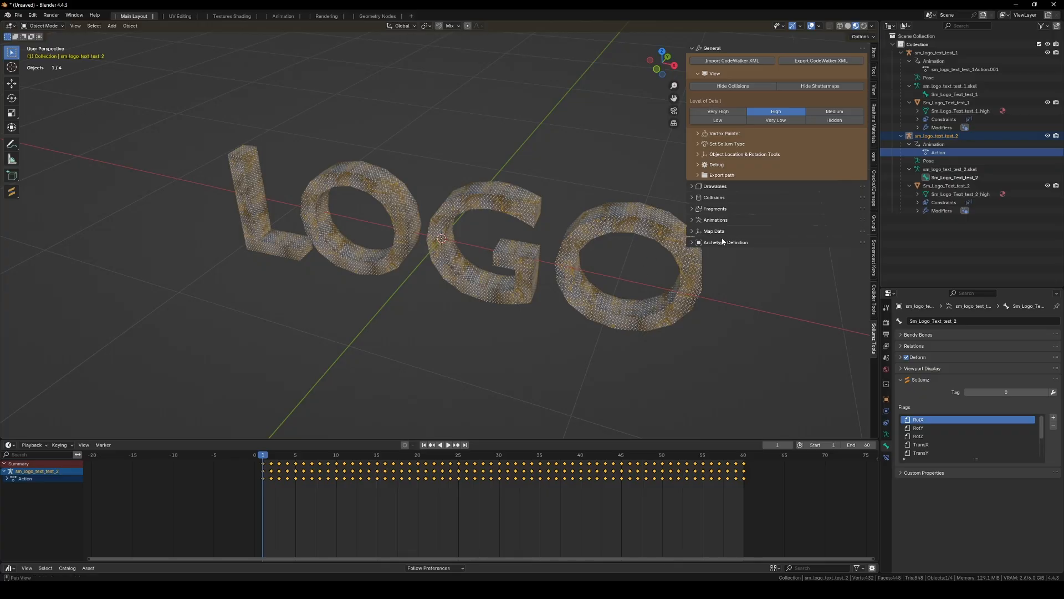
- Create a Sollumz clip dictionary named sm_anim_logo_test and expand its animations group
left_click(715, 220)
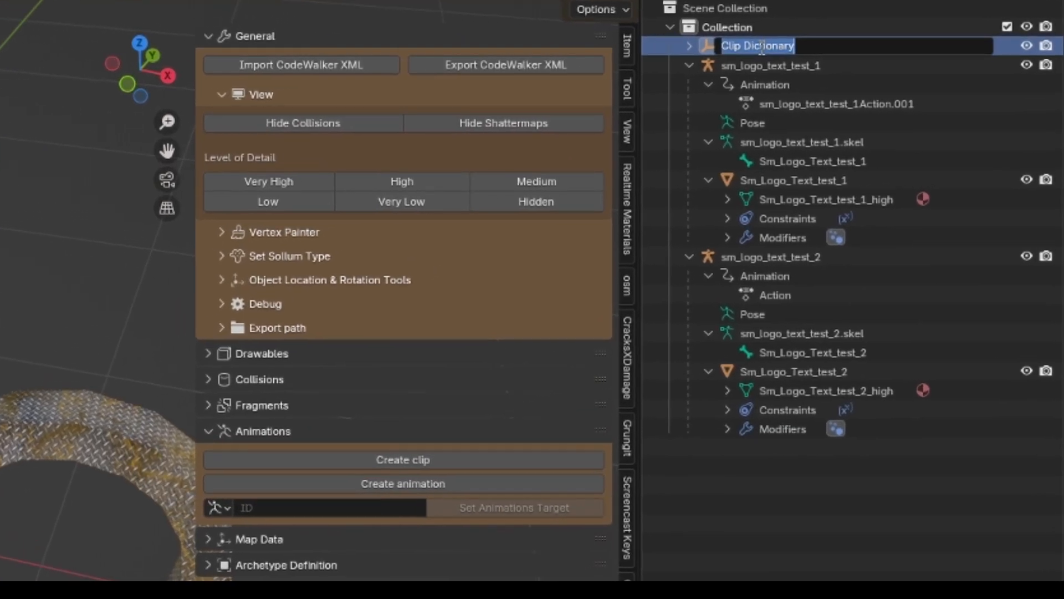
type("sm_anim_logo_test")
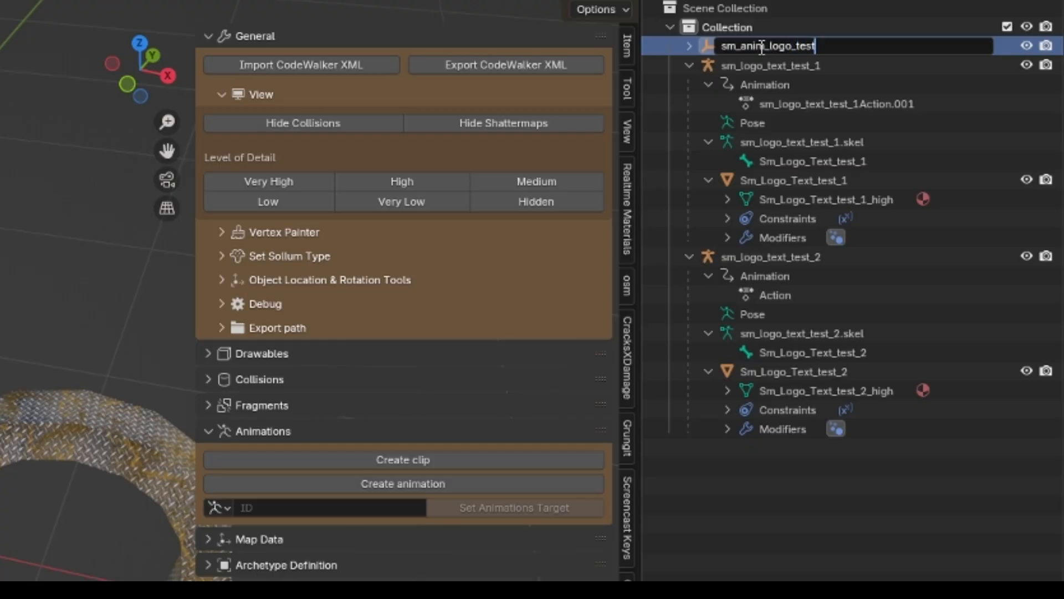
key("Return")
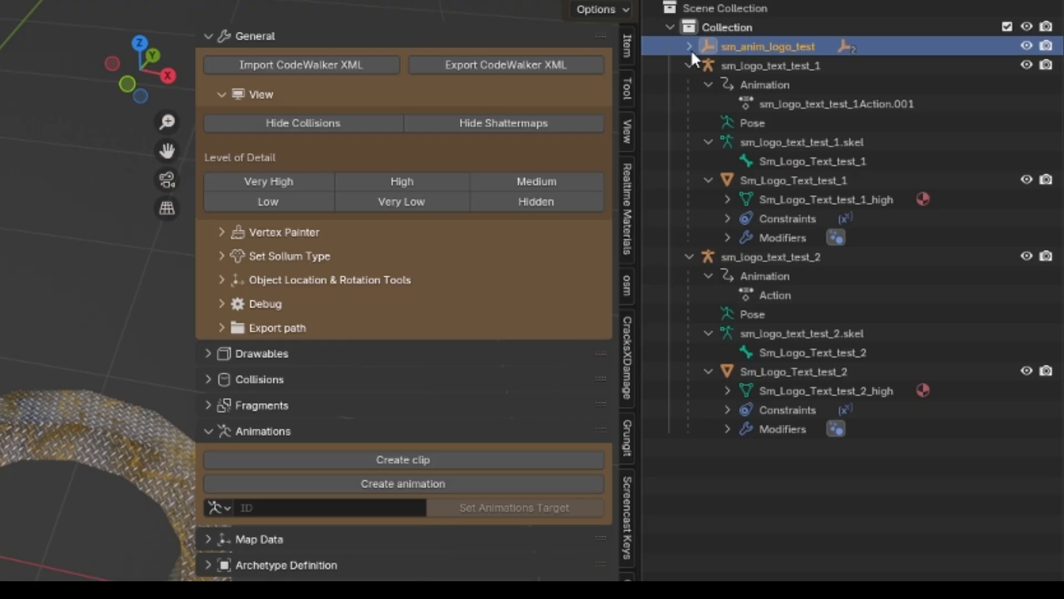
left_click(688, 47)
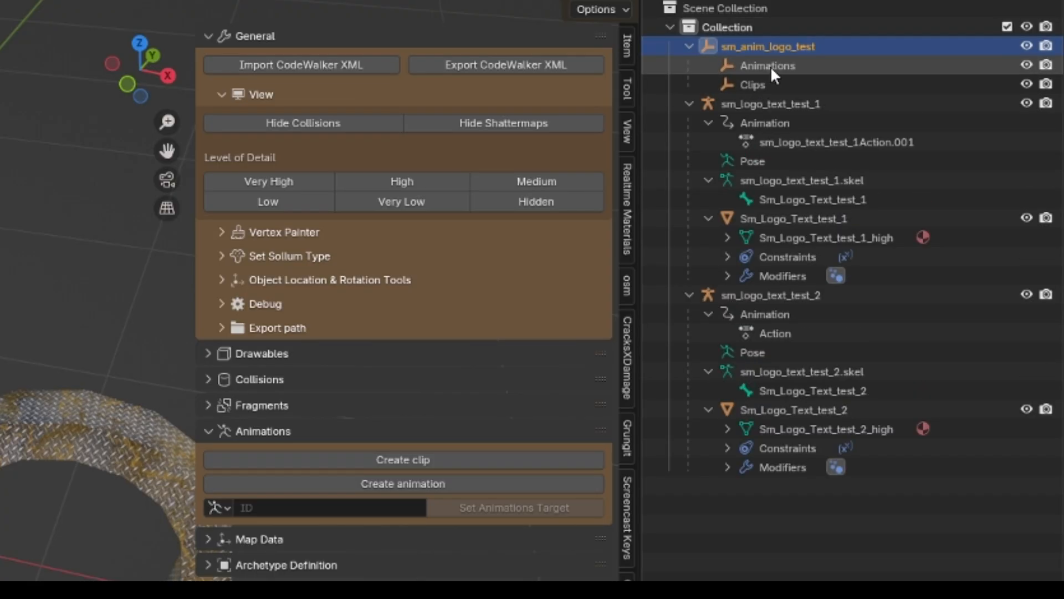
left_click(766, 66)
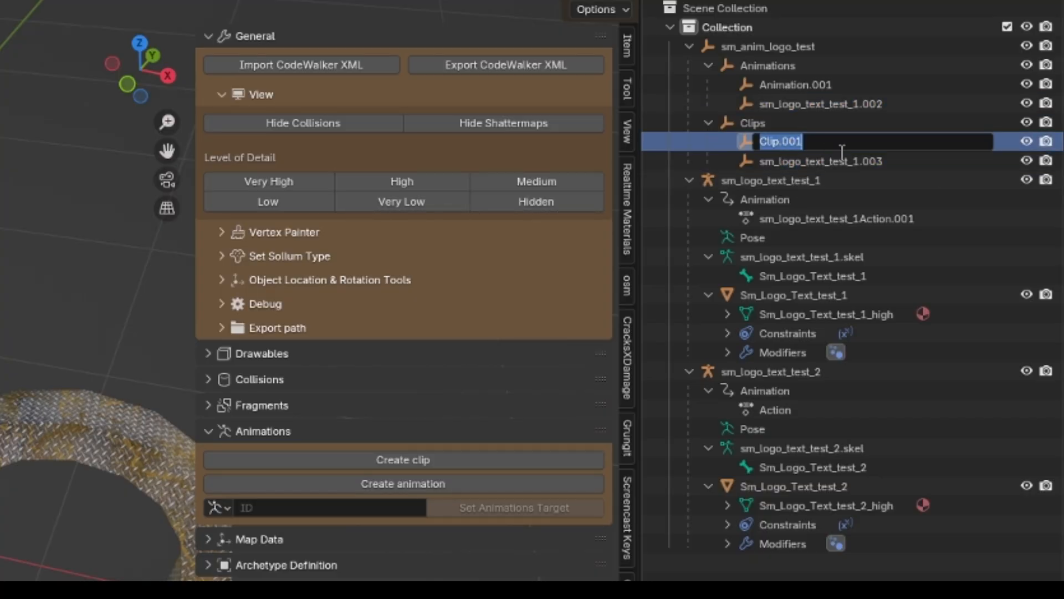
- Rename the clip entry to sm_logo_text_test_ and start renaming Animation.001 in the Outliner
type("sm_logo_text_test_")
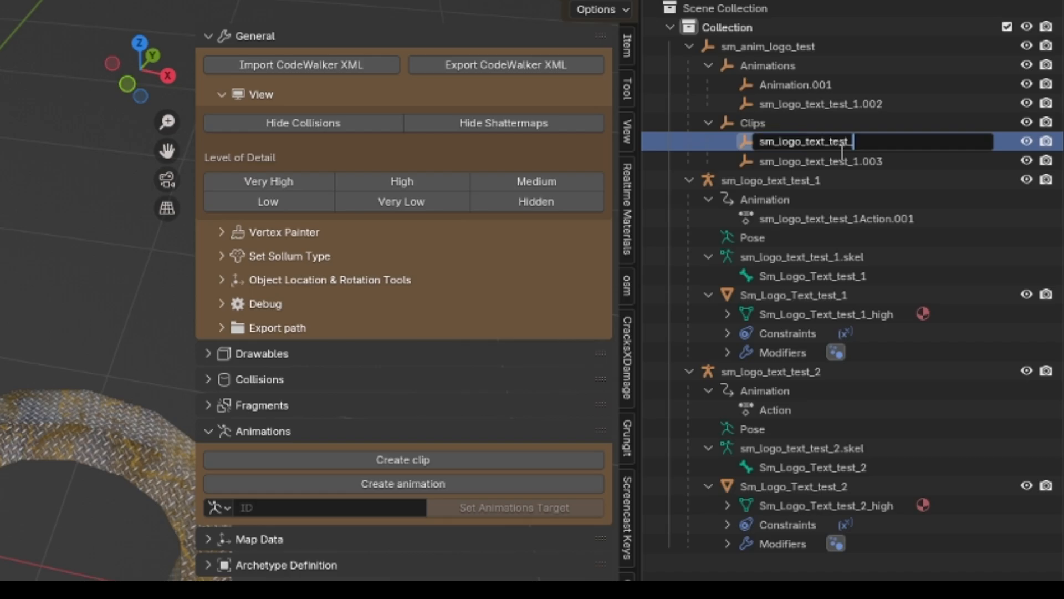
key("Return")
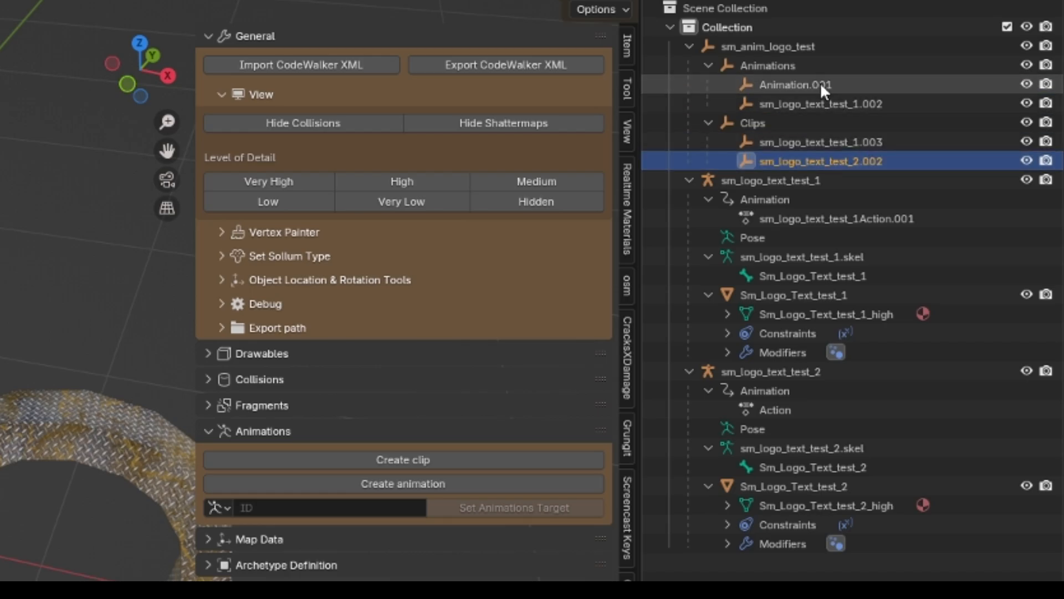
double_click(794, 85)
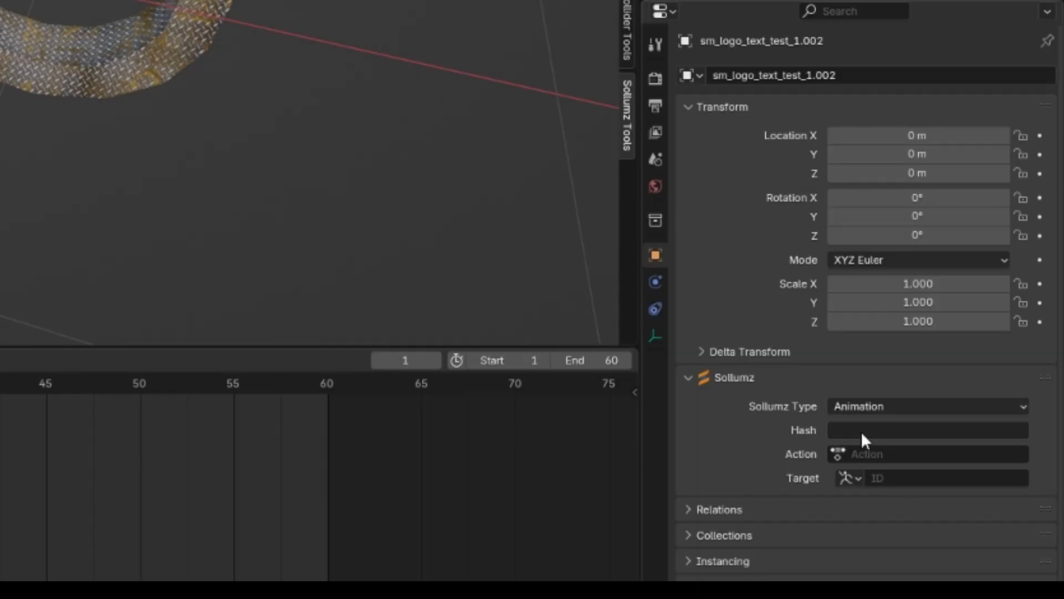
- Give the first animation hash sm_logo_text_test_1, link its baked action and target sm_logo_text_test_1.skel
left_click(927, 430)
type("sm_logo_text_test_1")
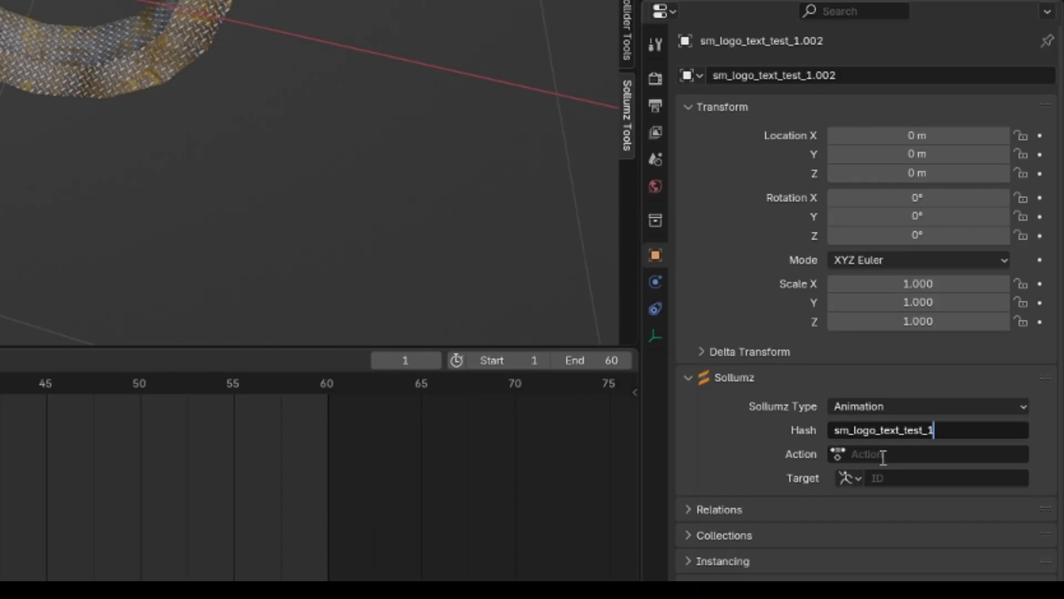
left_click(937, 453)
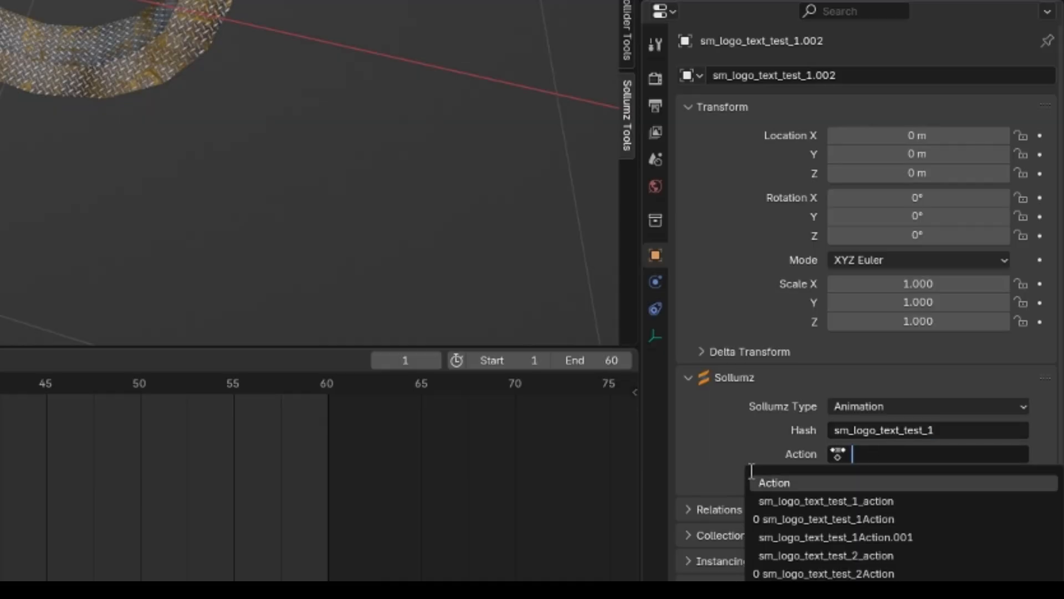
mouse_move(847, 537)
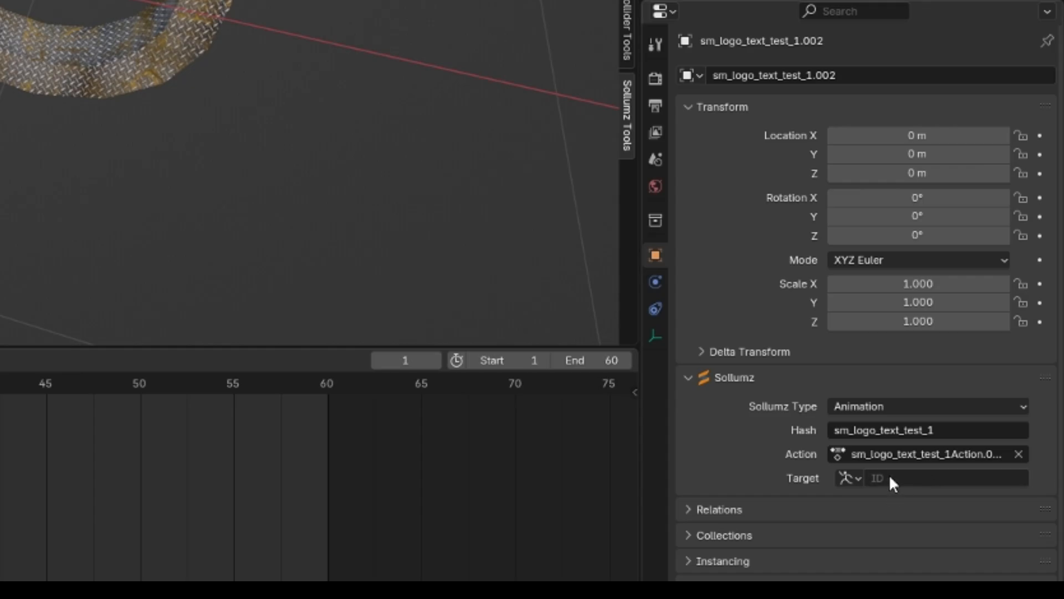
mouse_move(863, 495)
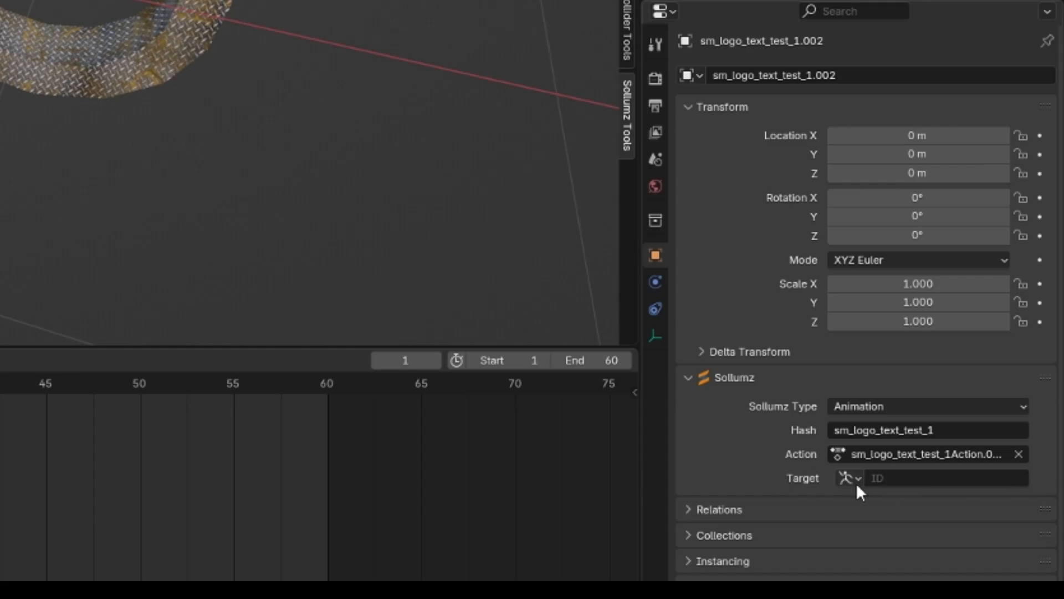
left_click(849, 478)
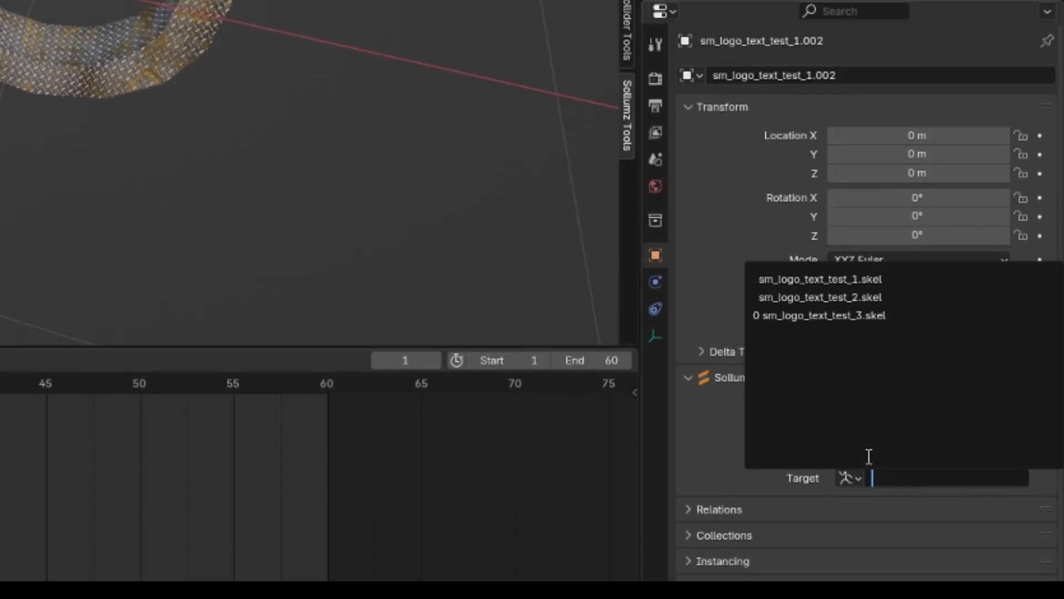
mouse_move(815, 280)
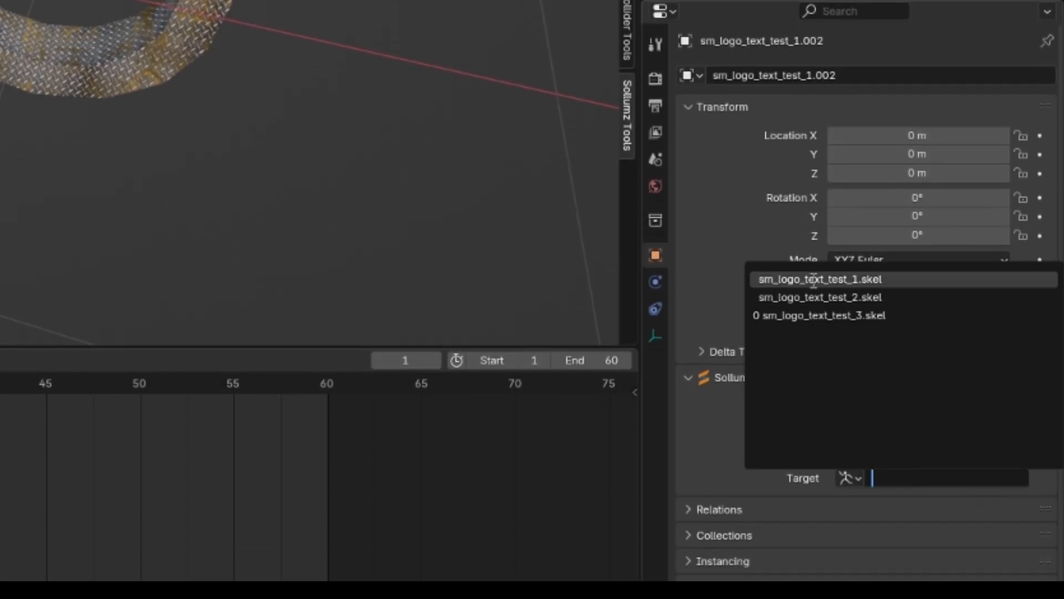
left_click(821, 280)
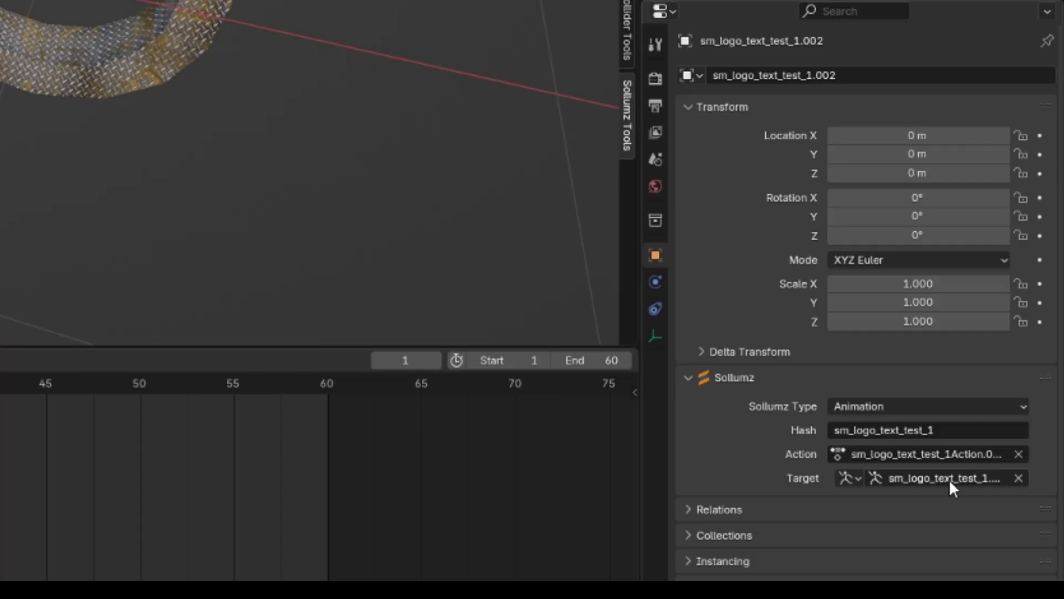
mouse_move(858, 406)
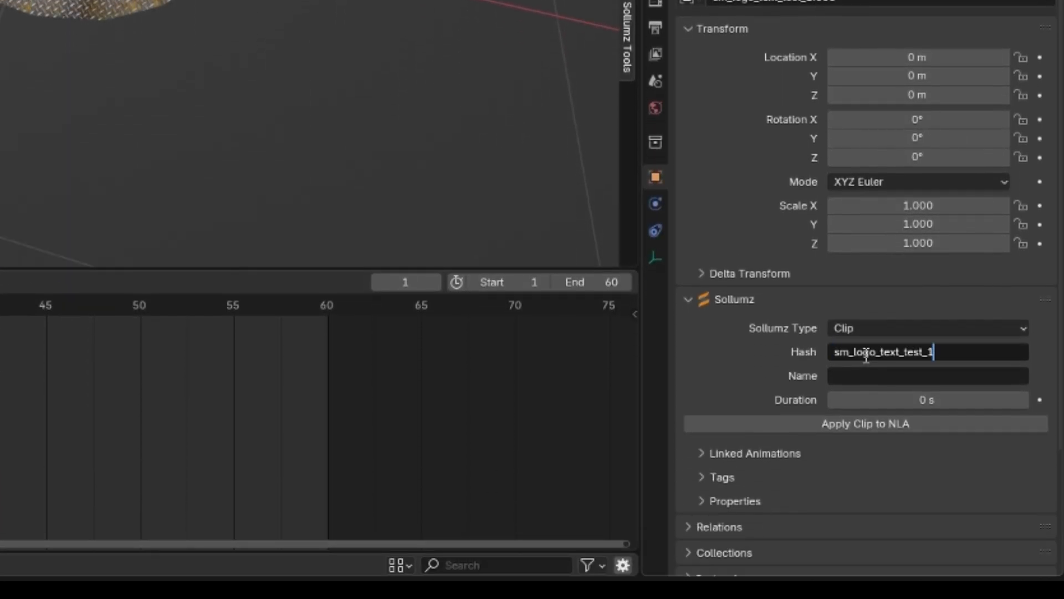
- Name the first clip sm_logo_text_test_1.clip and link animation sm_logo_text_test_1.002 to it
left_click(927, 376)
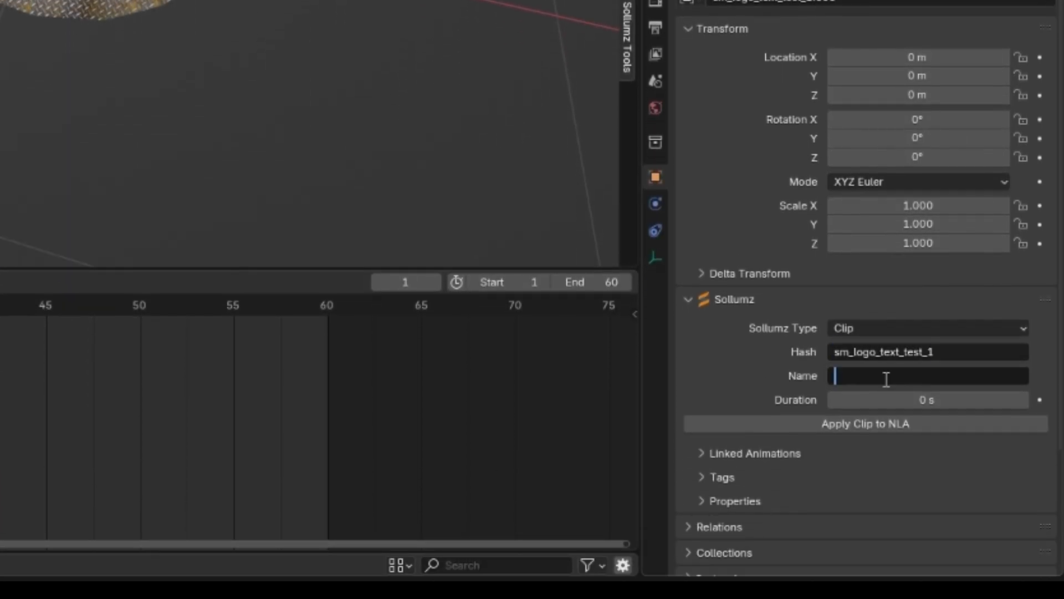
type("sm_logo_text_test_1")
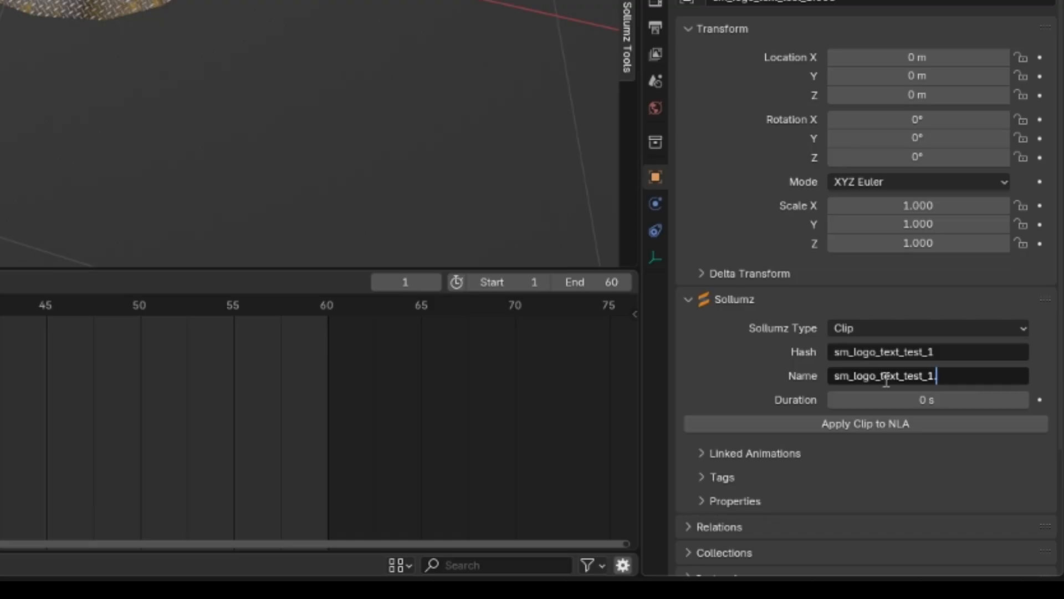
type(".clip")
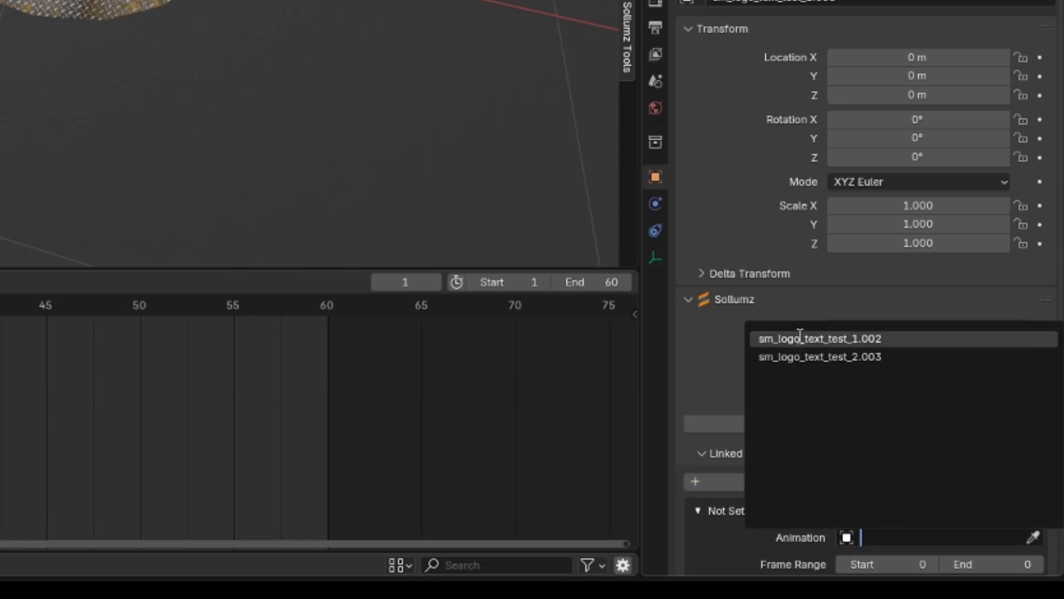
left_click(819, 338)
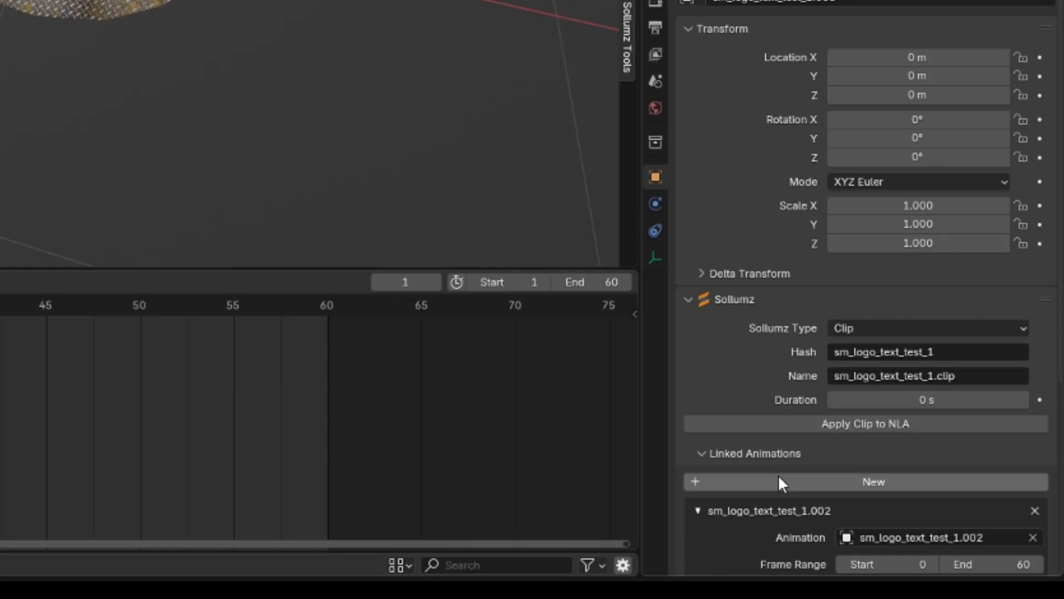
- Set the clip's frame range to 1–60 and apply it to the NLA track
scroll("down", 3)
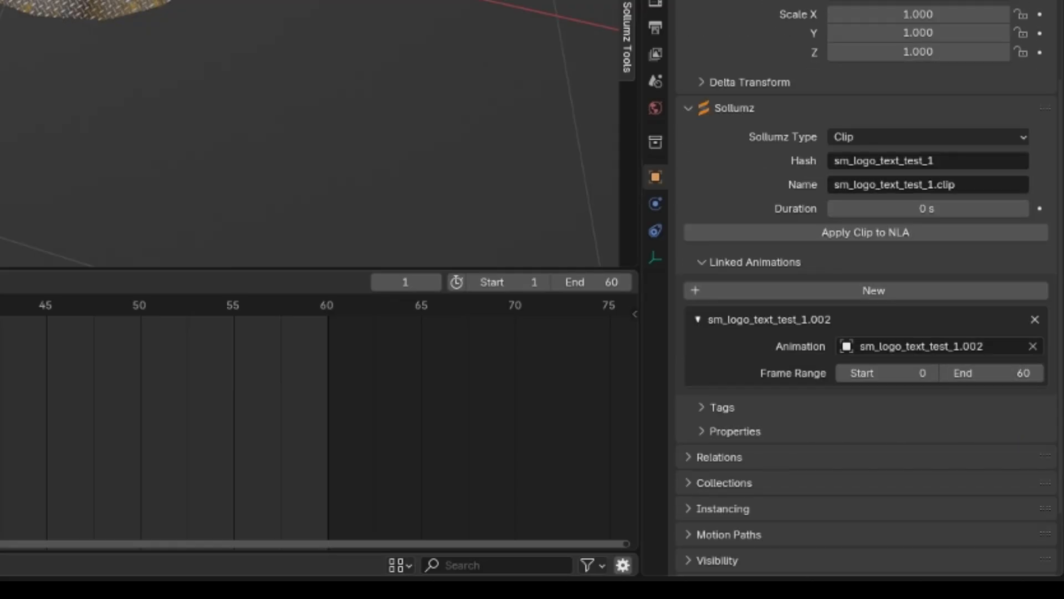
mouse_move(863, 373)
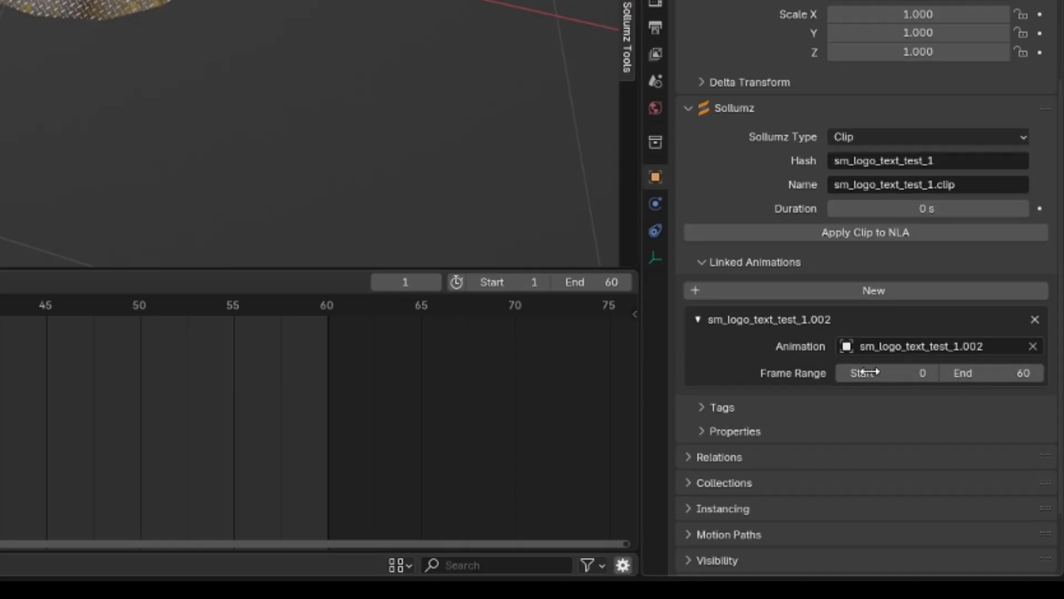
mouse_move(869, 372)
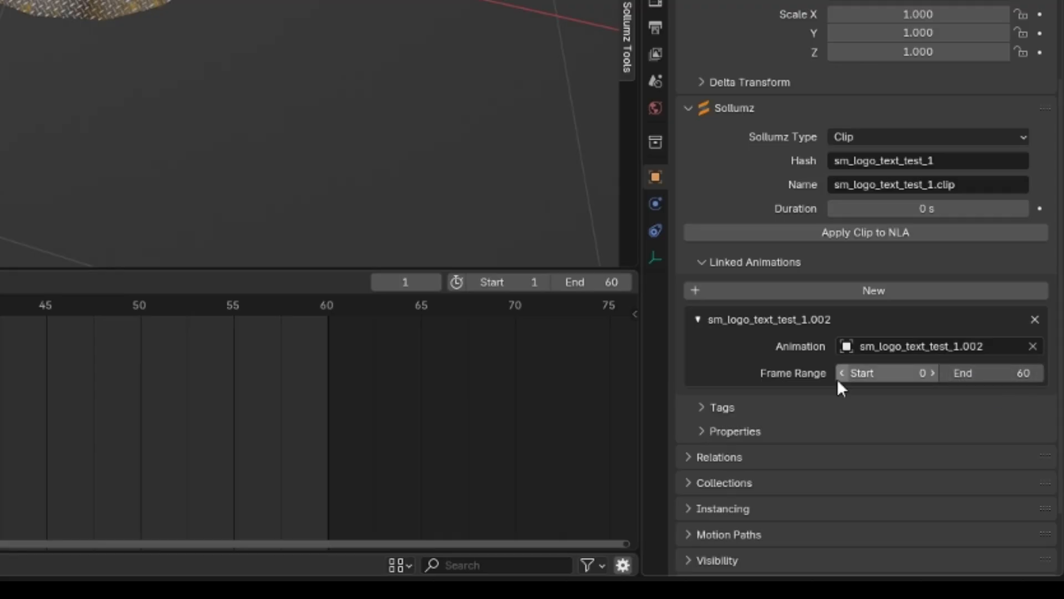
mouse_move(933, 406)
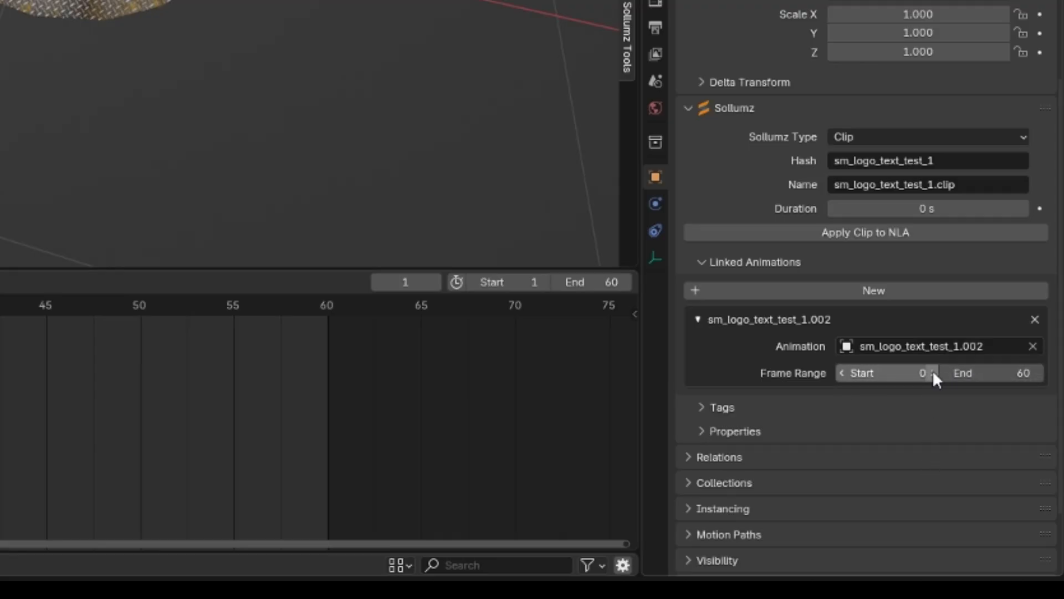
left_click(931, 373)
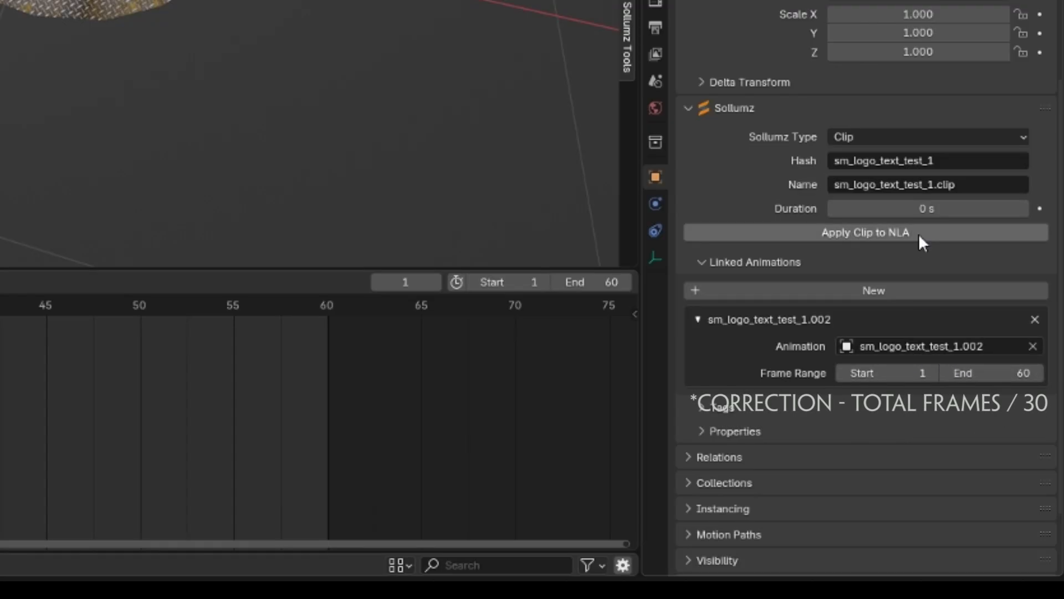
double_click(927, 209)
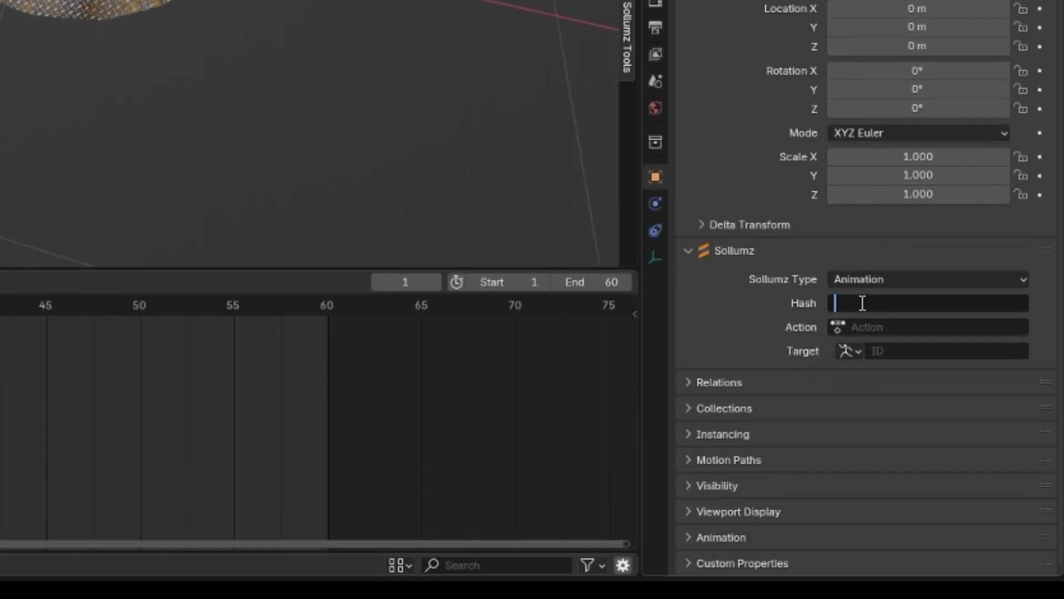
- Give the second animation hash sm_logo_text_test_2, assign its action and target sm_logo_text_test_2.skel
type("sm_logo_text_test_2")
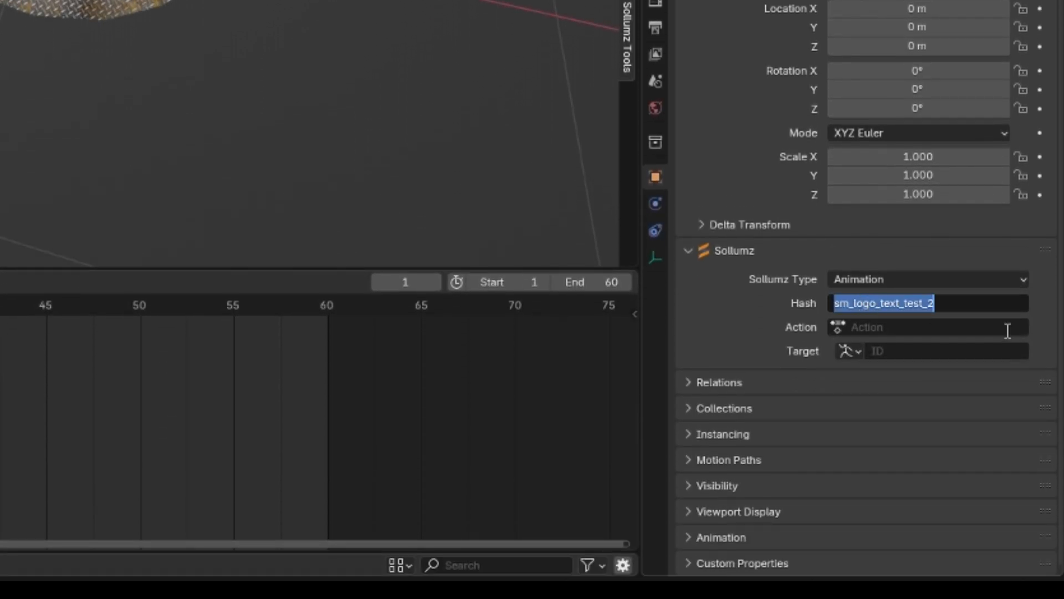
left_click(923, 328)
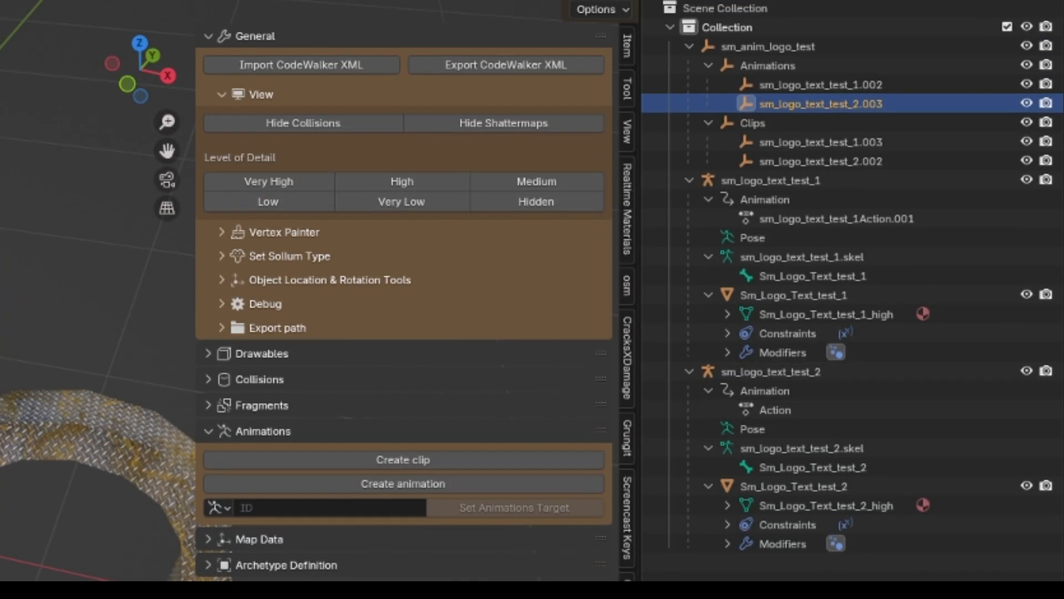
left_click(950, 351)
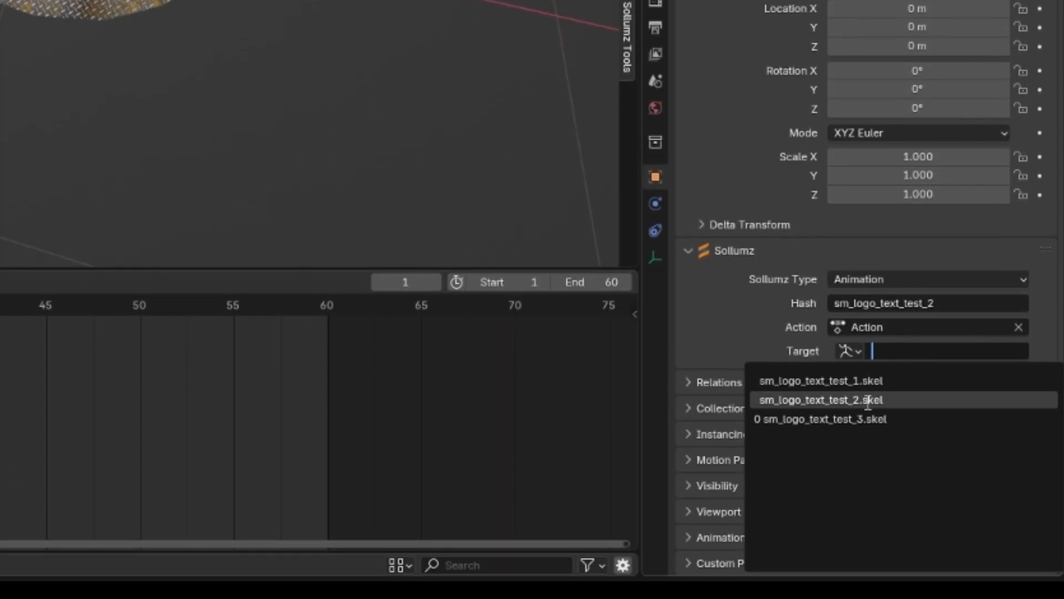
left_click(821, 401)
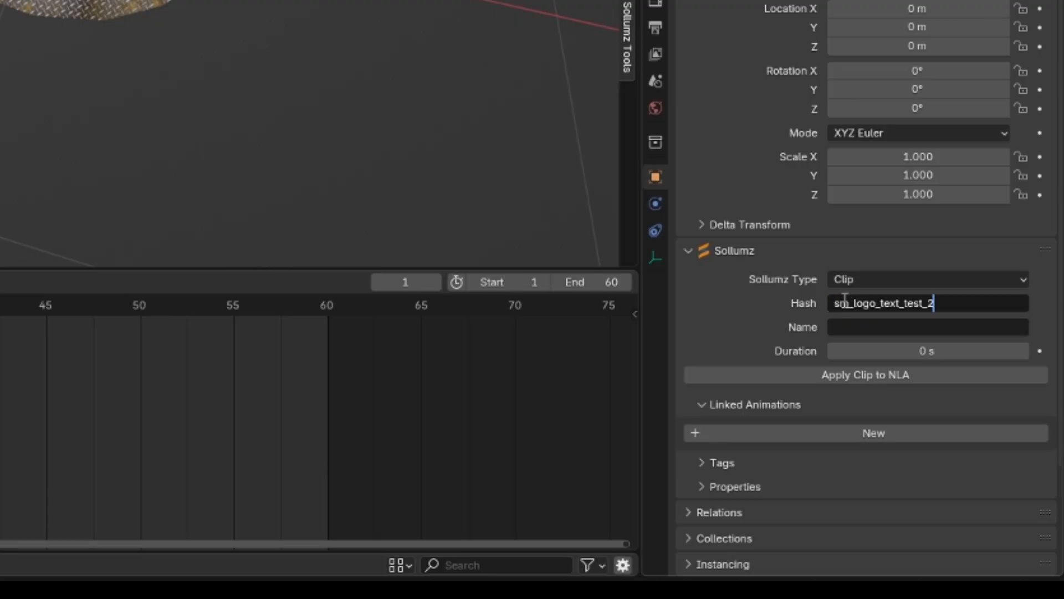
- Name the second clip sm_logo_text_test_2.clip and link animation sm_logo_text_test_2.003 over frames 1–60
left_click(927, 326)
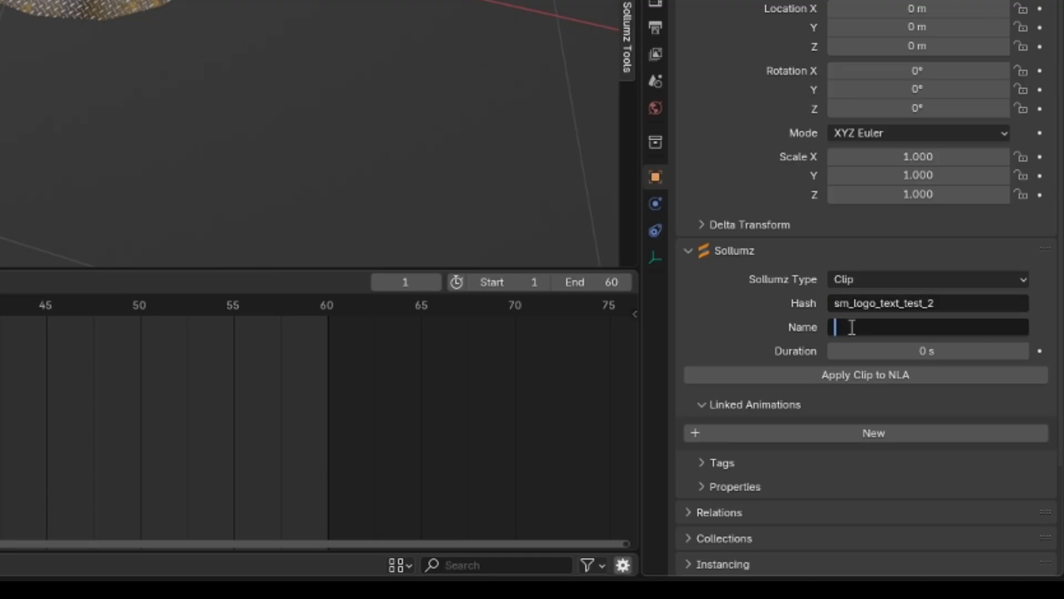
type("sm_logo_text_test_2.clip")
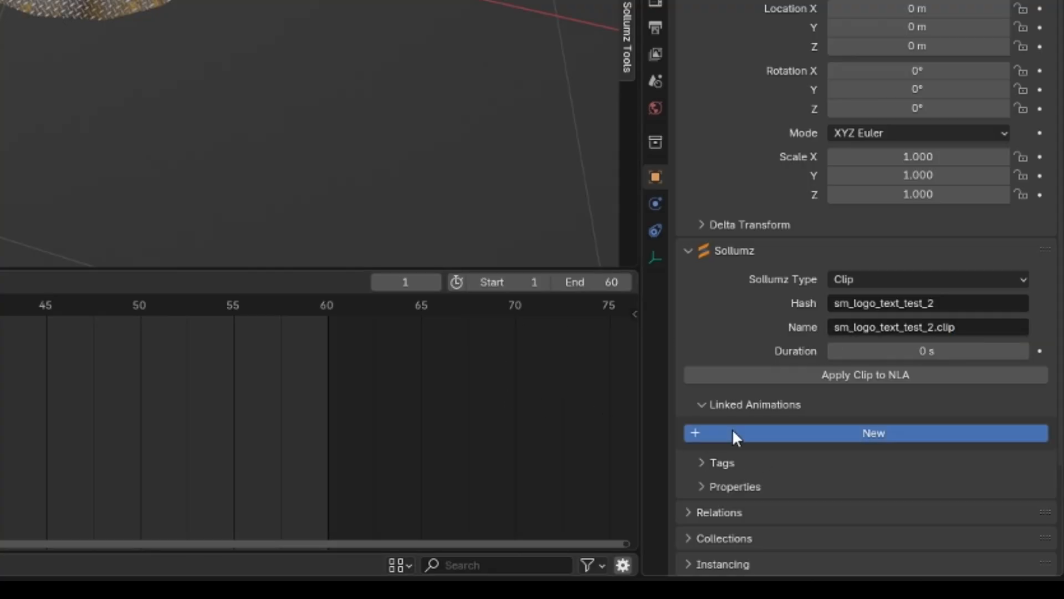
left_click(874, 432)
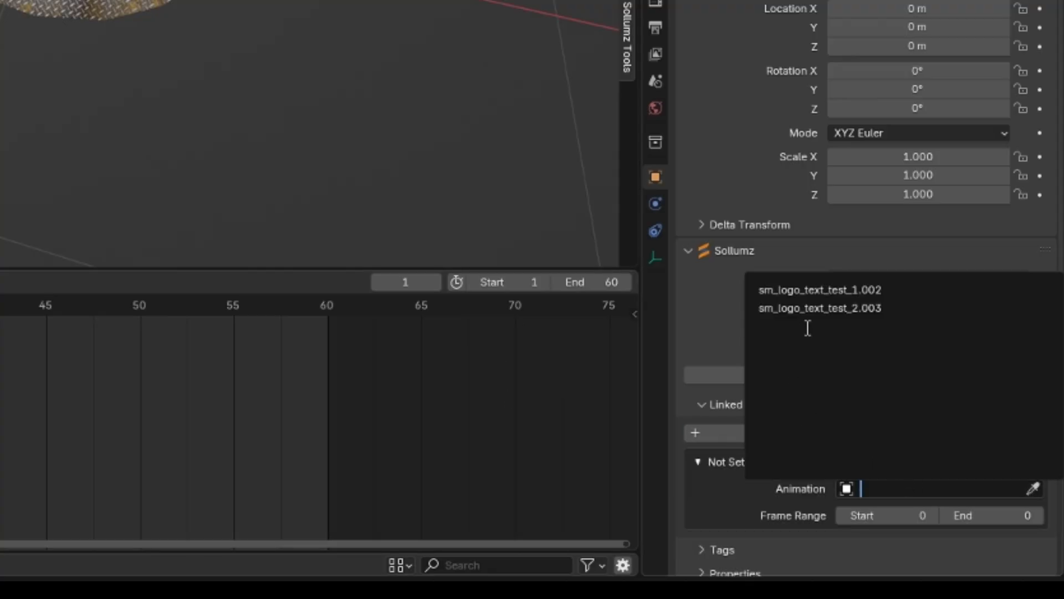
left_click(818, 307)
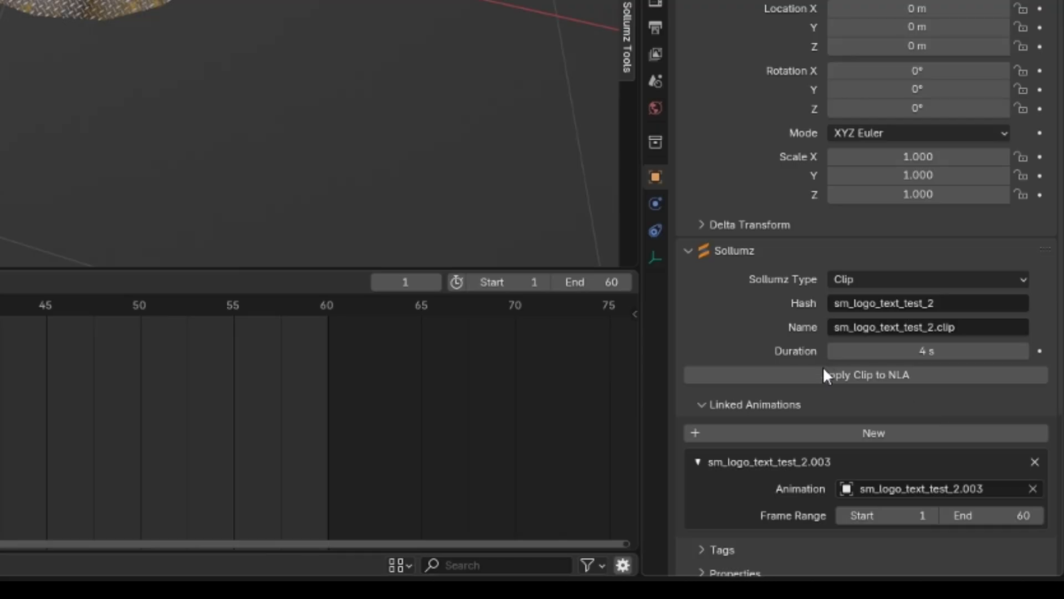
mouse_move(762, 470)
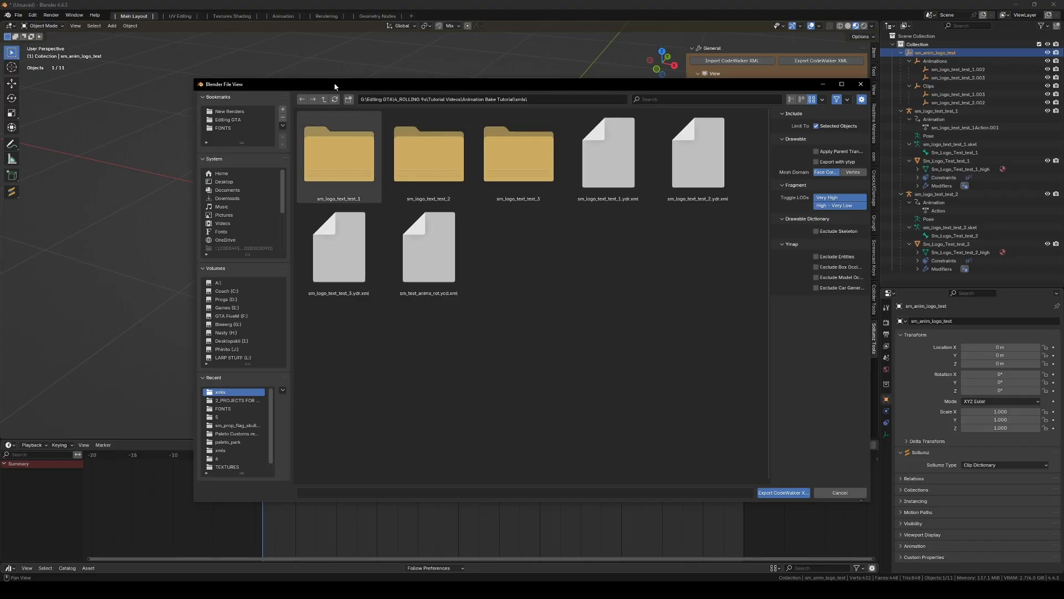
- Export the clip dictionary as CodeWalker XML into a new folder named complete
right_click(539, 274)
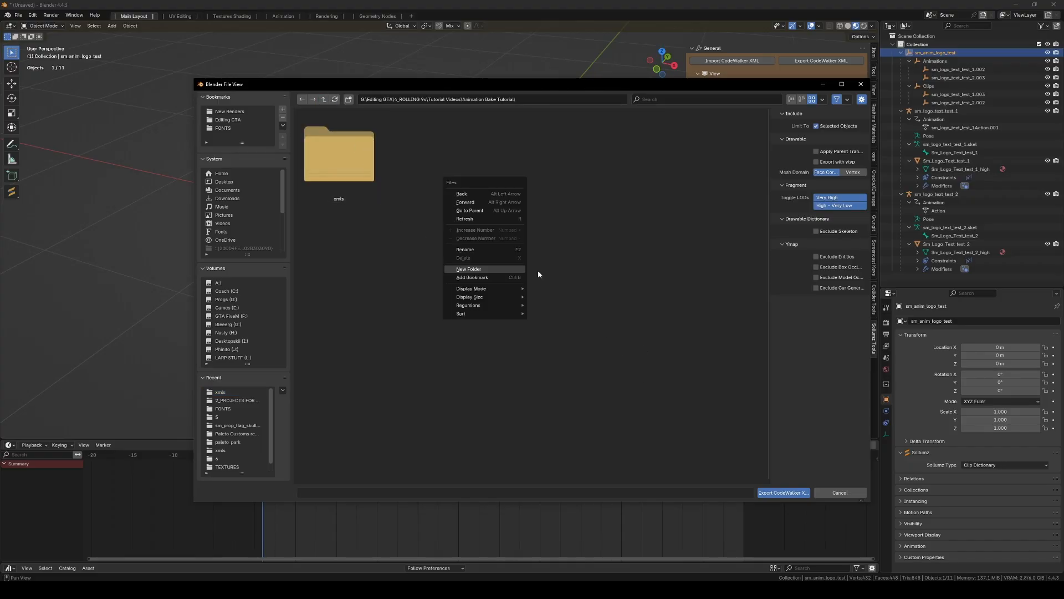
left_click(468, 269)
type("complete")
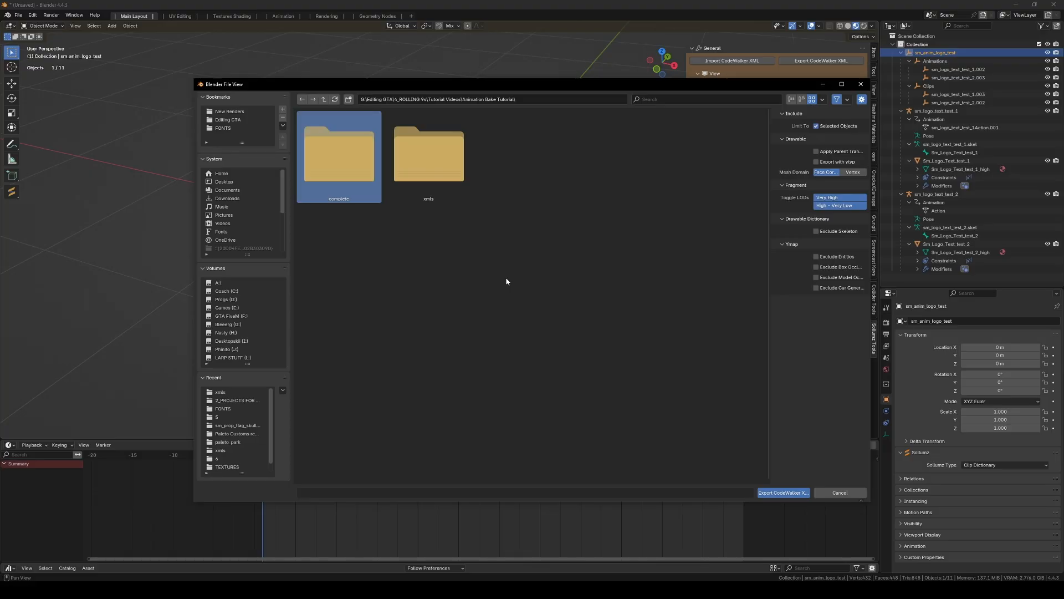
double_click(338, 146)
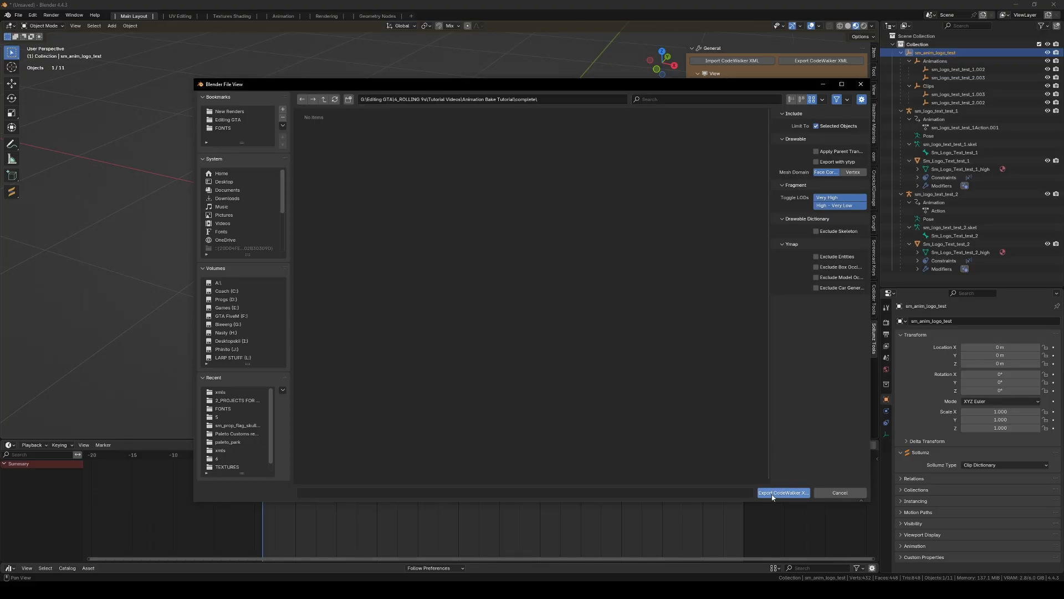
left_click(781, 492)
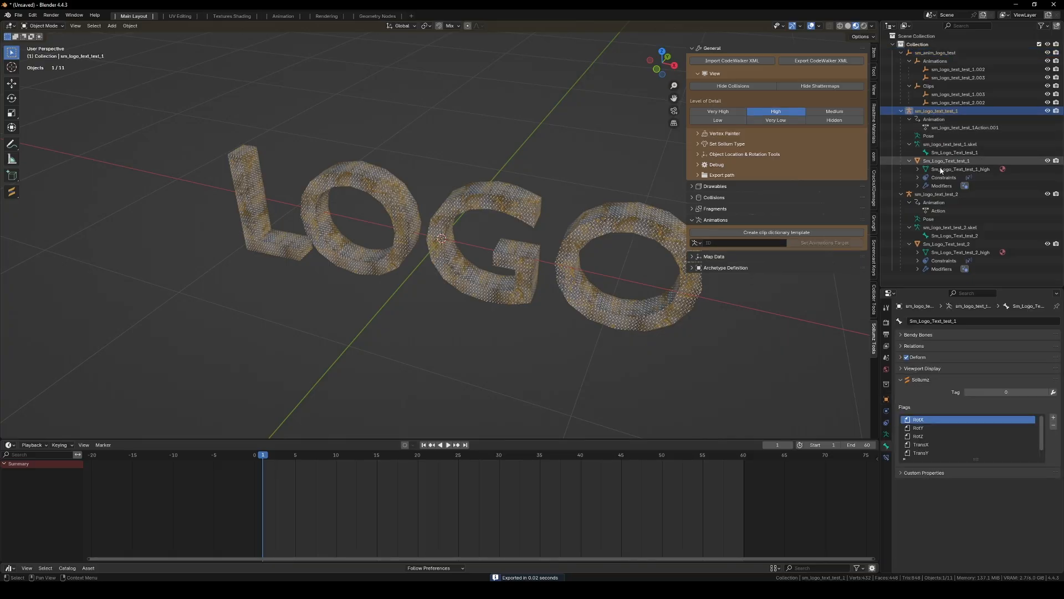
- Export the logo model objects as CodeWalker XML into the same complete folder
left_click(821, 60)
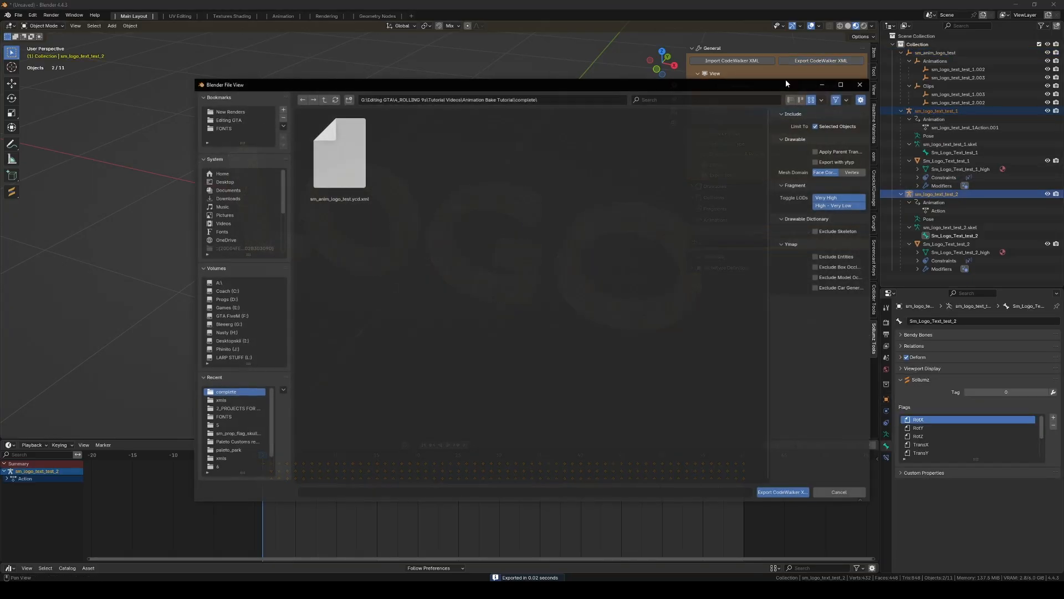
left_click(782, 491)
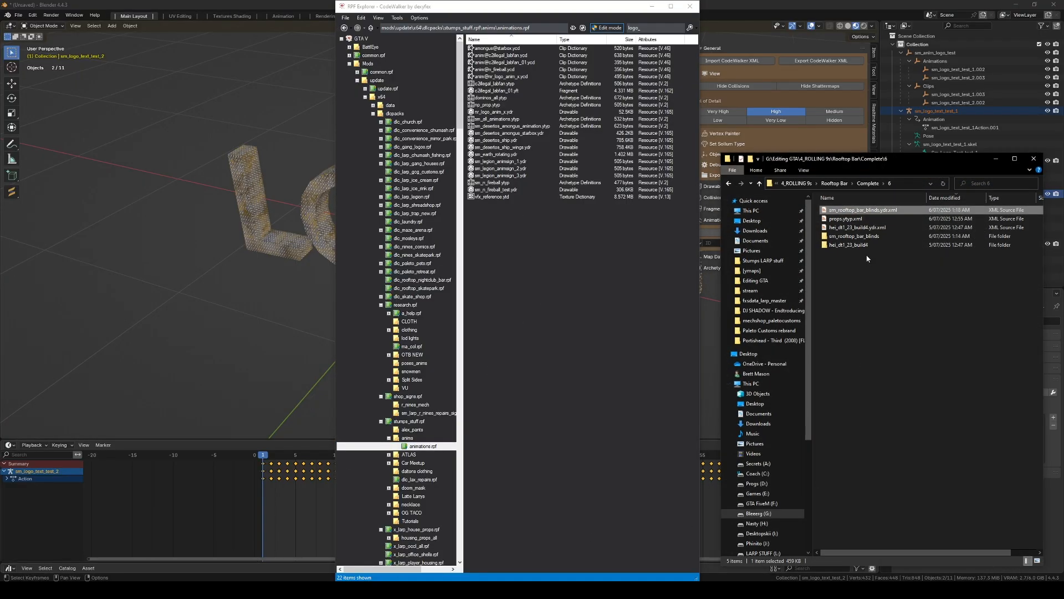
- Navigate File Explorer through Tutorial Videos and Animation Bake Tutorial into the complete folder
left_click(741, 183)
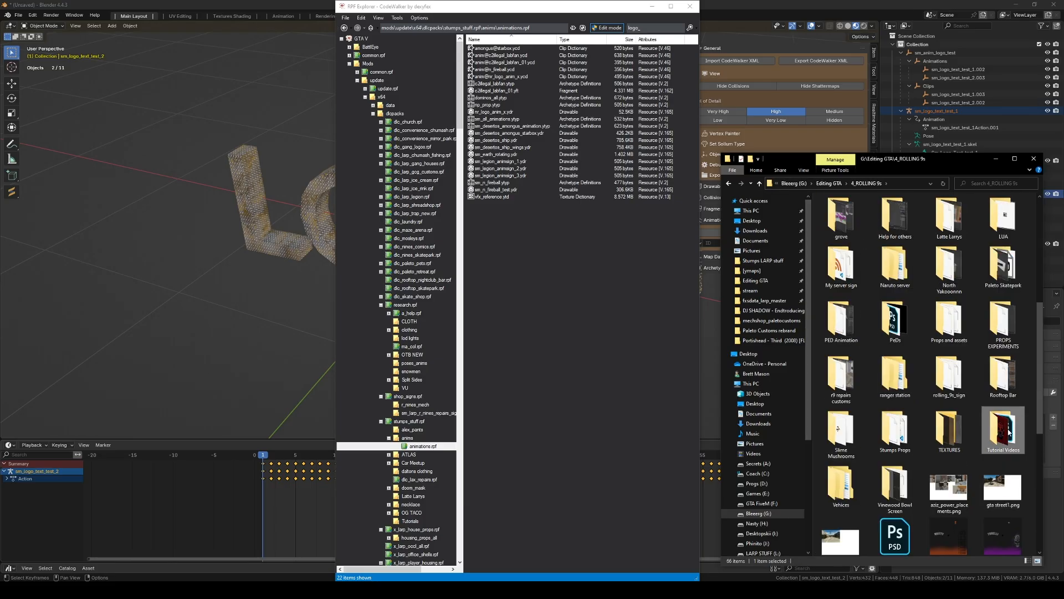
double_click(1003, 430)
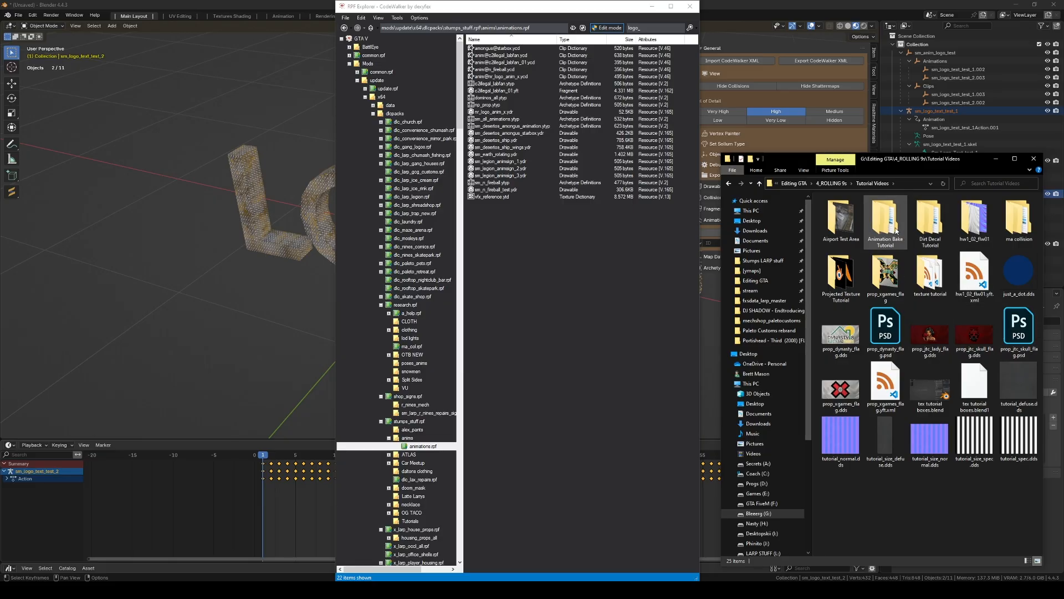
double_click(885, 217)
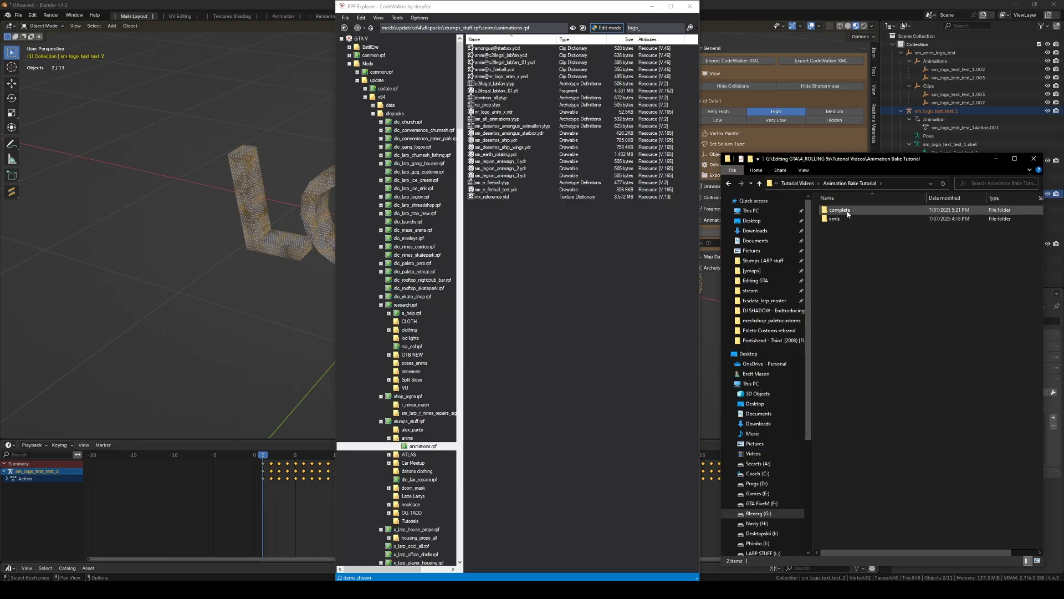
double_click(841, 210)
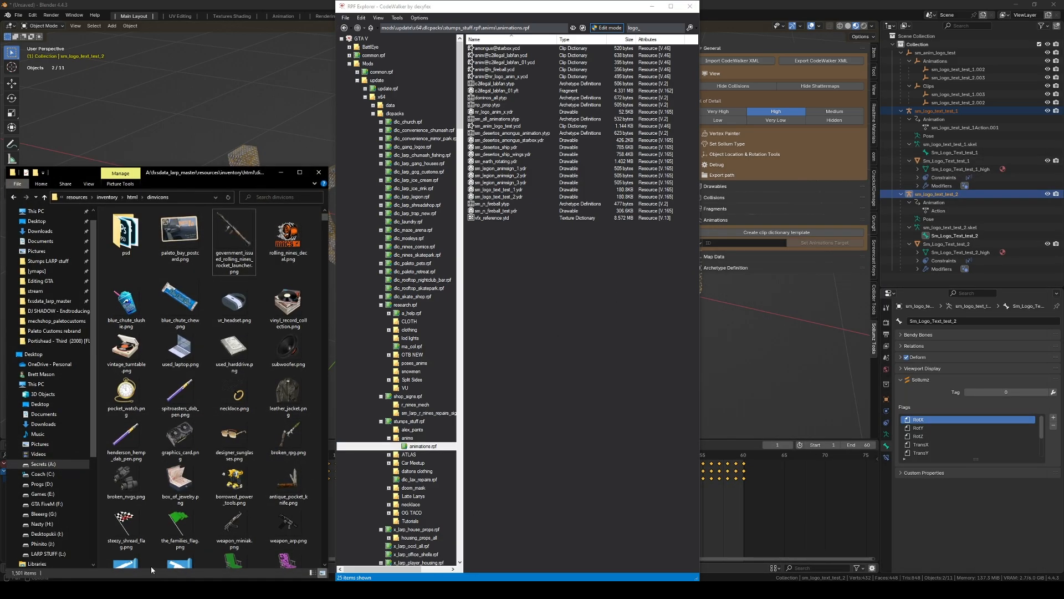
- Browse RPF Explorer to the server's ymaps \ all_animations \ stream folder
left_click(38, 271)
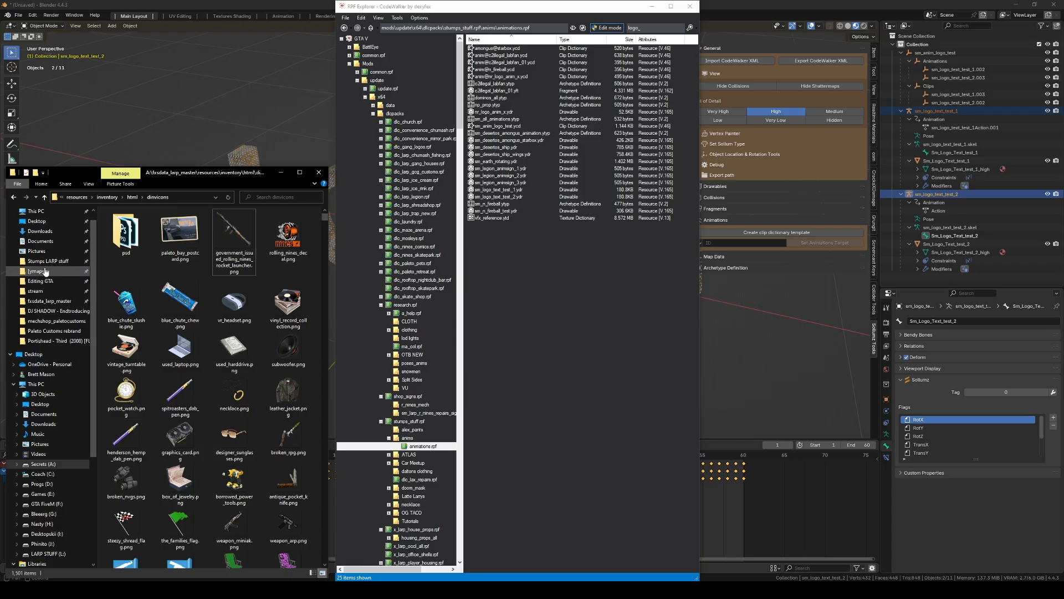
left_click(37, 270)
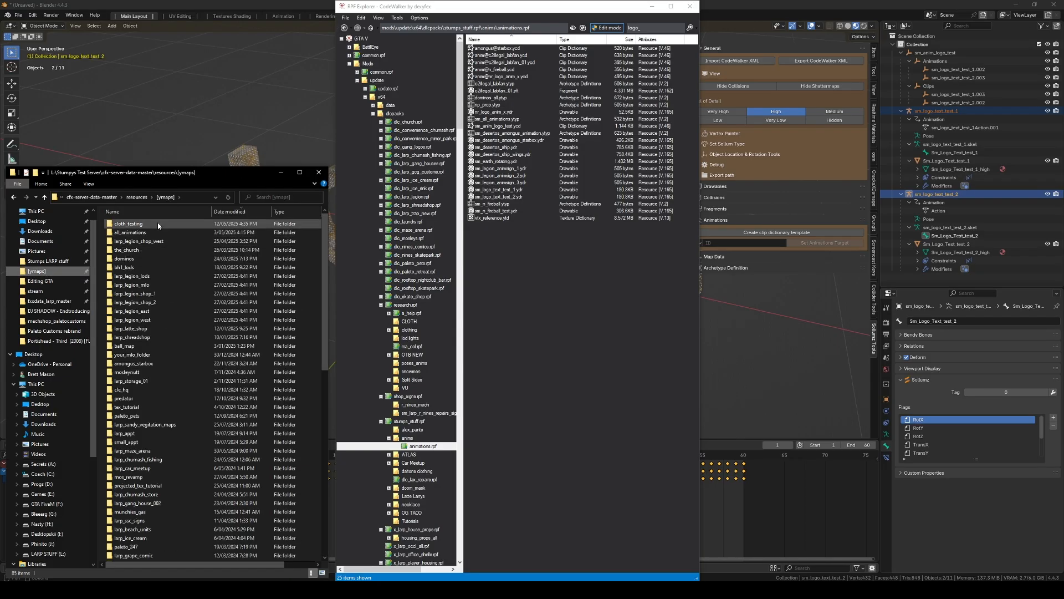
left_click(128, 232)
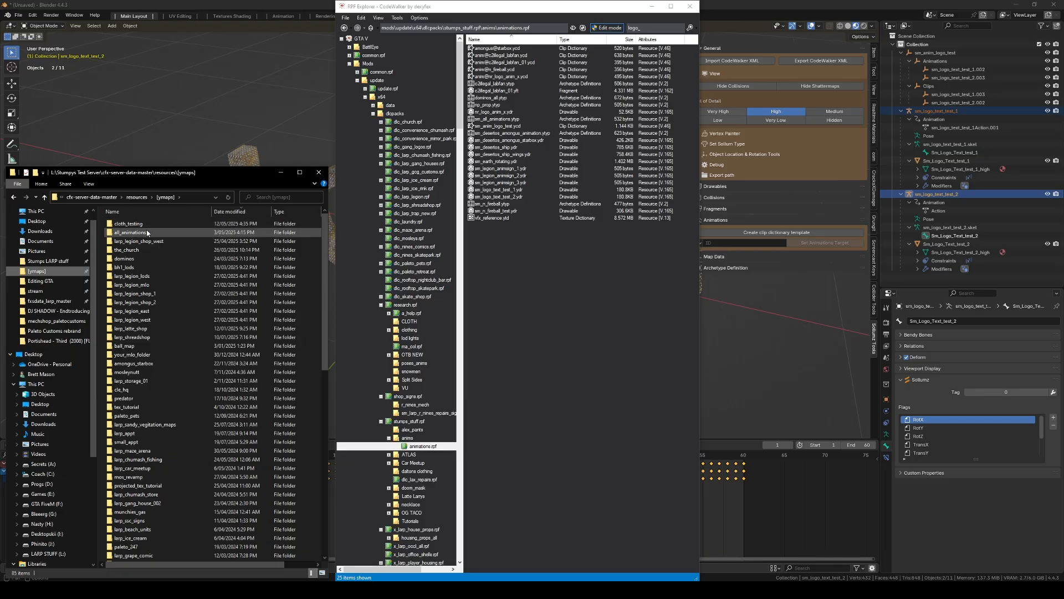
double_click(126, 232)
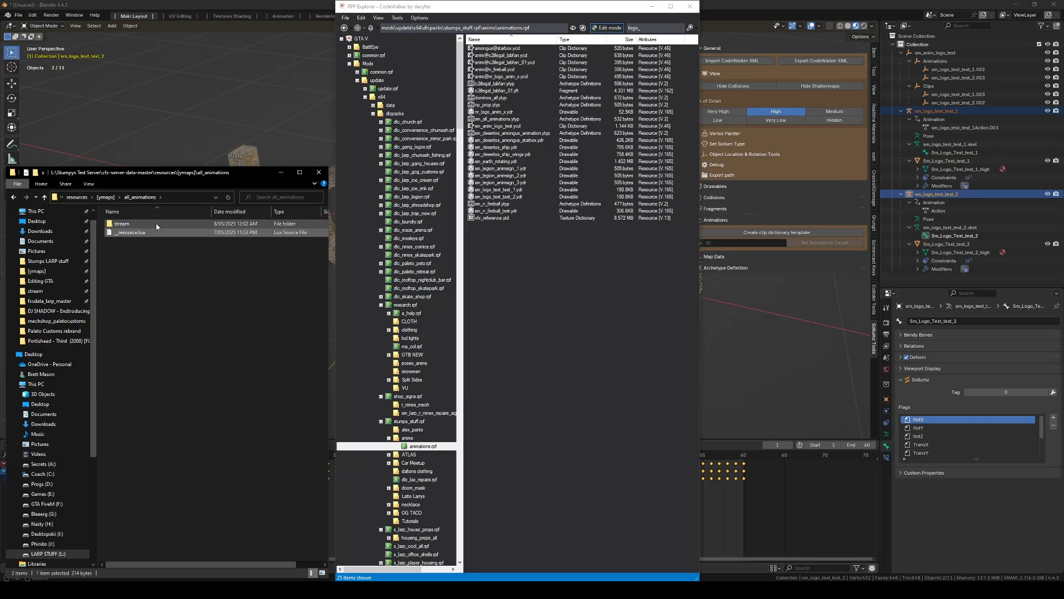
double_click(121, 223)
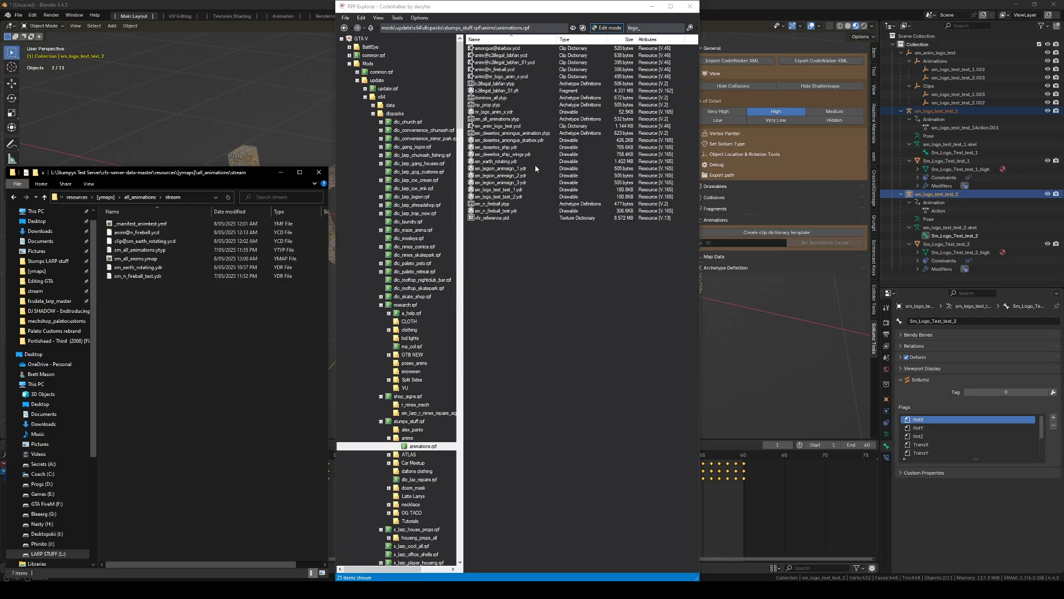
- Add the .ycd and both logo .ydr files to animations.rpf and the stream folder, then hide RPF Explorer
left_click(499, 197)
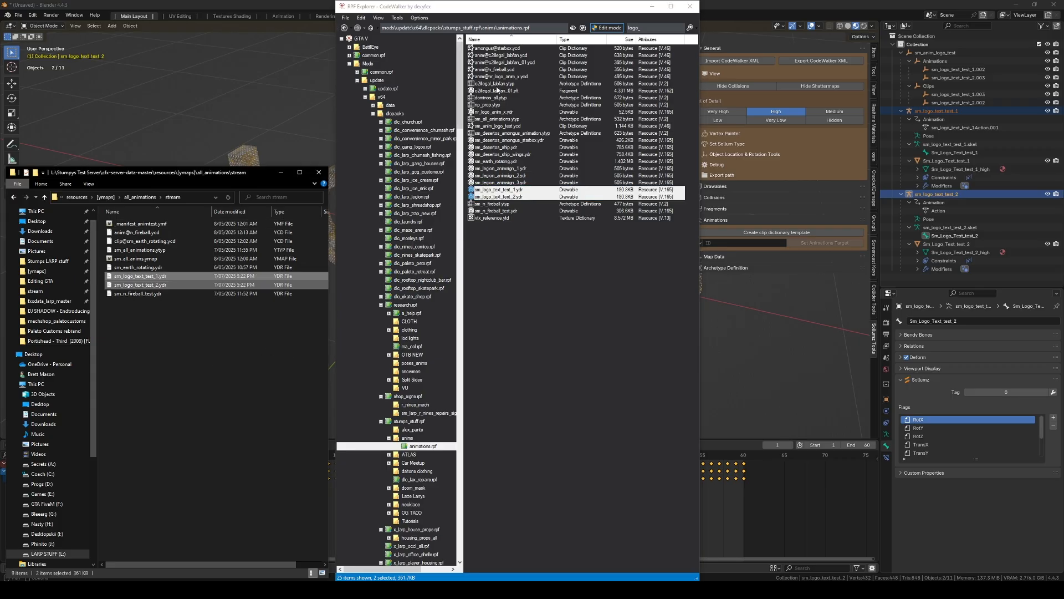
left_click(139, 267)
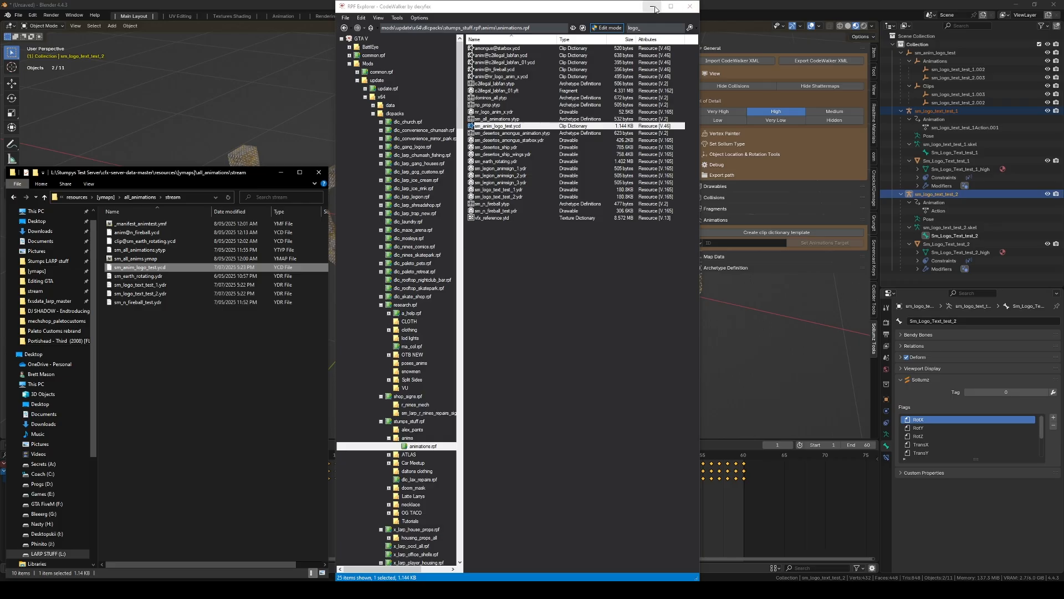
left_click(654, 7)
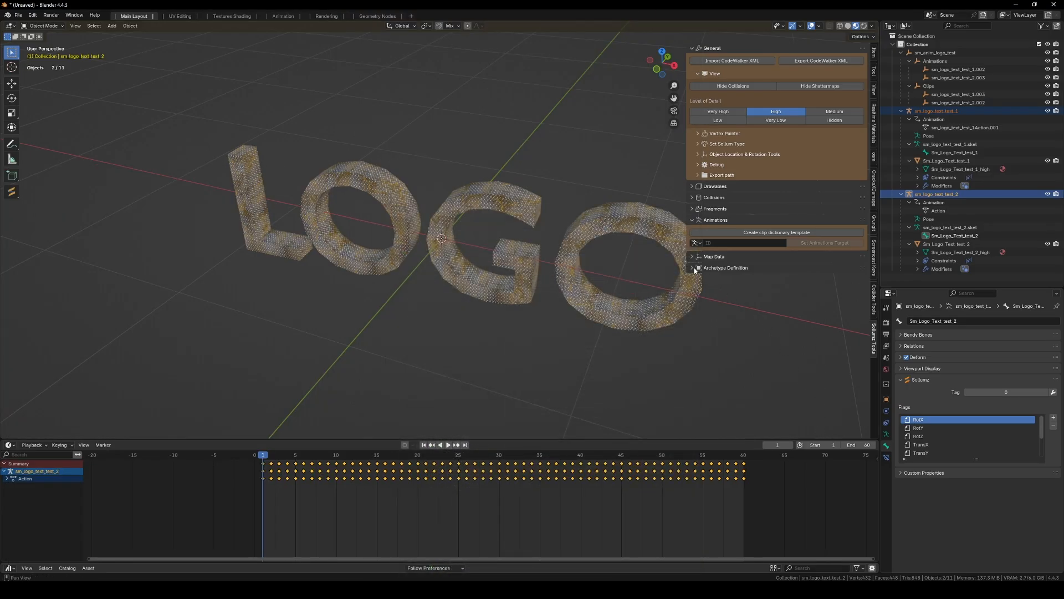
- Set the first LOGO archetype's clip dictionary and flag it as Has Anim (YCD)
left_click(692, 267)
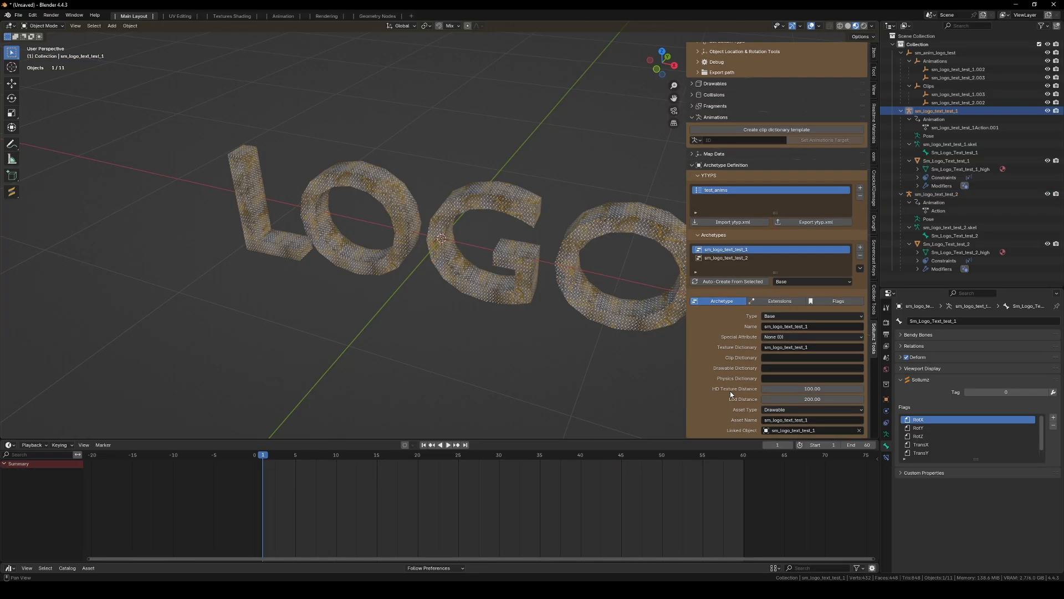
left_click(811, 357)
type("sm_anim_logo_test")
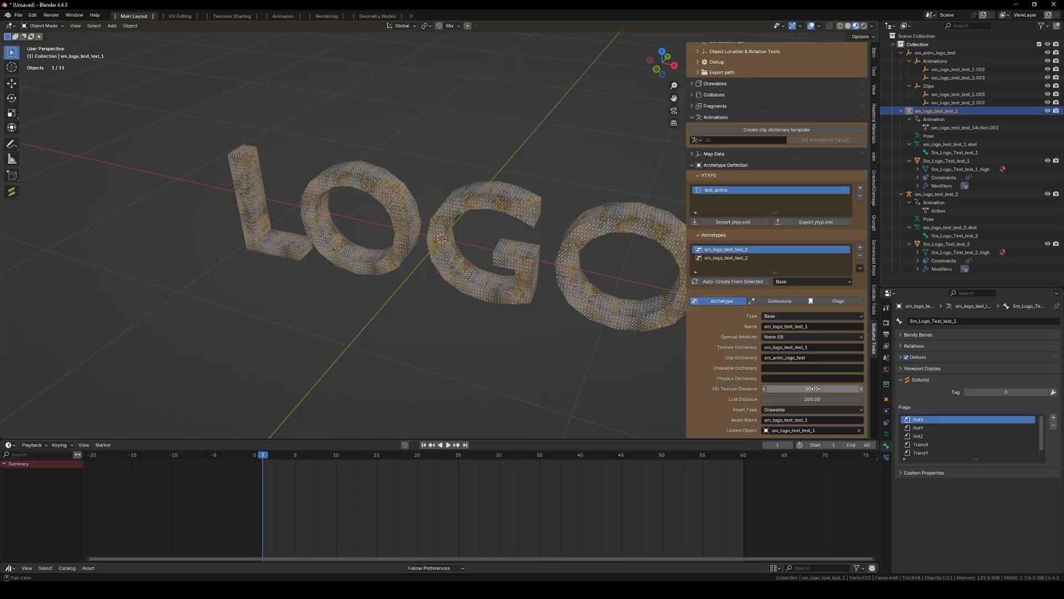
left_click(839, 301)
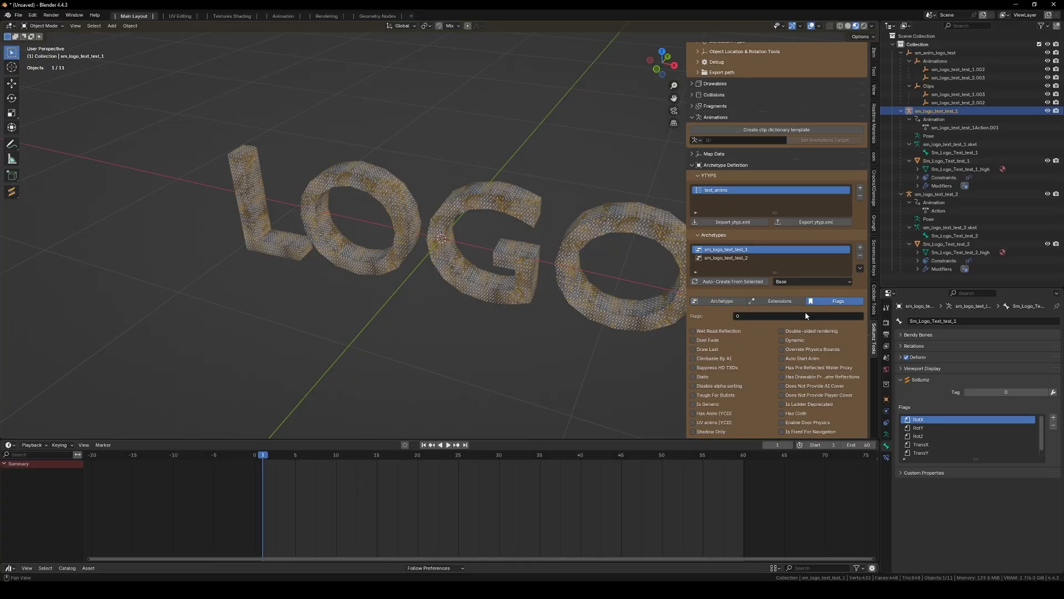
left_click(693, 413)
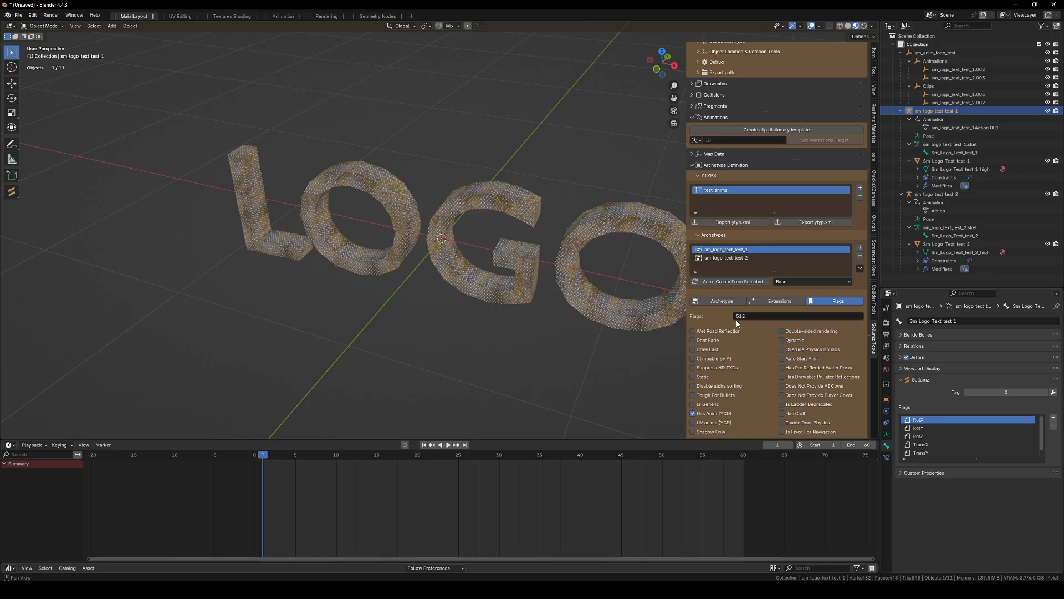
- Flag the second LOGO archetype as Has Anim (YCD) after adjusting its distance values
left_click(726, 259)
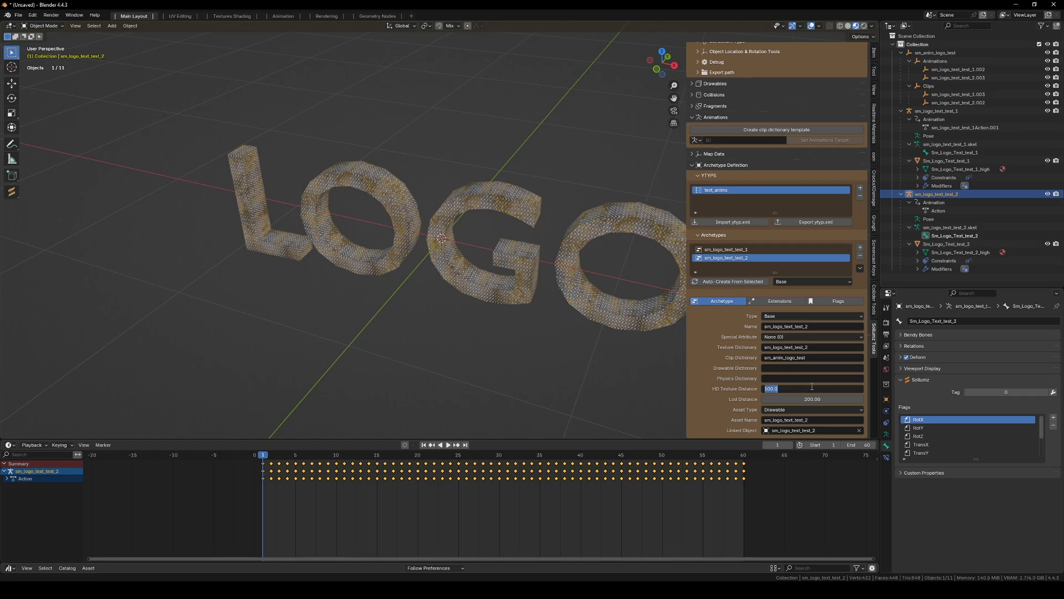
left_click(812, 398)
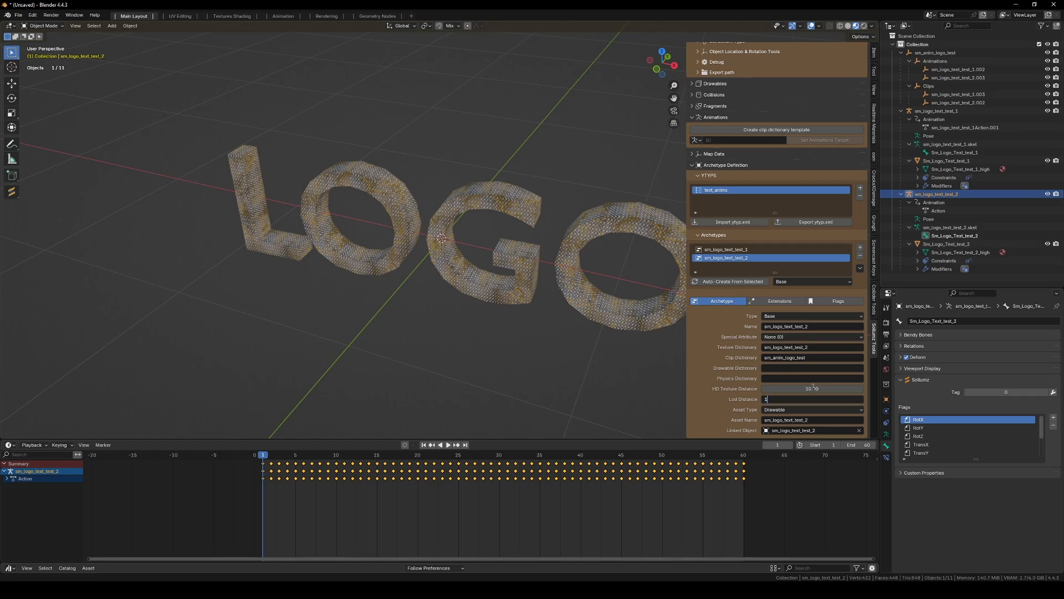
left_click(837, 301)
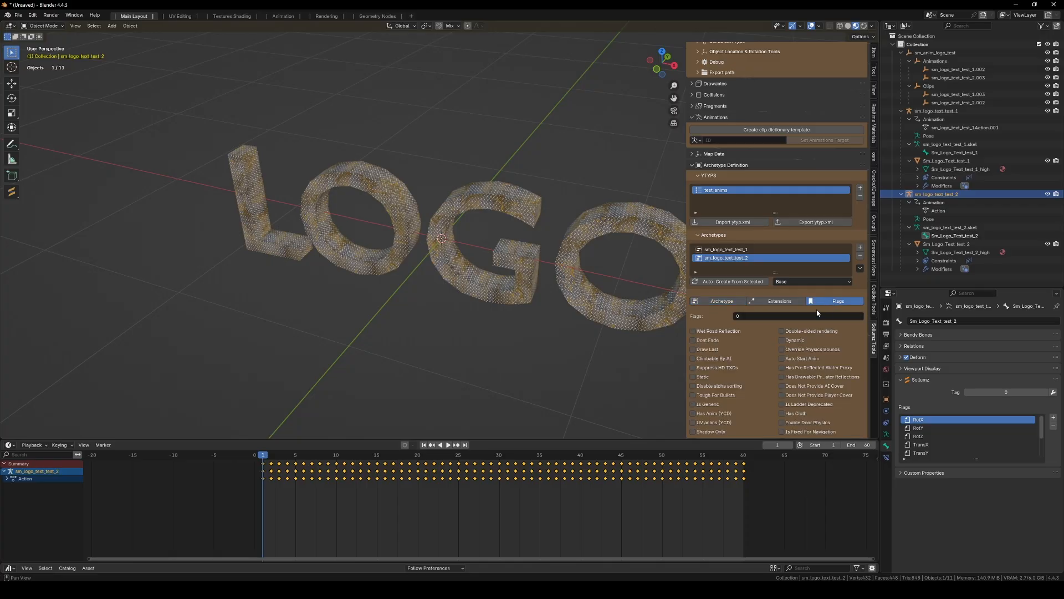
left_click(693, 412)
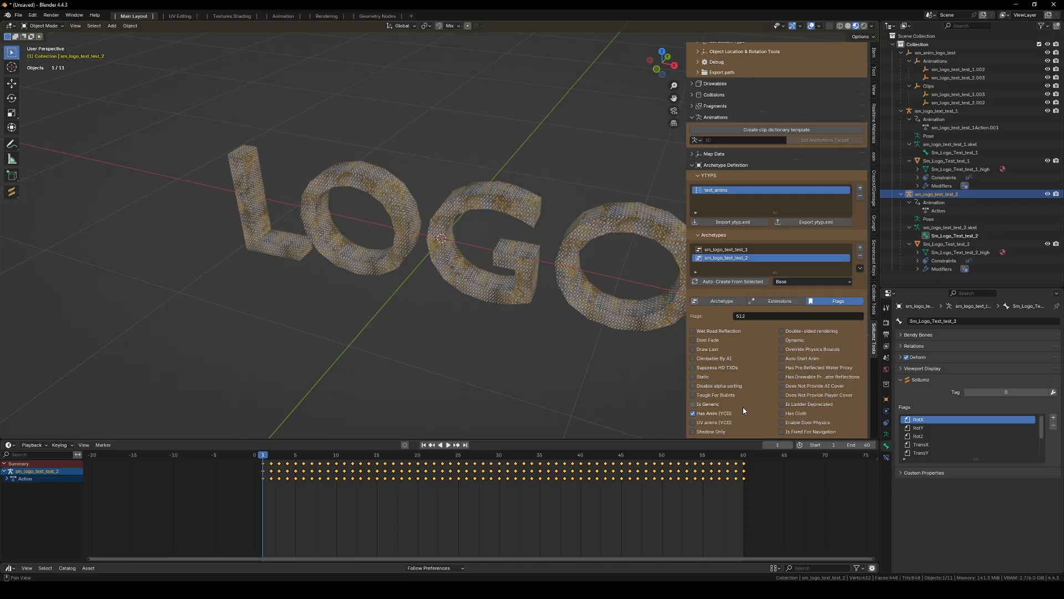
- Export the archetype definitions as test_anims.ytyp.xml into the complete folder
left_click(819, 222)
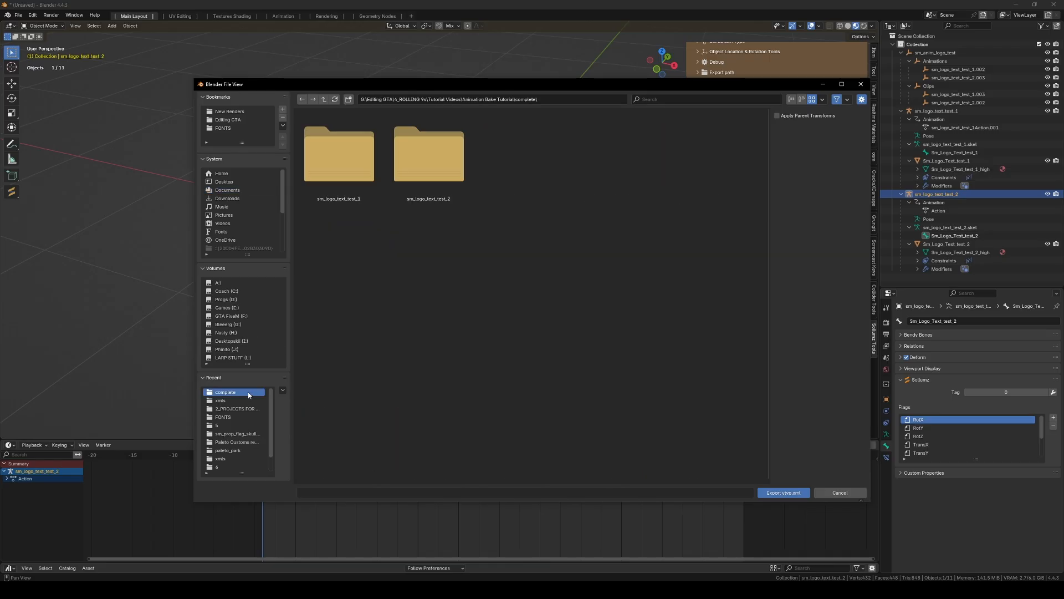
left_click(783, 492)
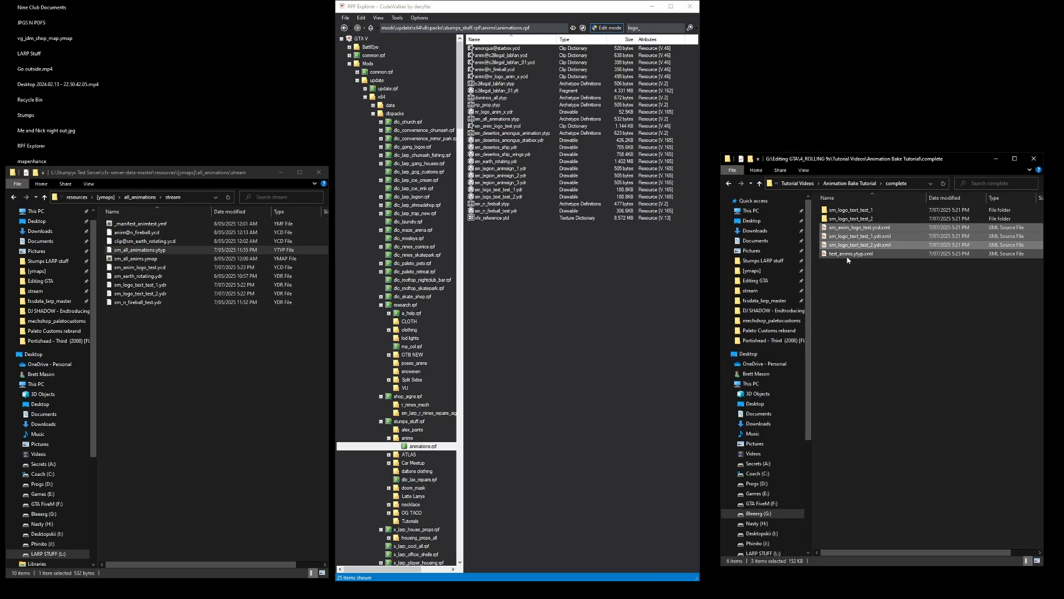
- Open sm_all_animations.ytyp in the Meta Editor and scroll to the sm_logo_text_test archetype entries
double_click(844, 252)
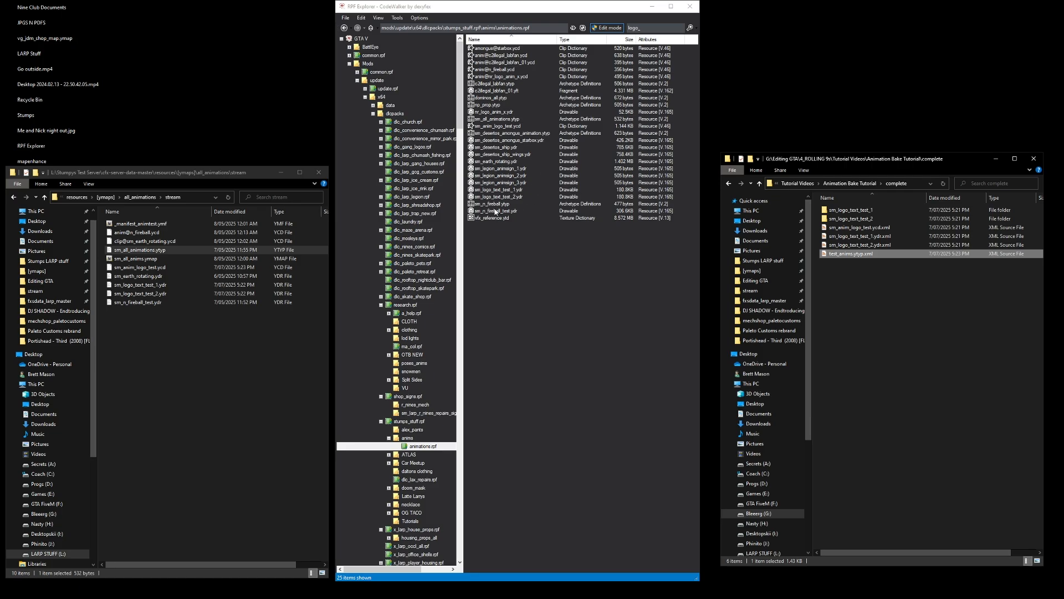
left_click(140, 249)
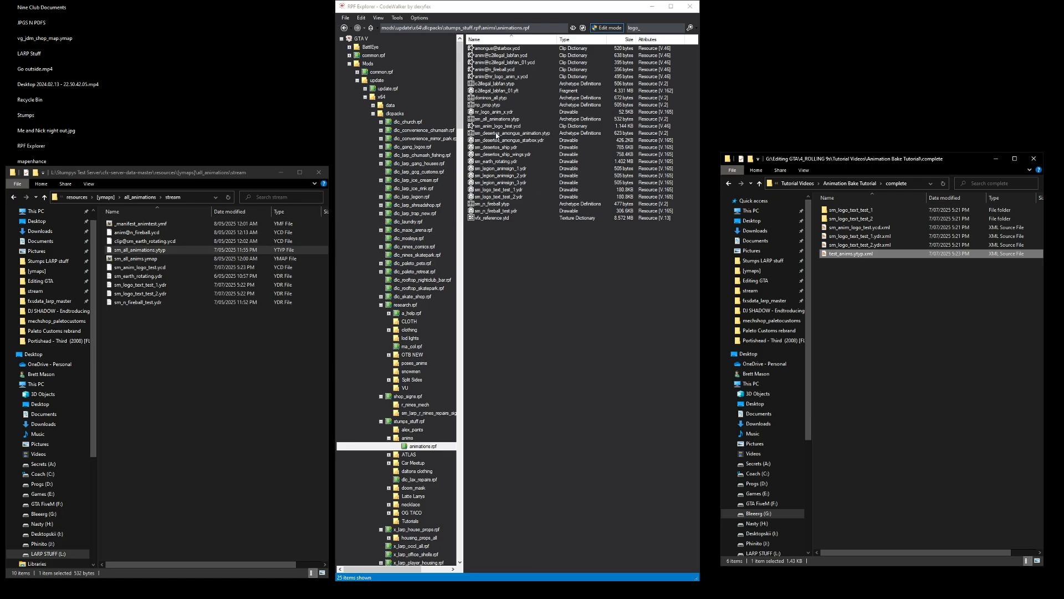
double_click(503, 119)
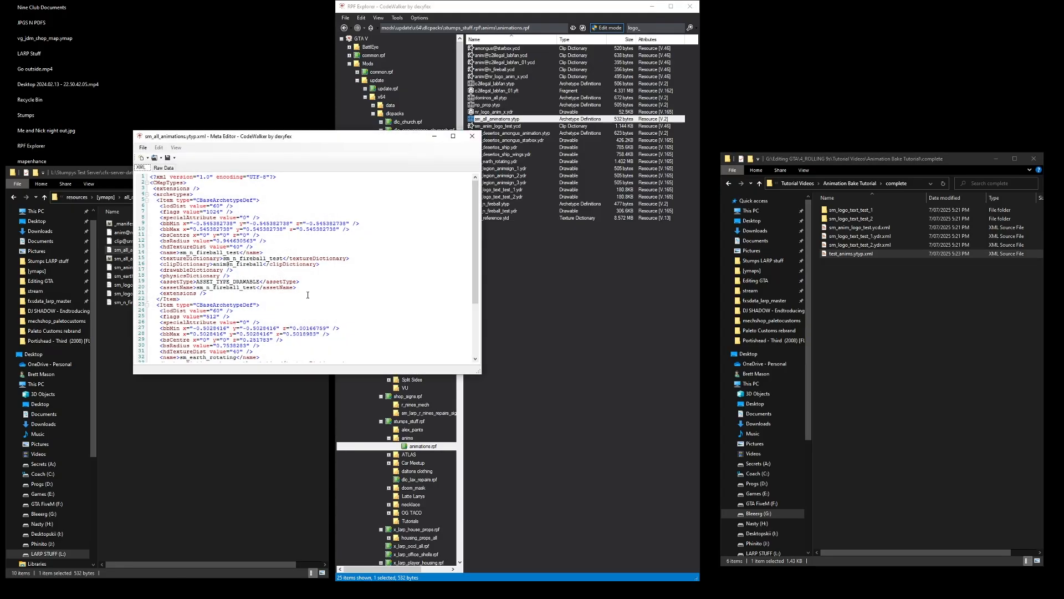
scroll("down", 3)
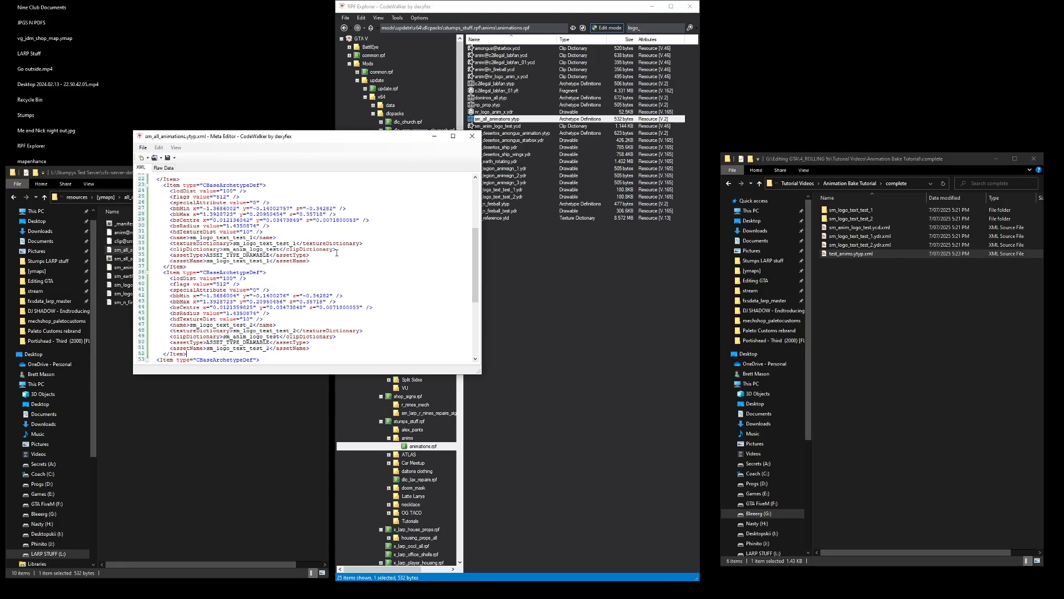
left_click(473, 136)
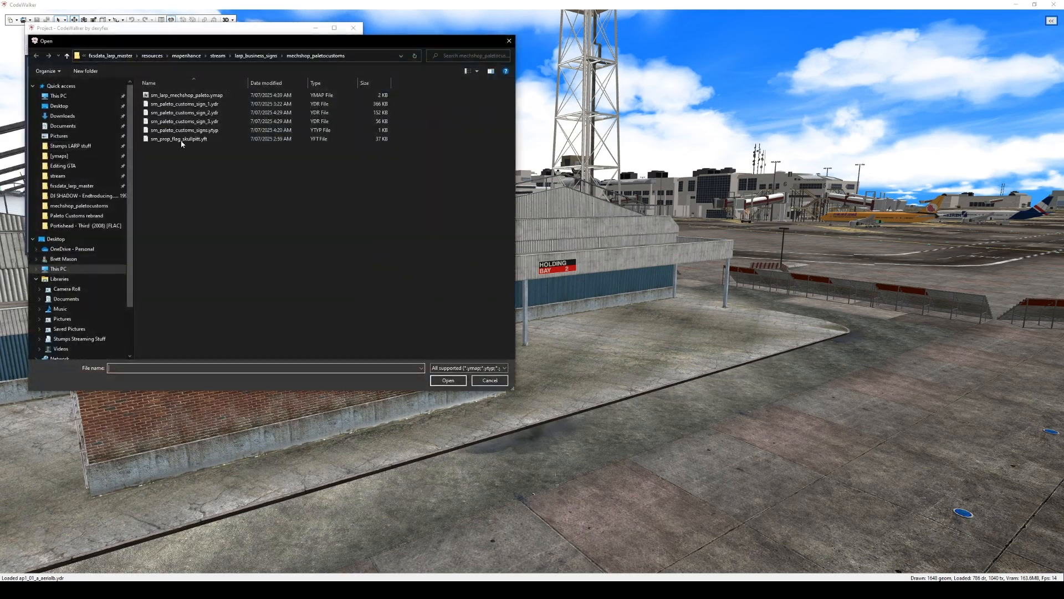
- Load the all_animations stream files and select the earth globe entity on the rightmost table
key("ctrl+a")
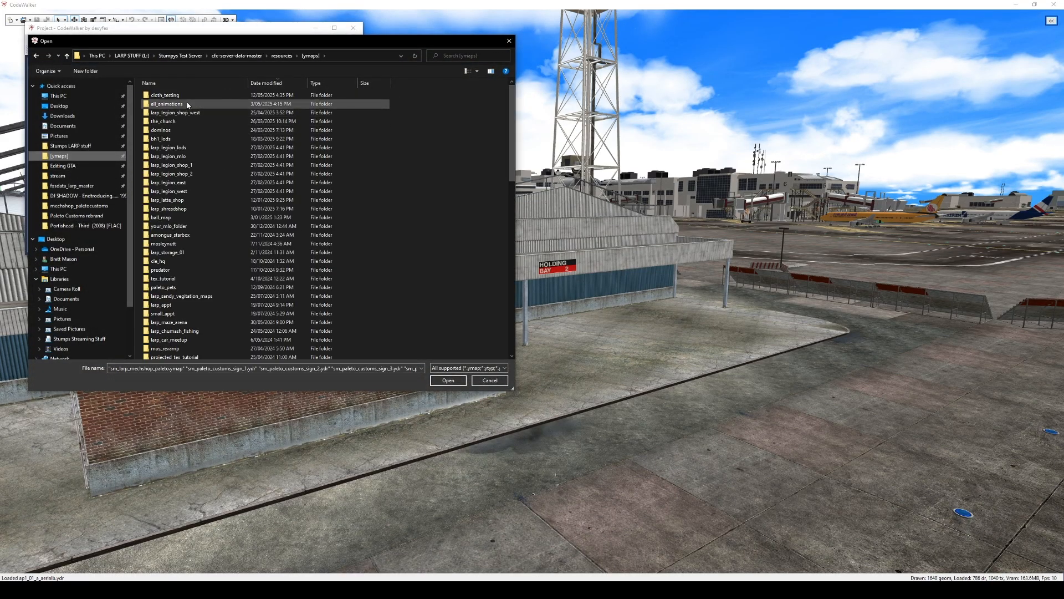
double_click(168, 104)
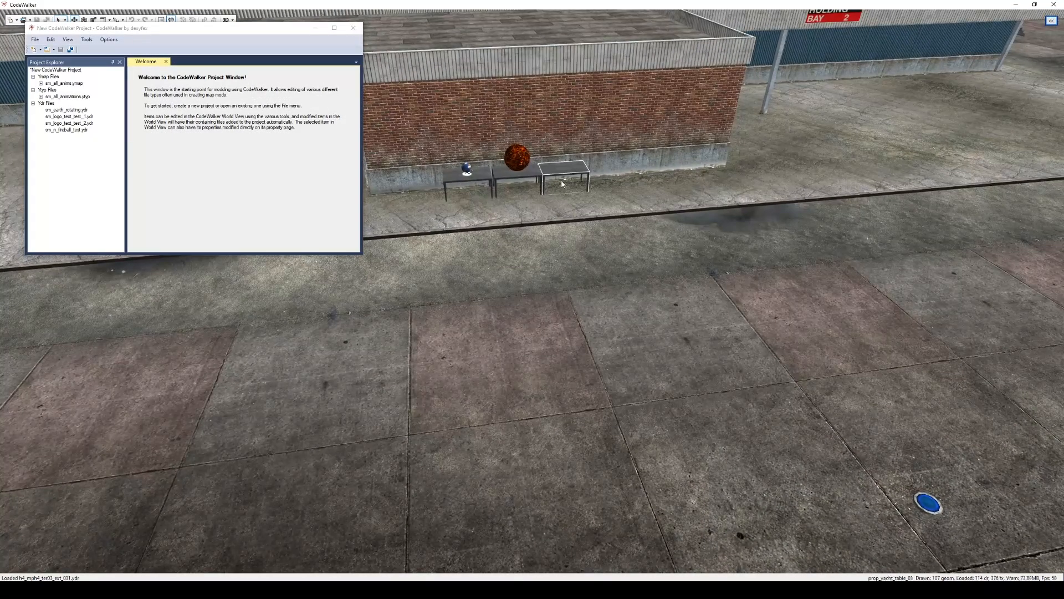
left_click(560, 170)
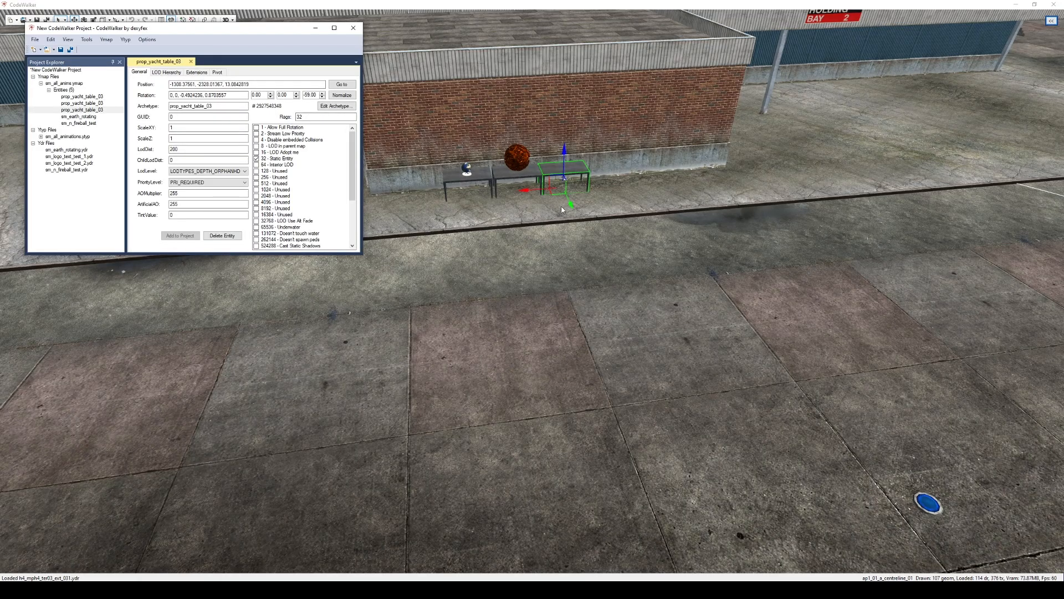
left_click(77, 116)
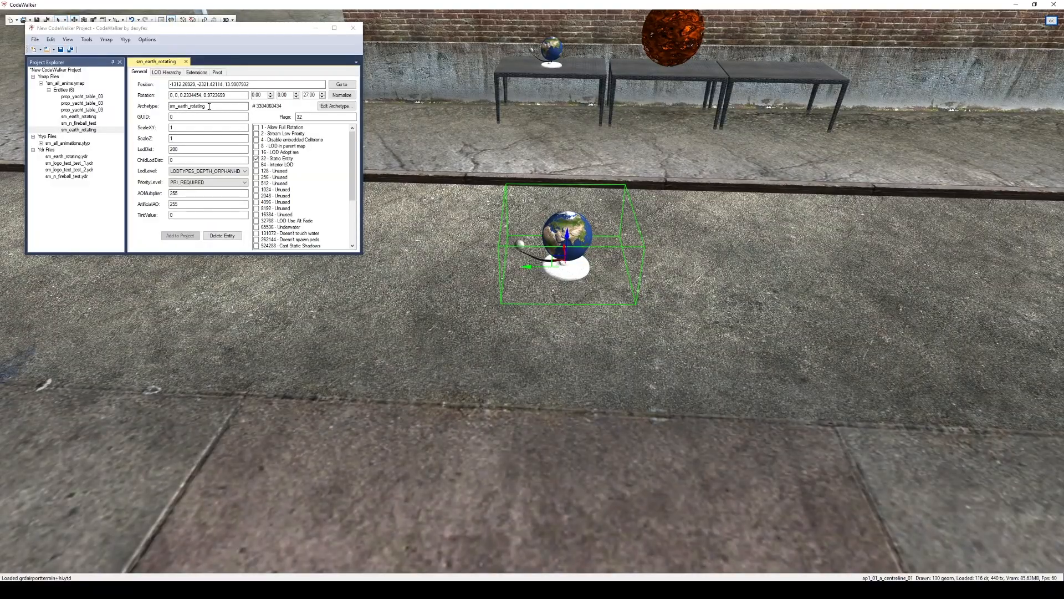
- Rename the placed entities' archetypes to sm_logo_text_test_1 and _2
triple_click(208, 107)
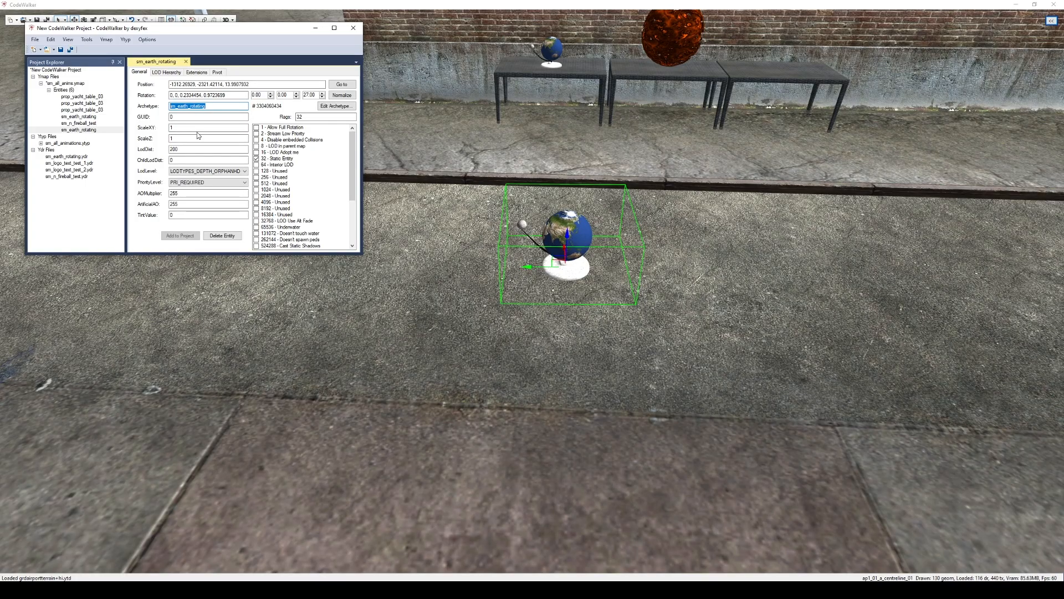
type("sm_logo")
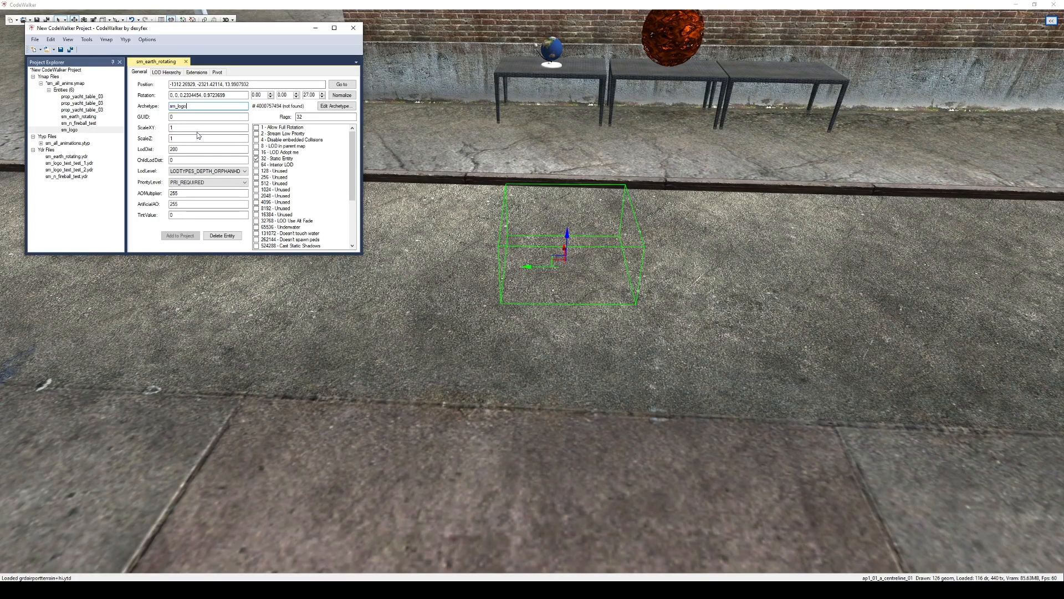
type("_text_test_2")
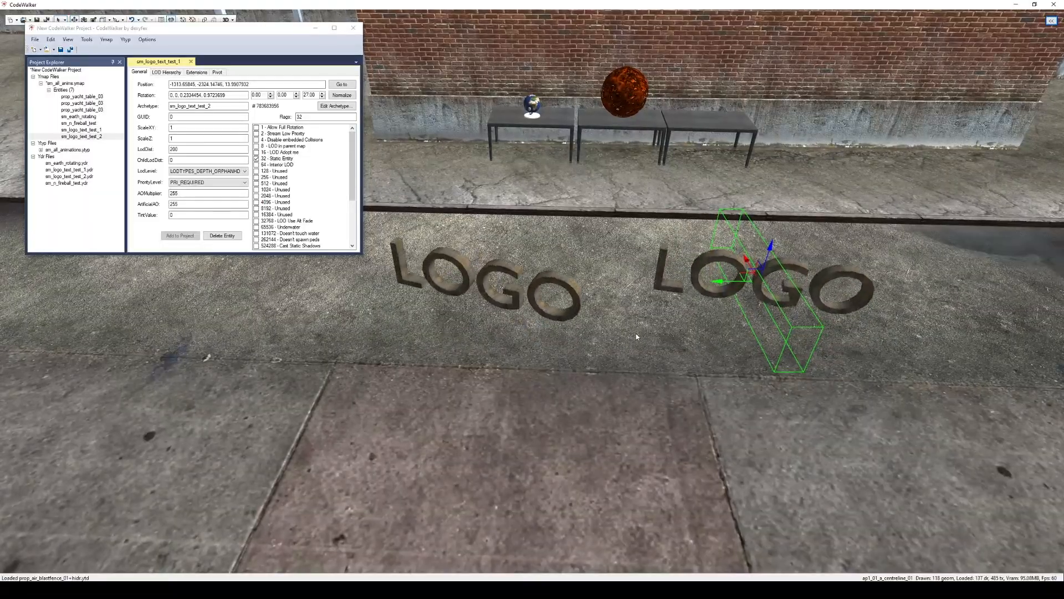
- Save sm_all_anims.ymap over the existing file and close the CodeWalker project
left_click(70, 83)
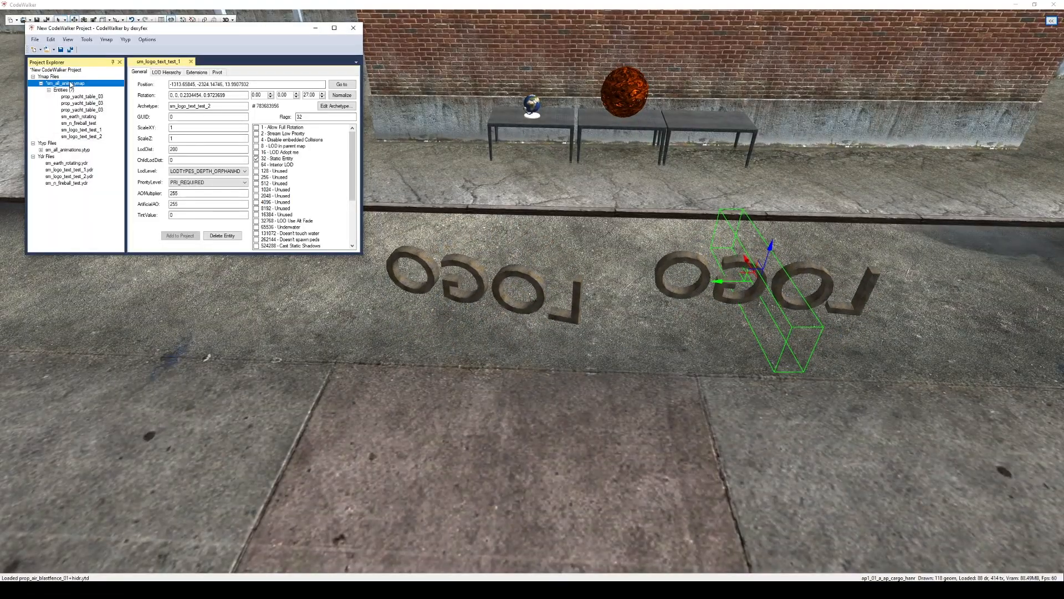
left_click(34, 38)
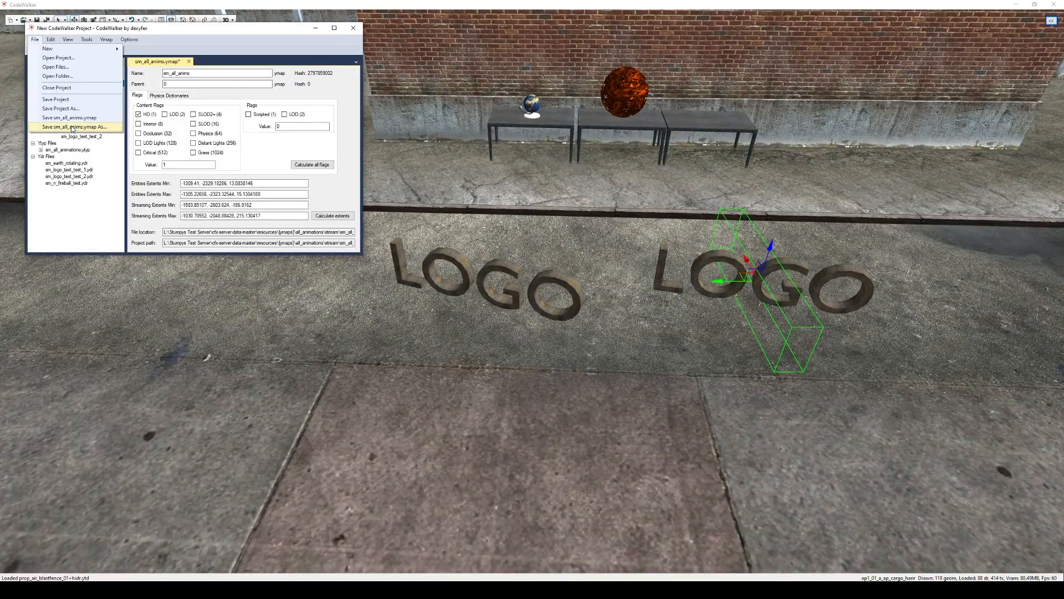
left_click(75, 126)
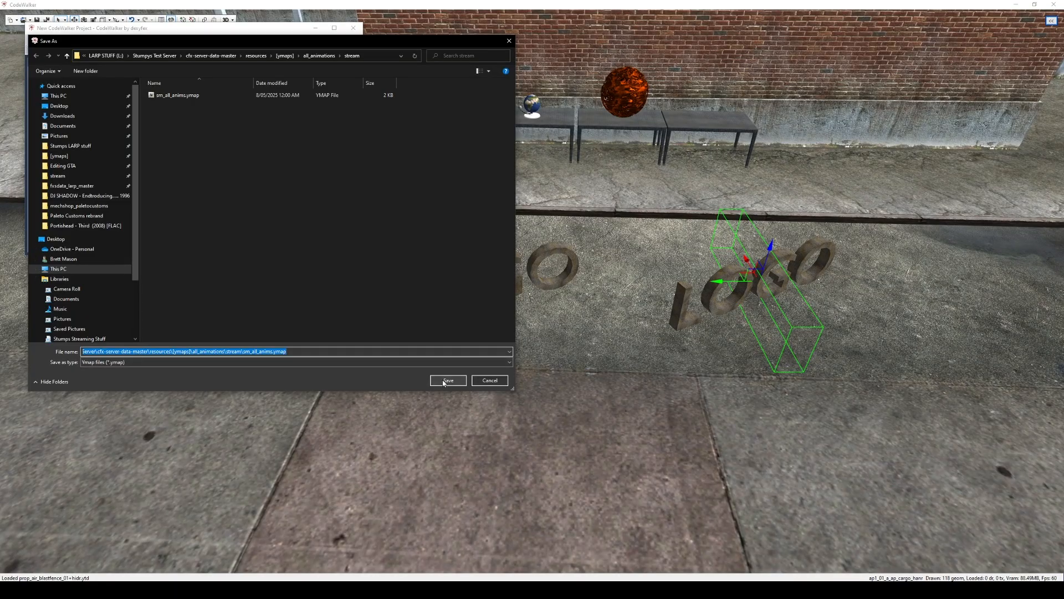
left_click(447, 379)
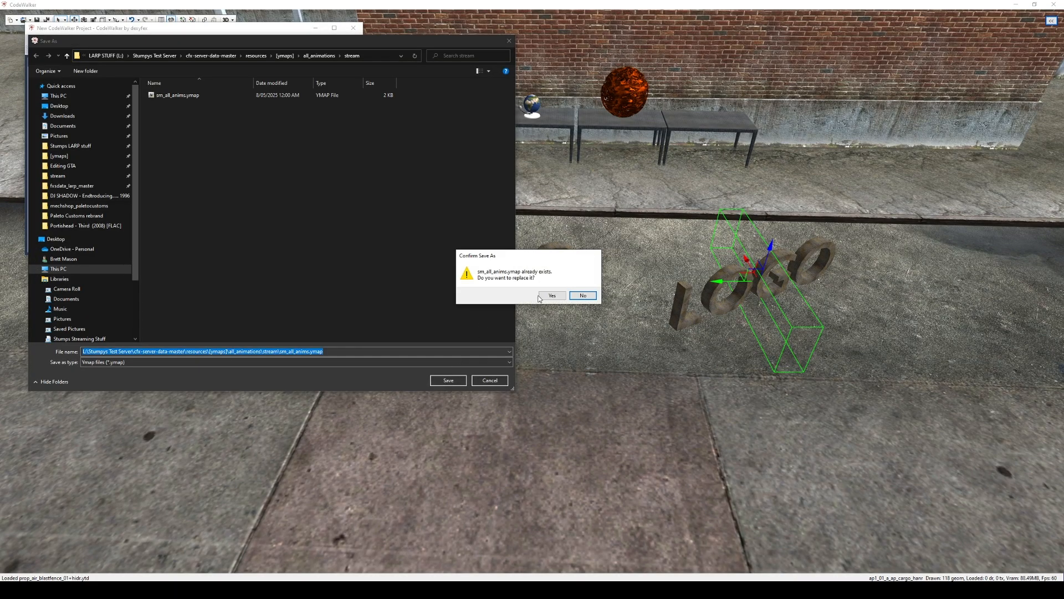
left_click(551, 295)
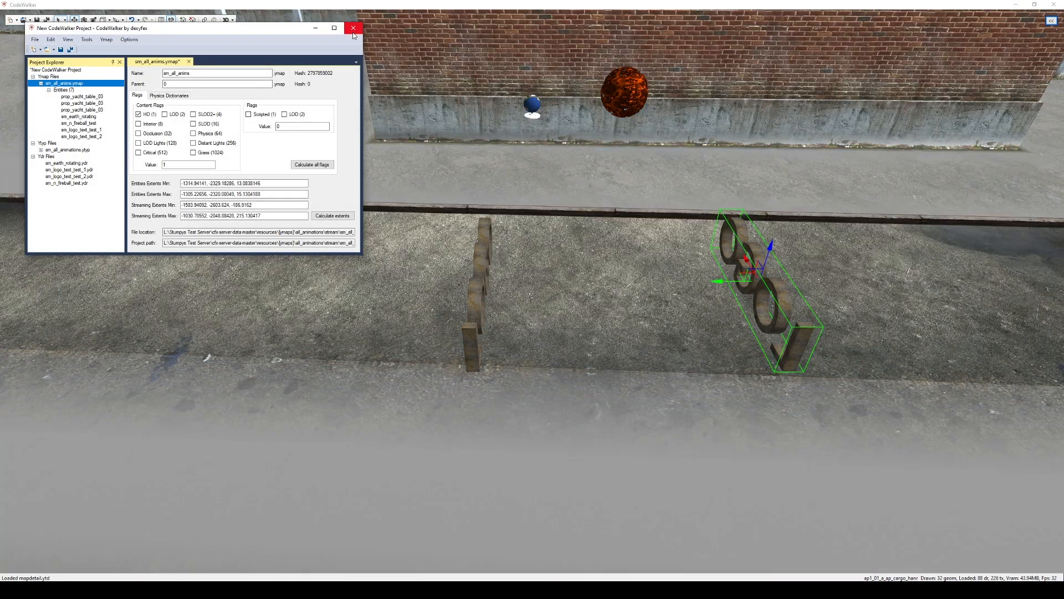
left_click(353, 28)
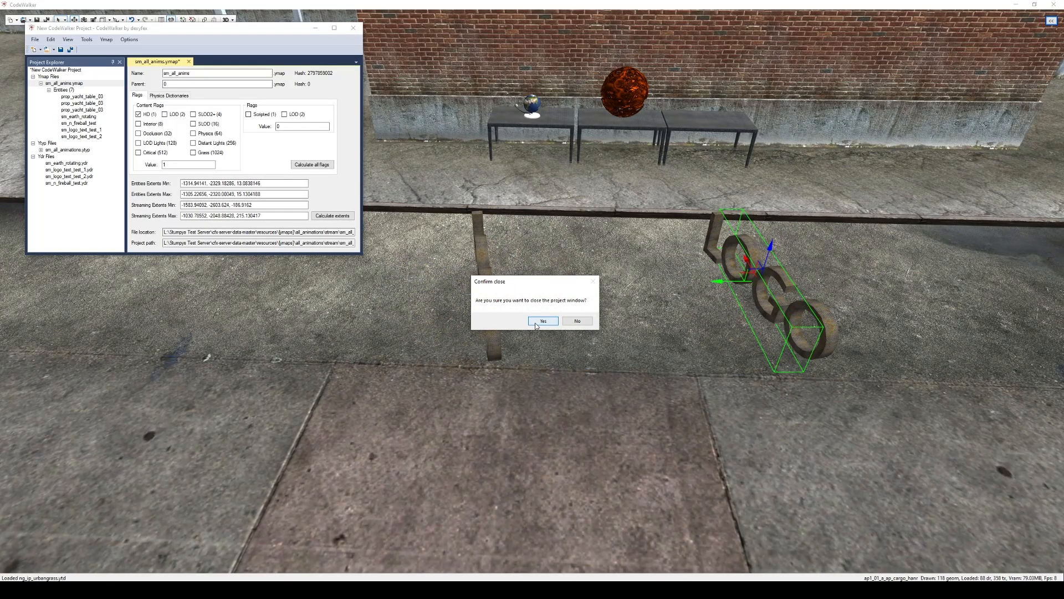
left_click(542, 322)
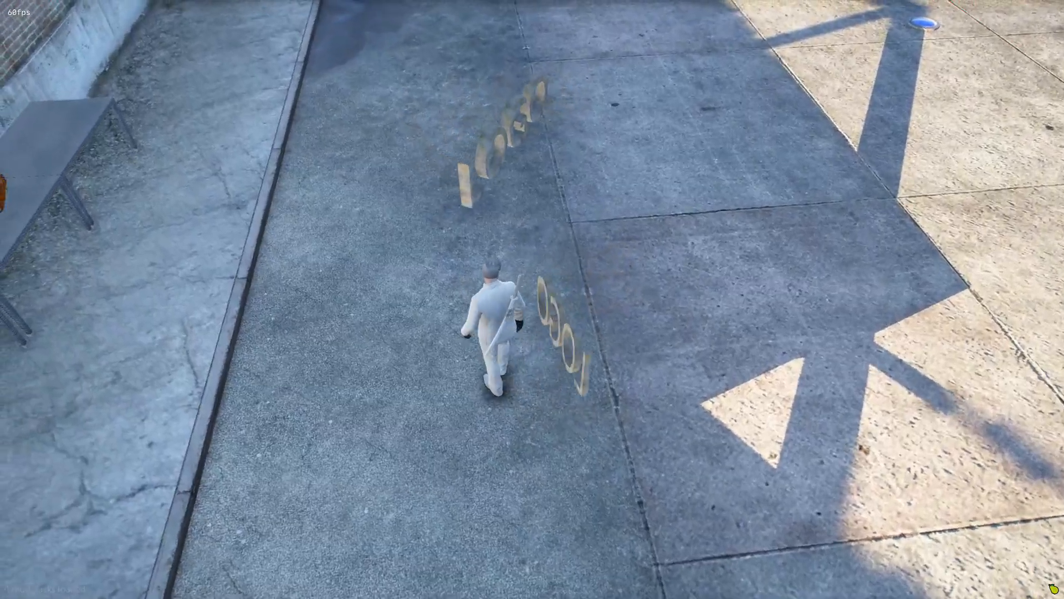
- Walk the character forward past both LOGO props to watch them spin
key("w")
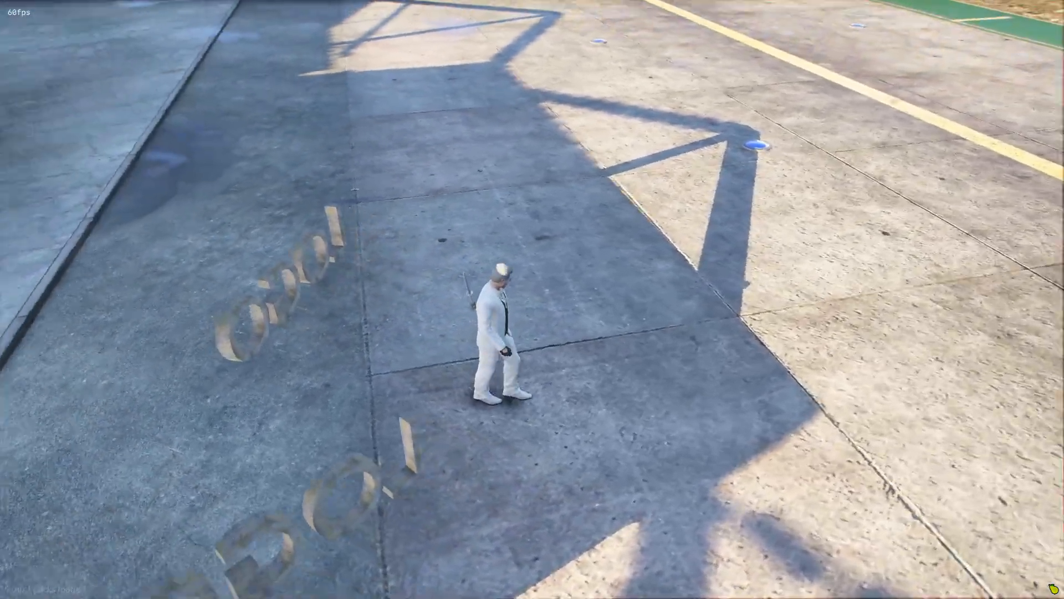
key("w")
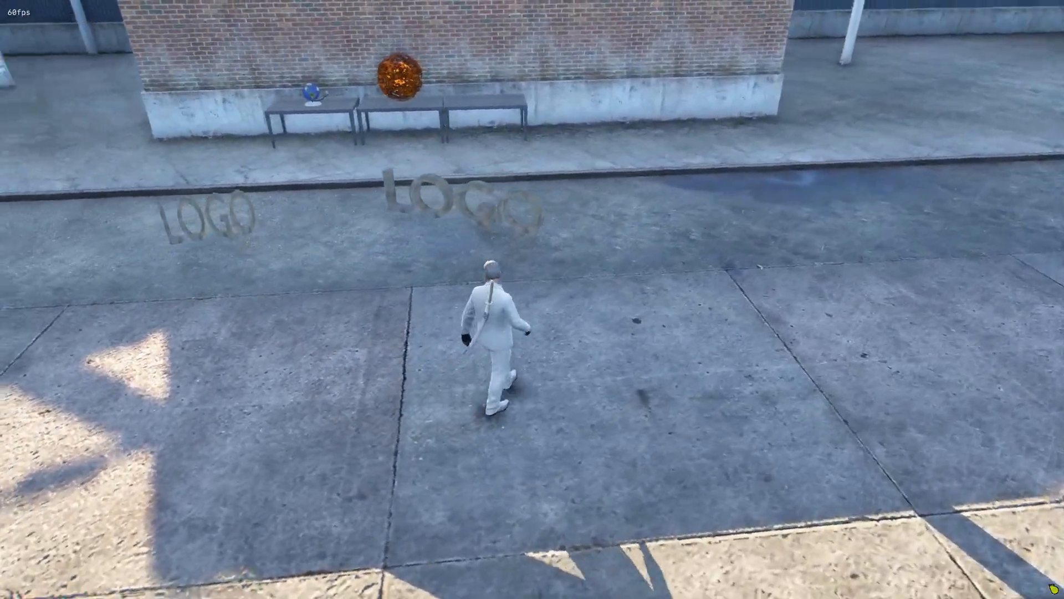